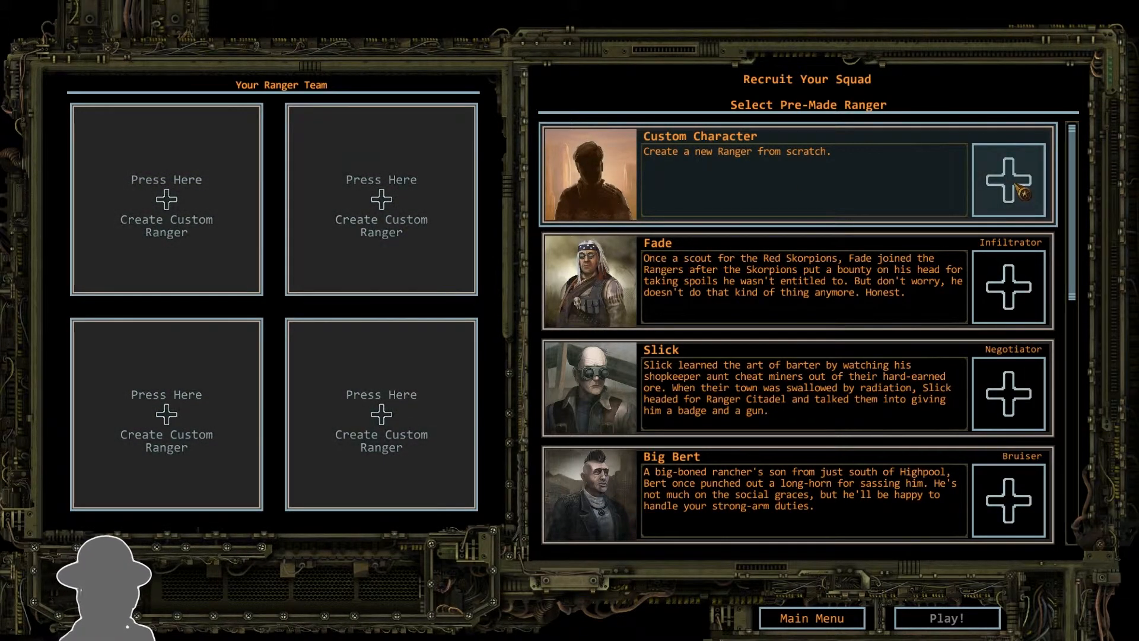
- Begin a new custom Ranger and dismiss the Combat Skills tutorial tip
click(1008, 179)
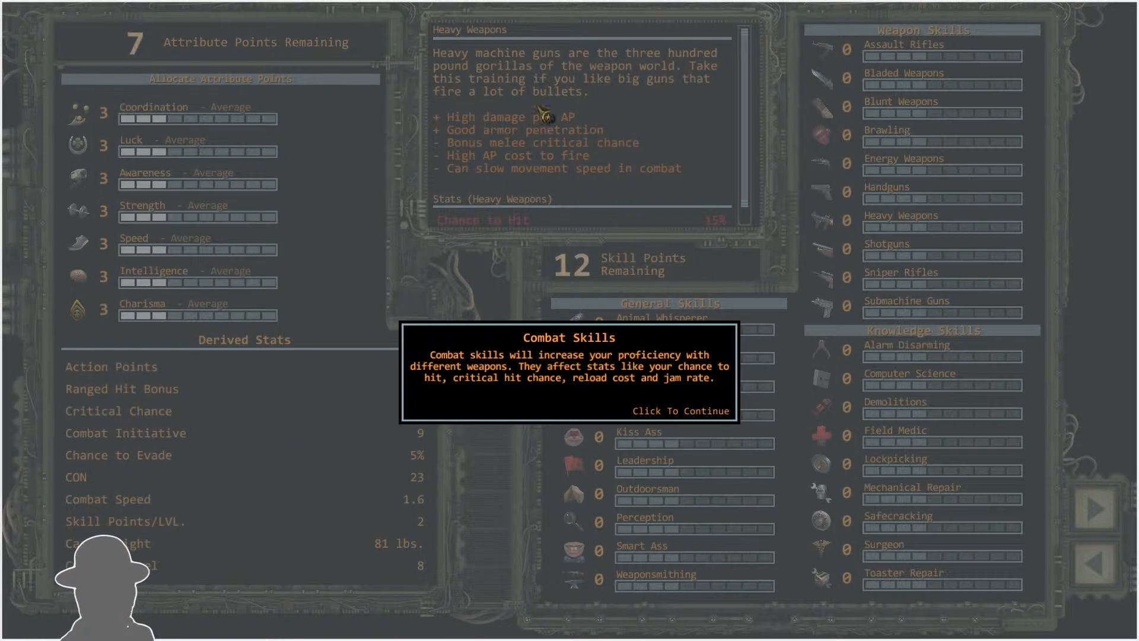
mouse_move(171, 302)
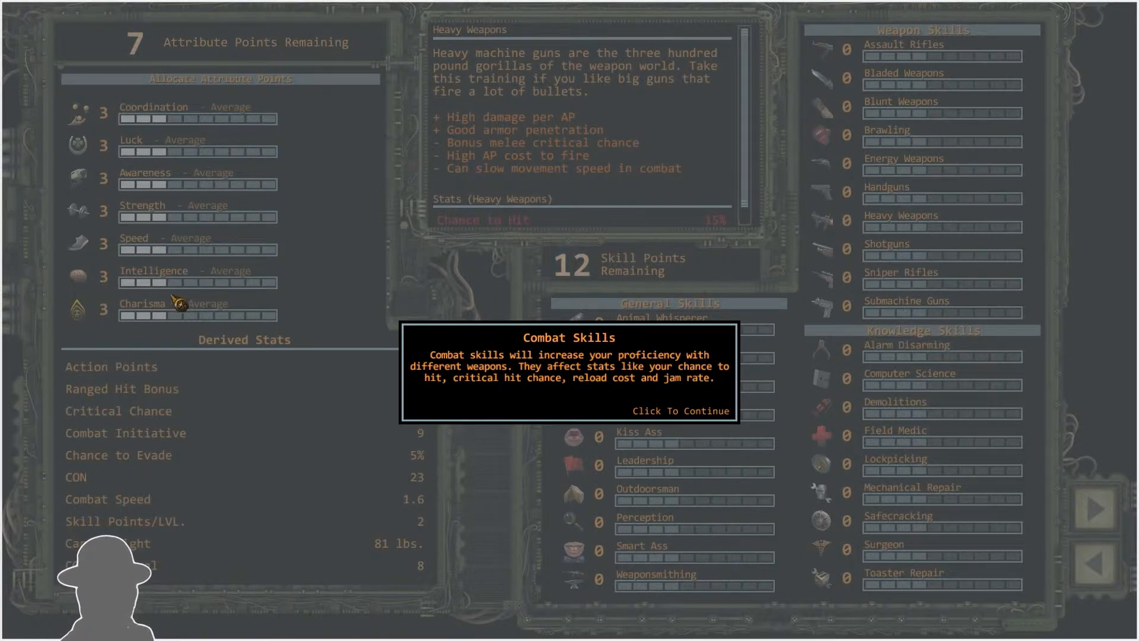
mouse_move(777, 296)
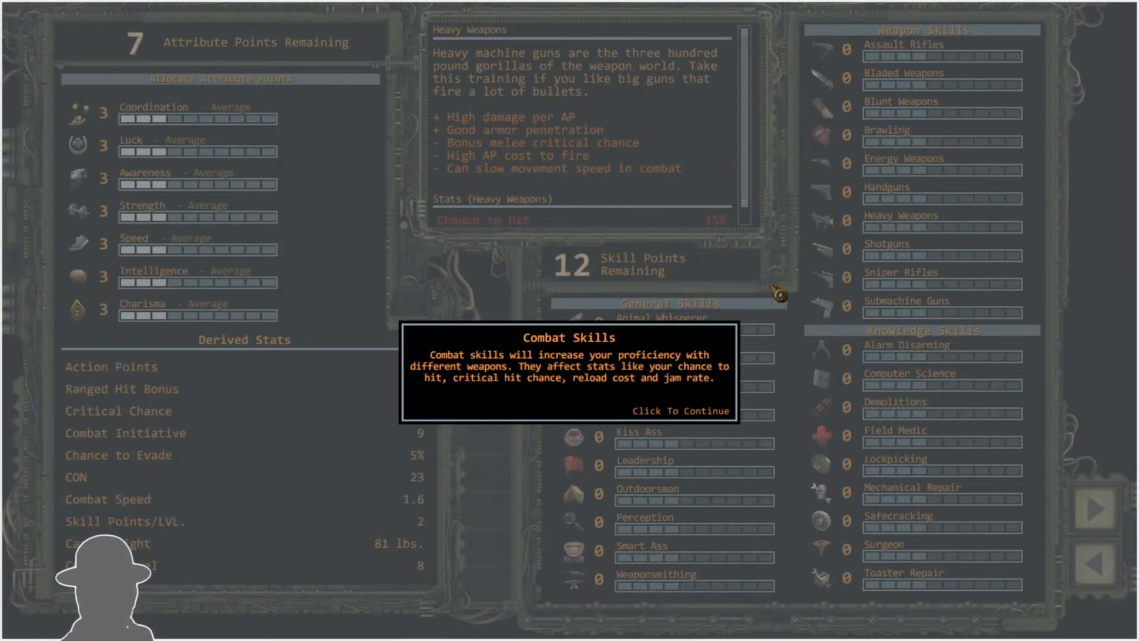
mouse_move(618, 259)
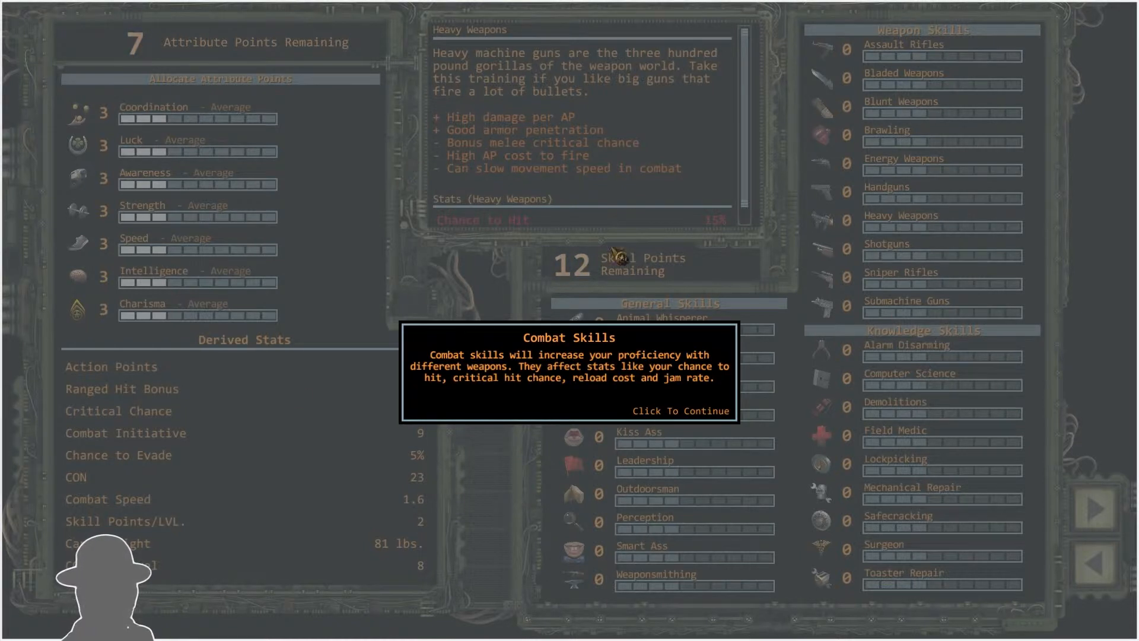
mouse_move(773, 417)
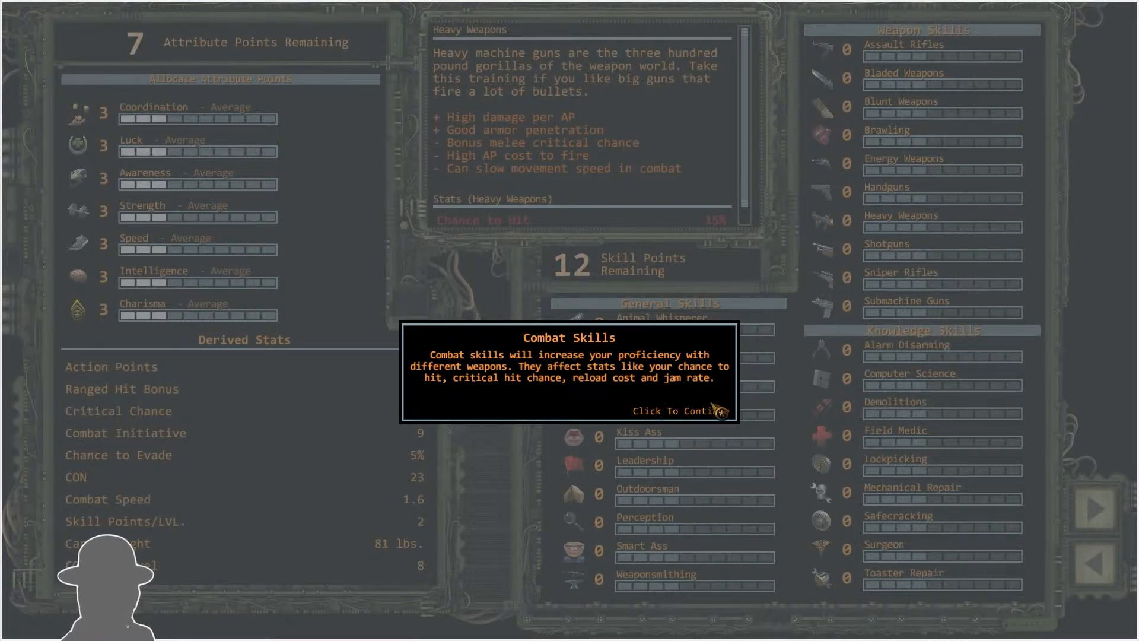
click(678, 411)
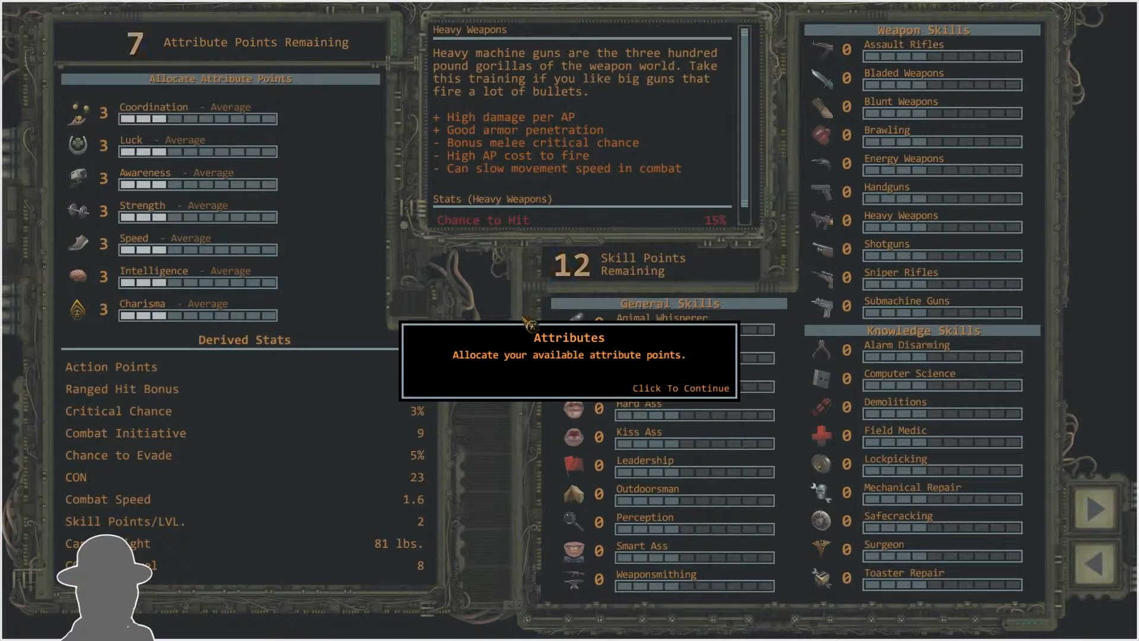
mouse_move(673, 388)
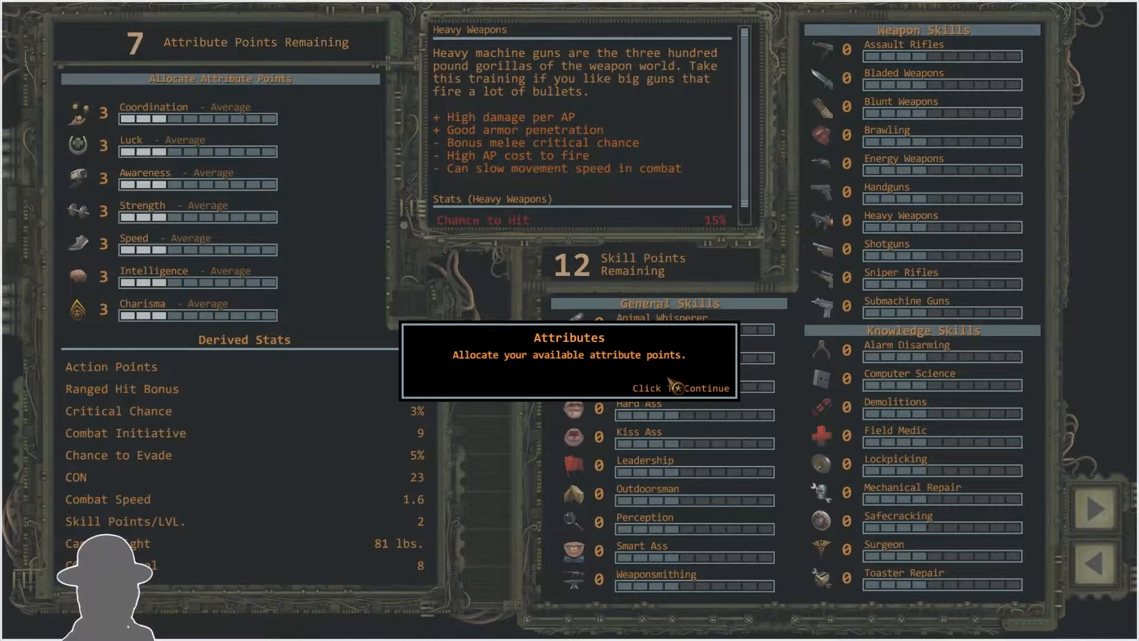
- Allocate attributes: raise Strength and Coordination to 5, lower Speed to 2, raise Awareness to 4
click(681, 388)
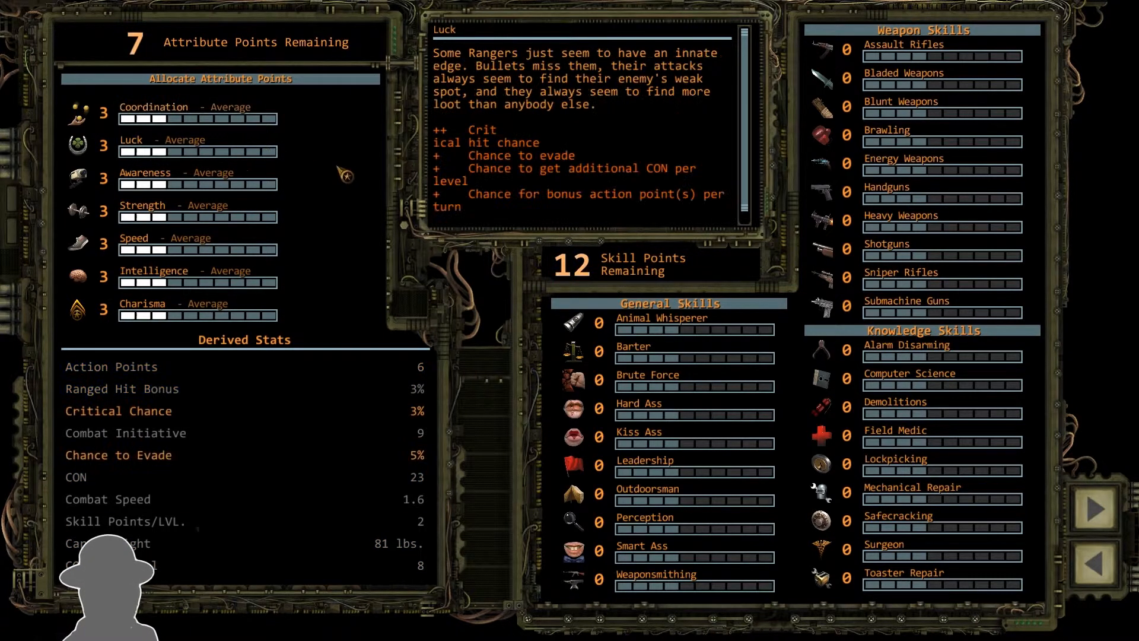
mouse_move(190, 122)
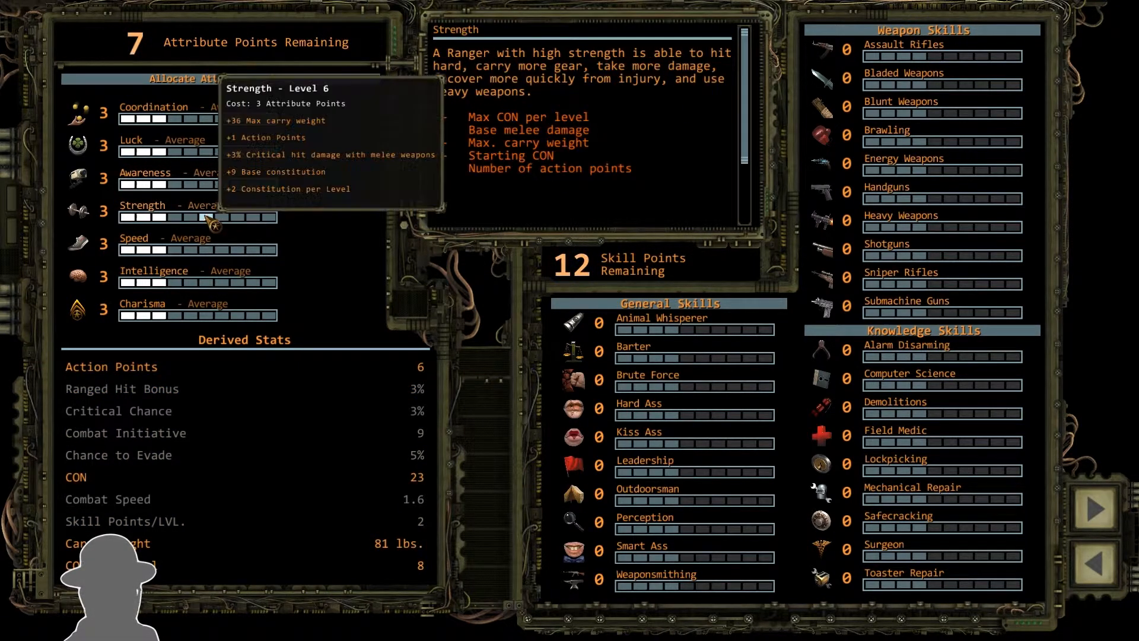
click(207, 217)
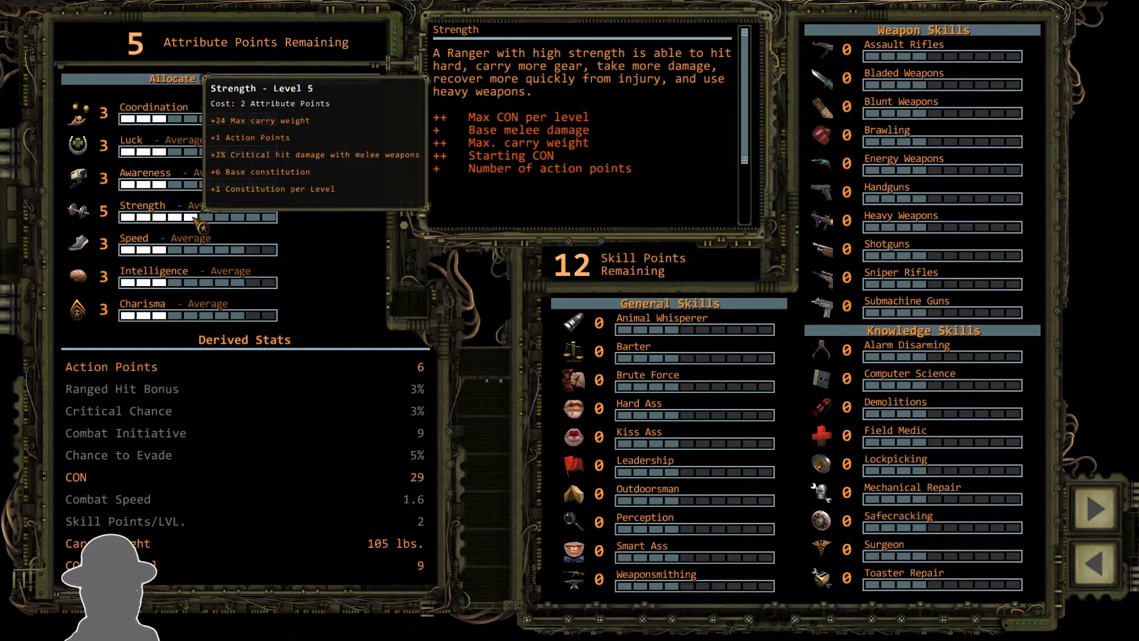
mouse_move(280, 177)
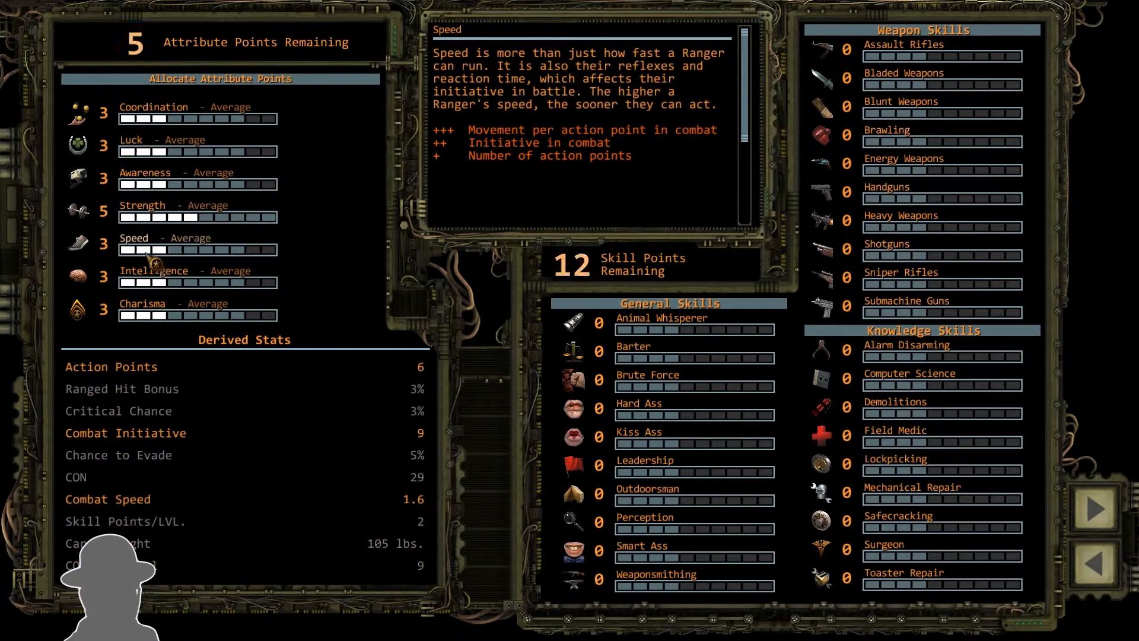
click(138, 249)
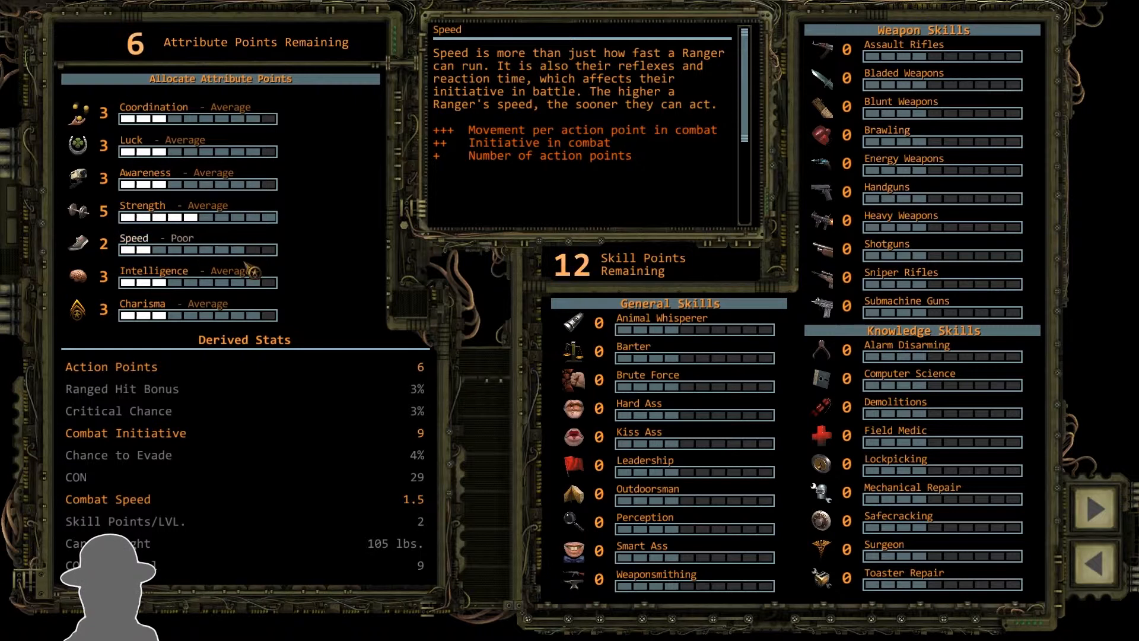
mouse_move(155, 271)
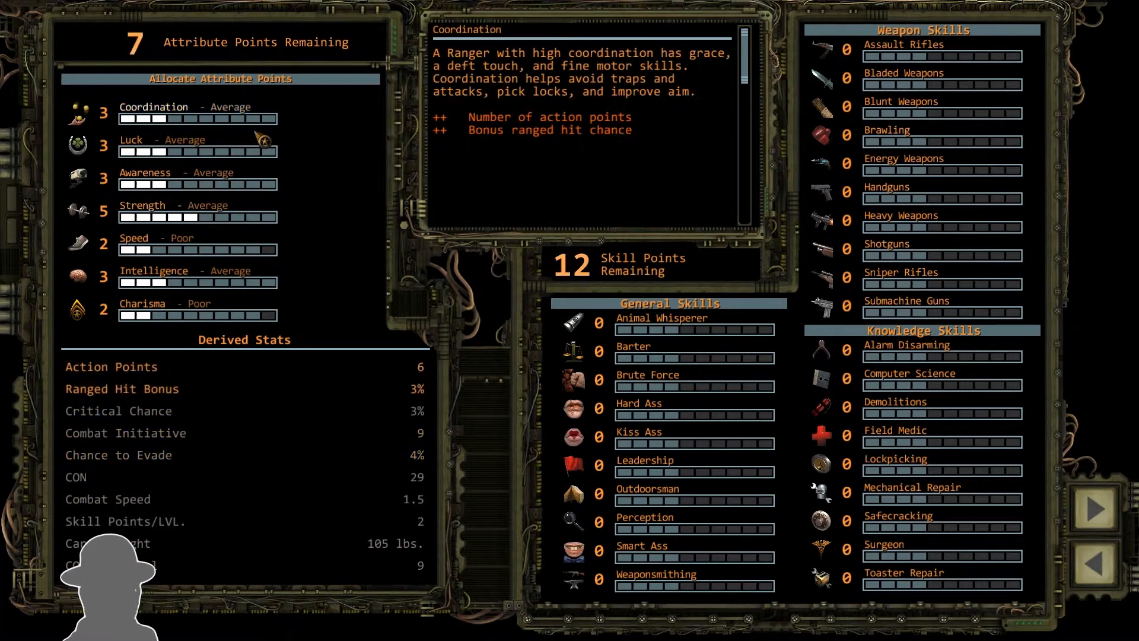
mouse_move(208, 121)
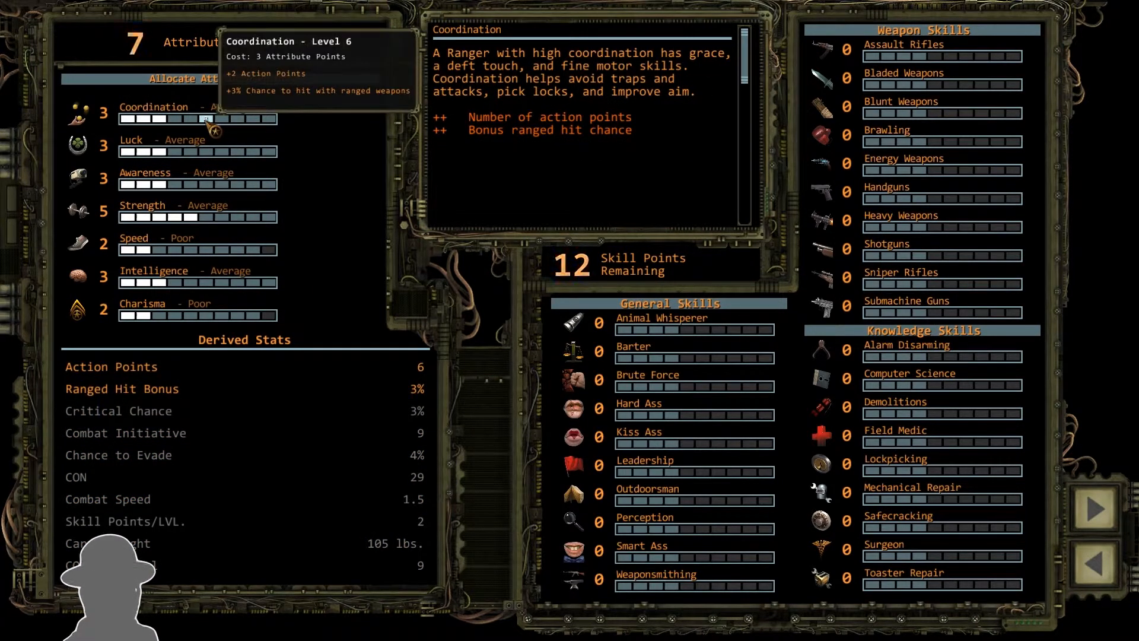
click(207, 151)
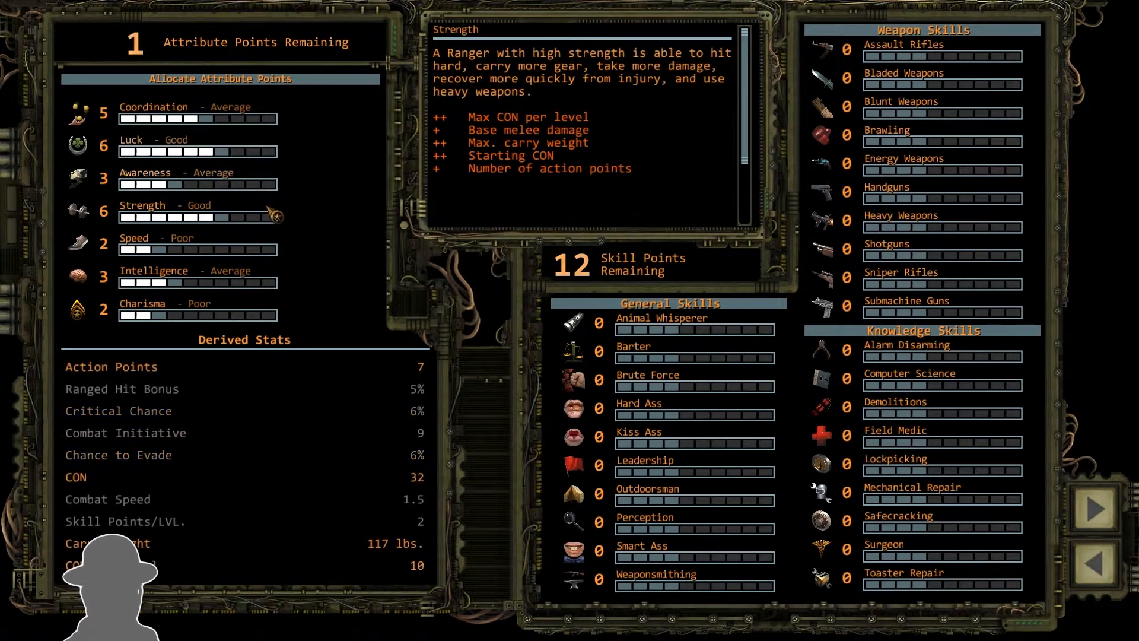
mouse_move(146, 172)
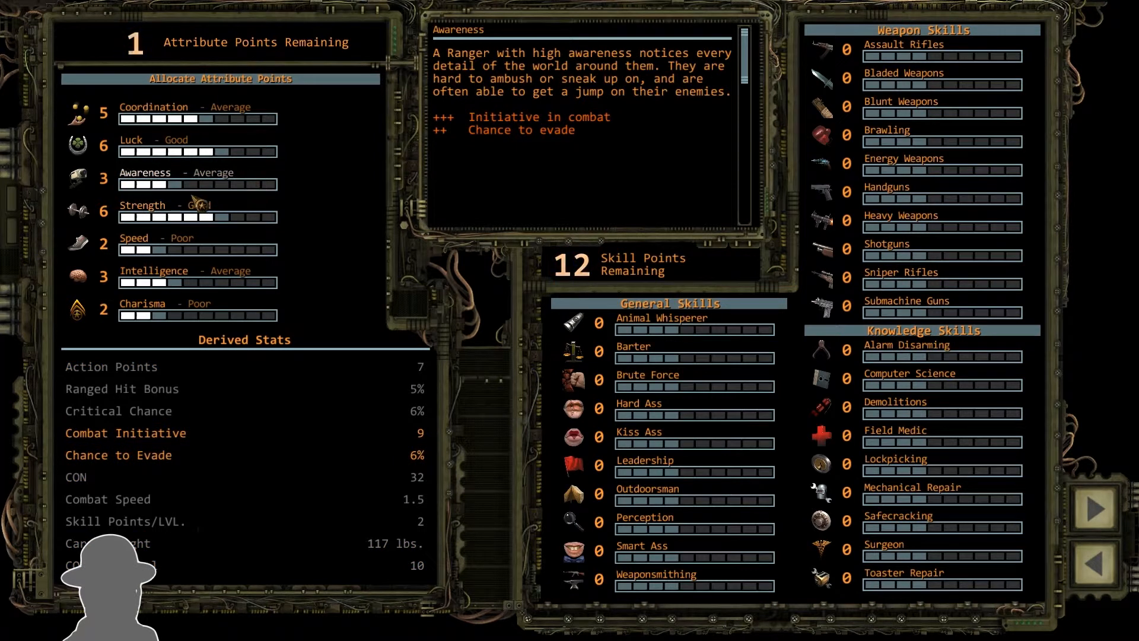
click(239, 184)
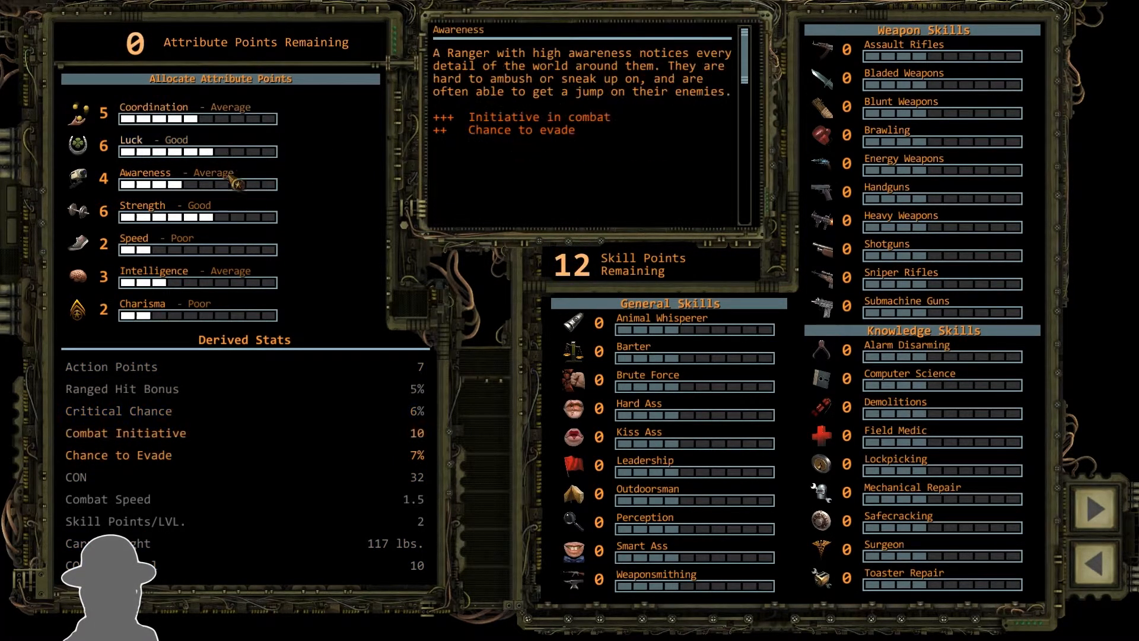
mouse_move(231, 262)
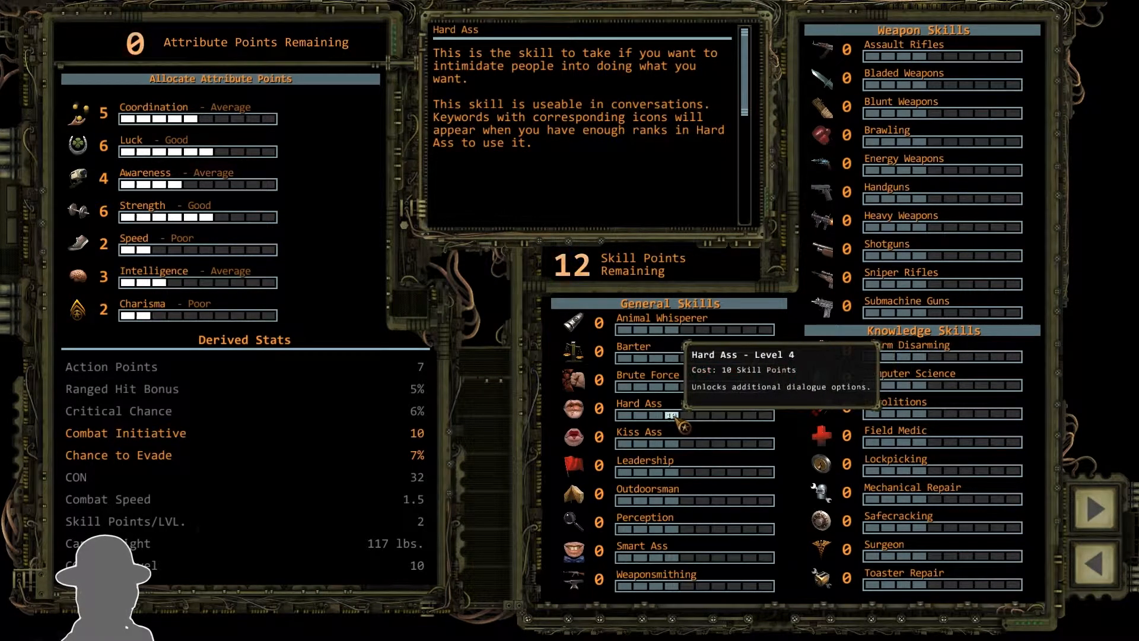
- Put two ranks into the Hard Ass skill, leaving 8 skill points
click(659, 415)
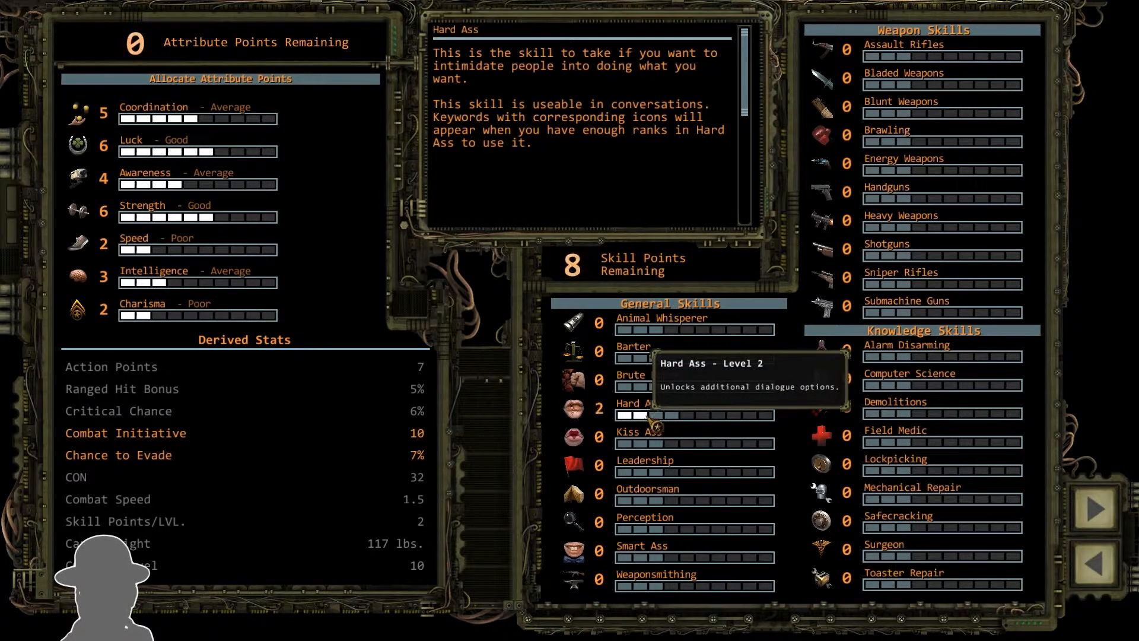
mouse_move(676, 447)
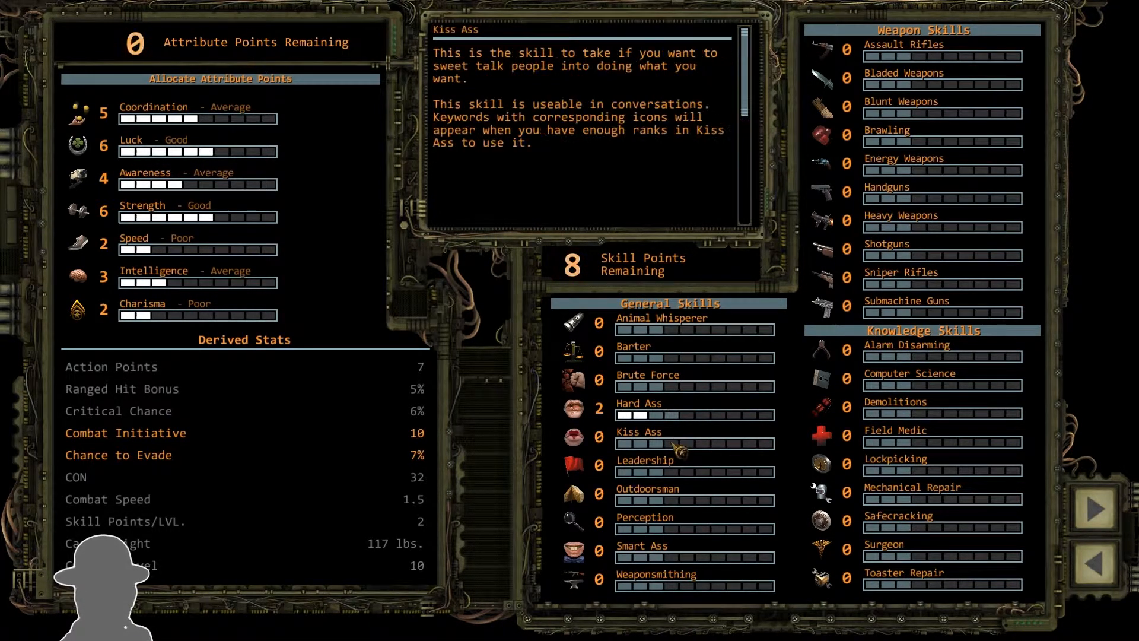
mouse_move(662, 444)
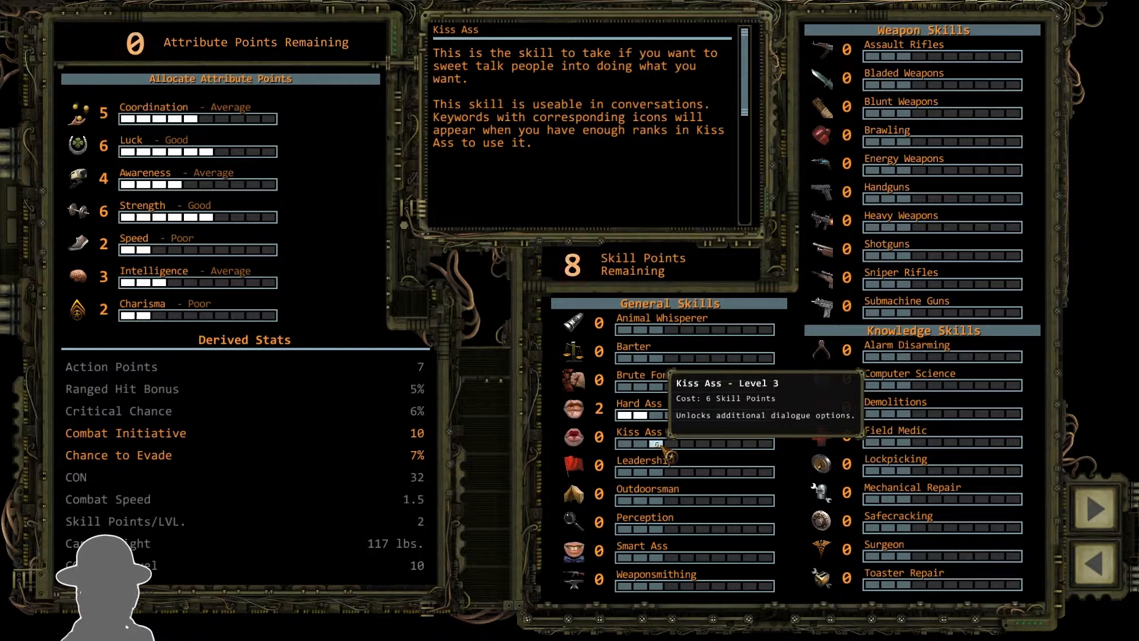
mouse_move(670, 554)
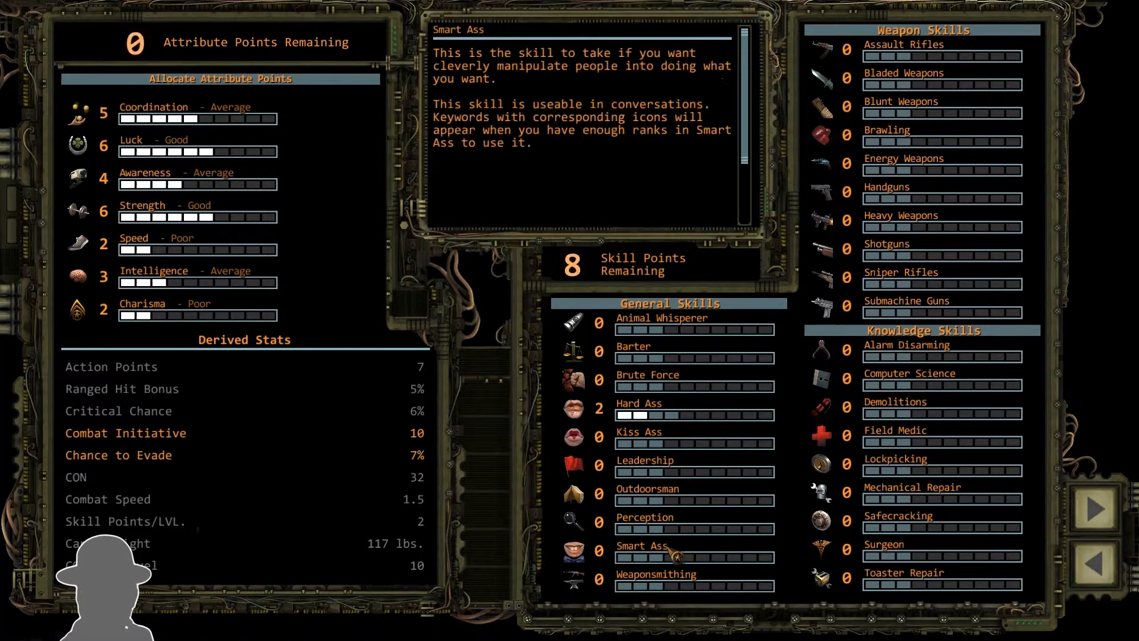
mouse_move(657, 596)
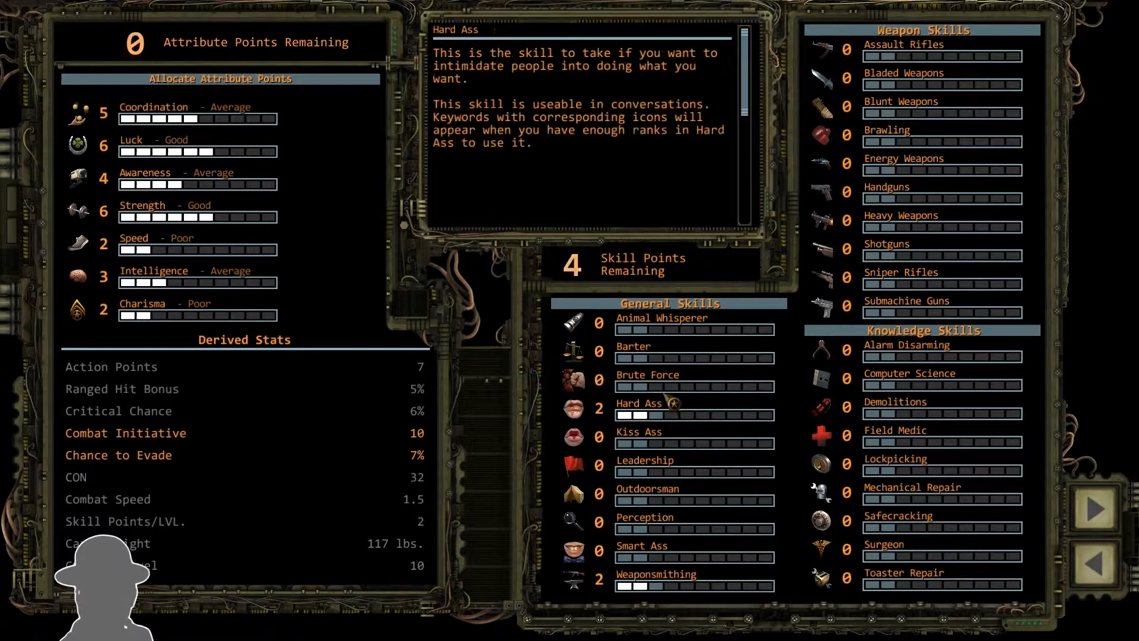
mouse_move(880, 45)
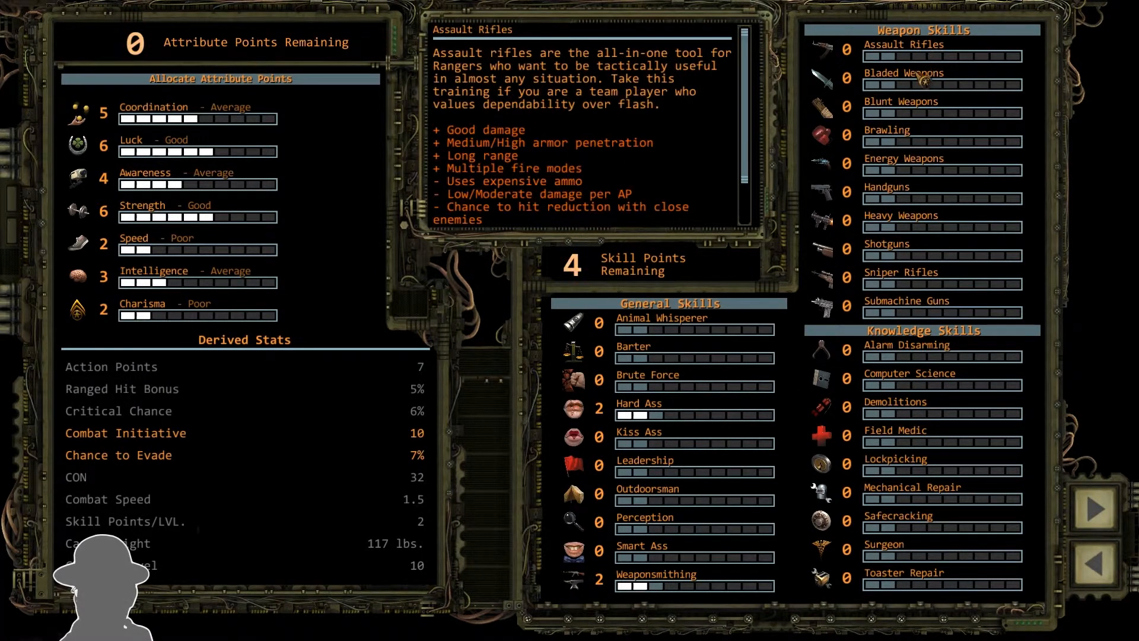
mouse_move(916, 305)
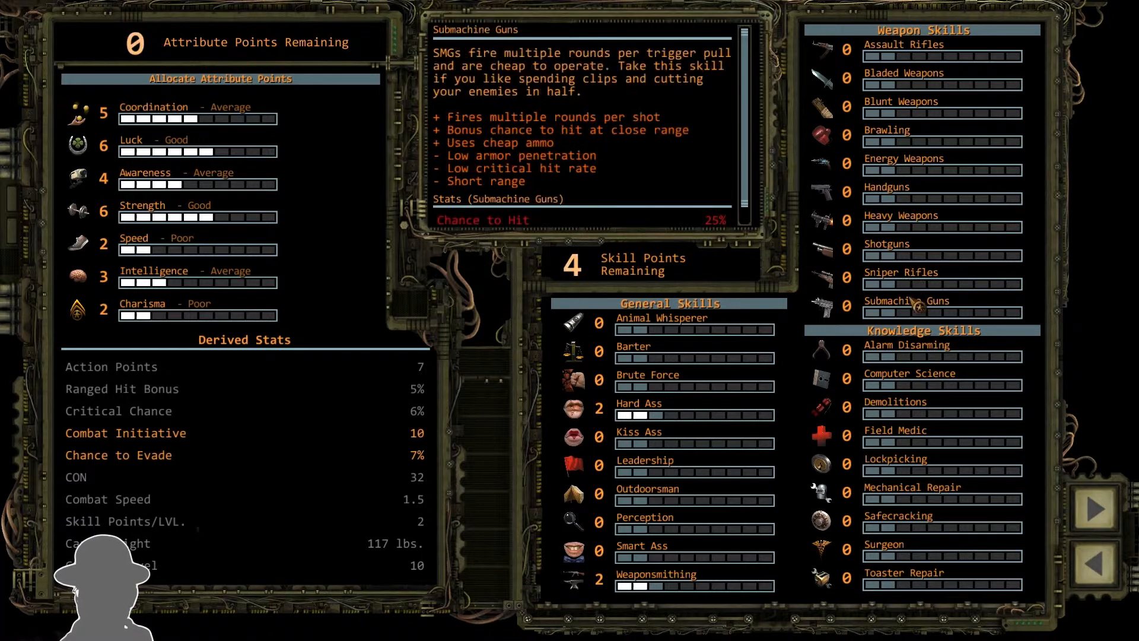
mouse_move(937, 234)
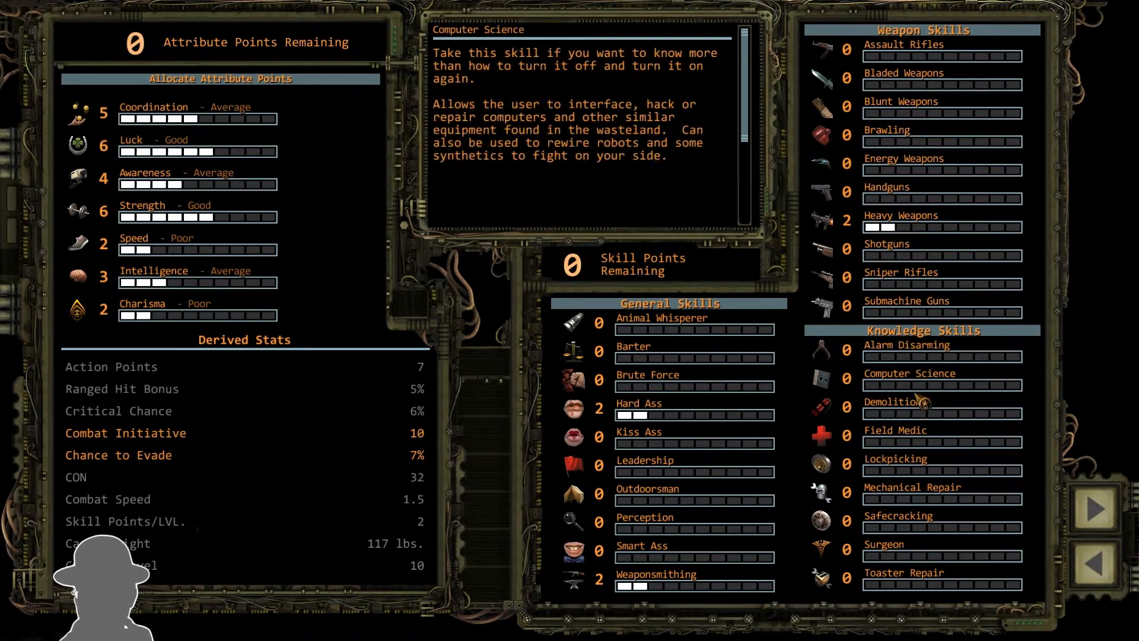
mouse_move(664, 425)
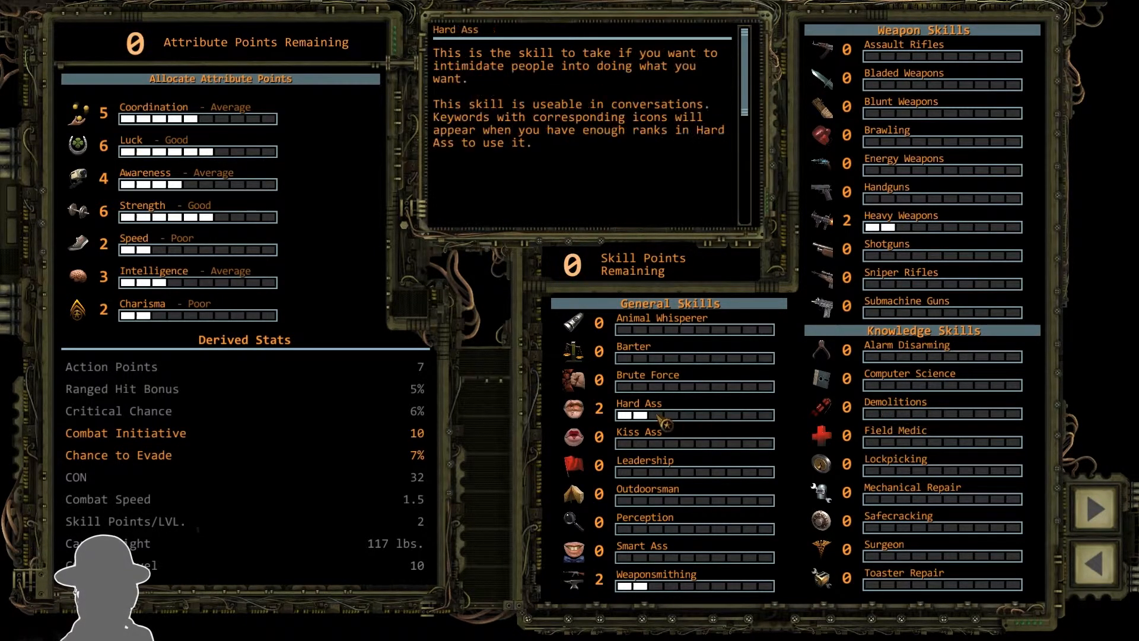
mouse_move(670, 423)
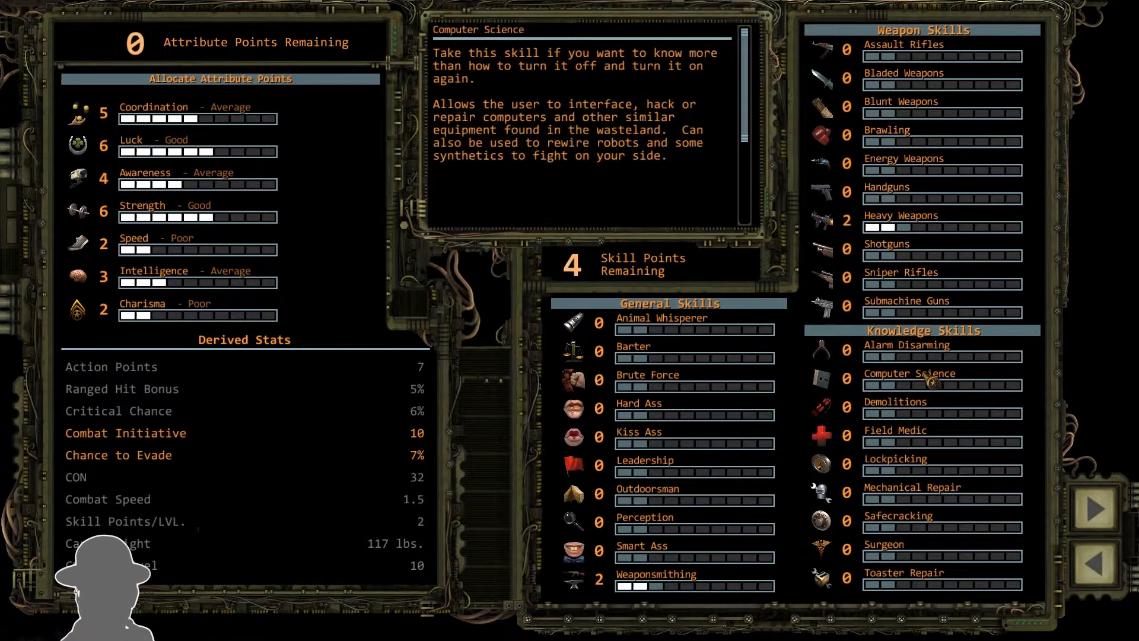
mouse_move(930, 500)
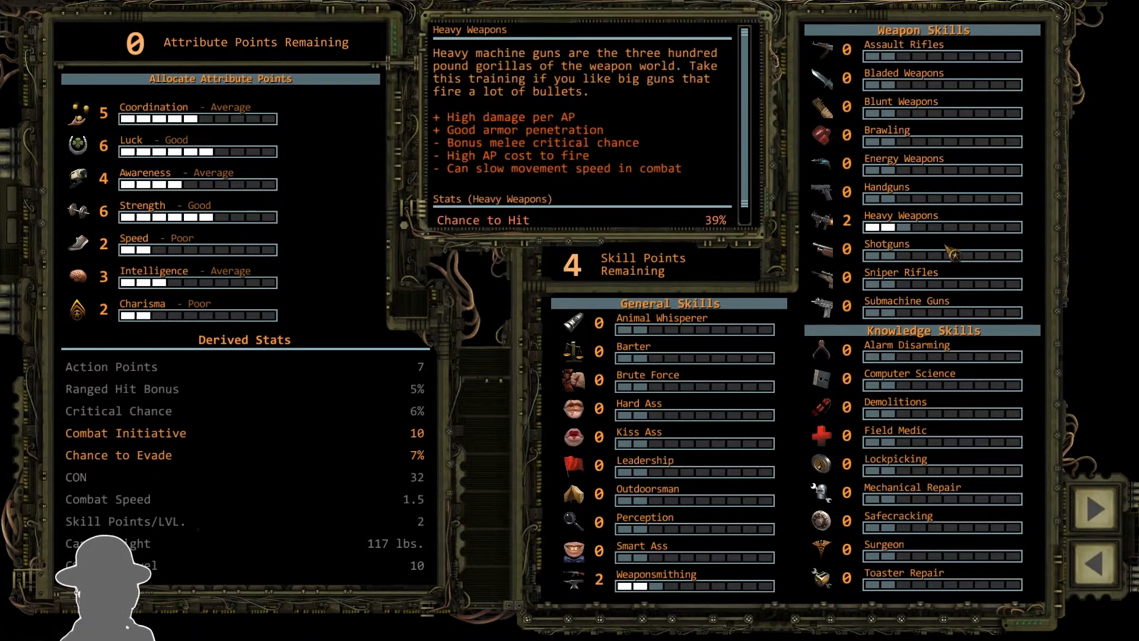
mouse_move(921, 433)
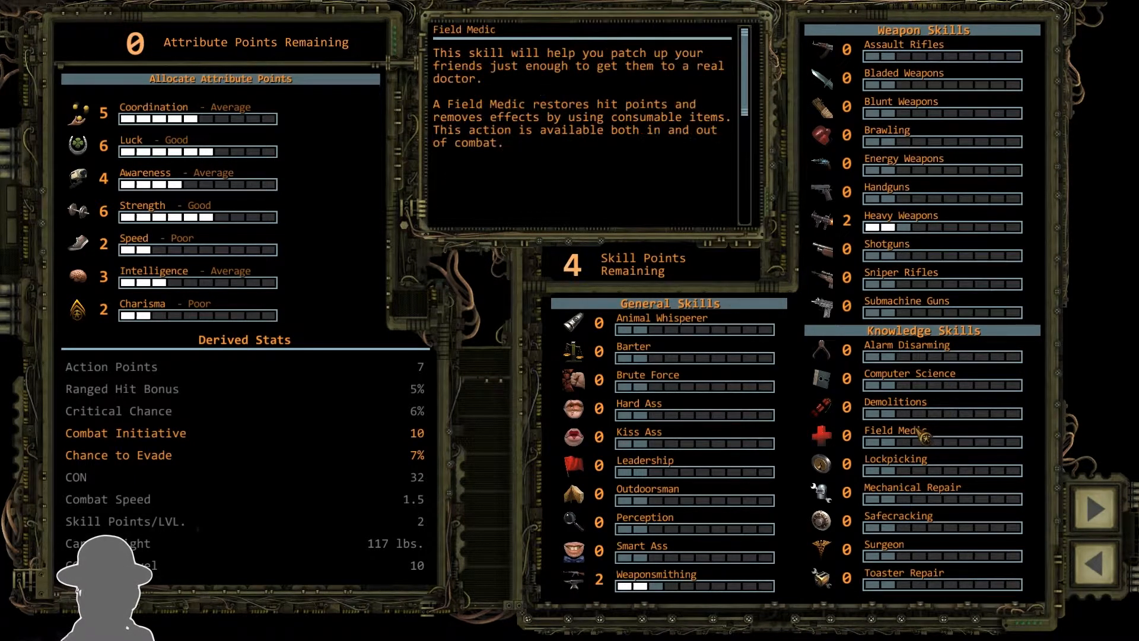
mouse_move(928, 342)
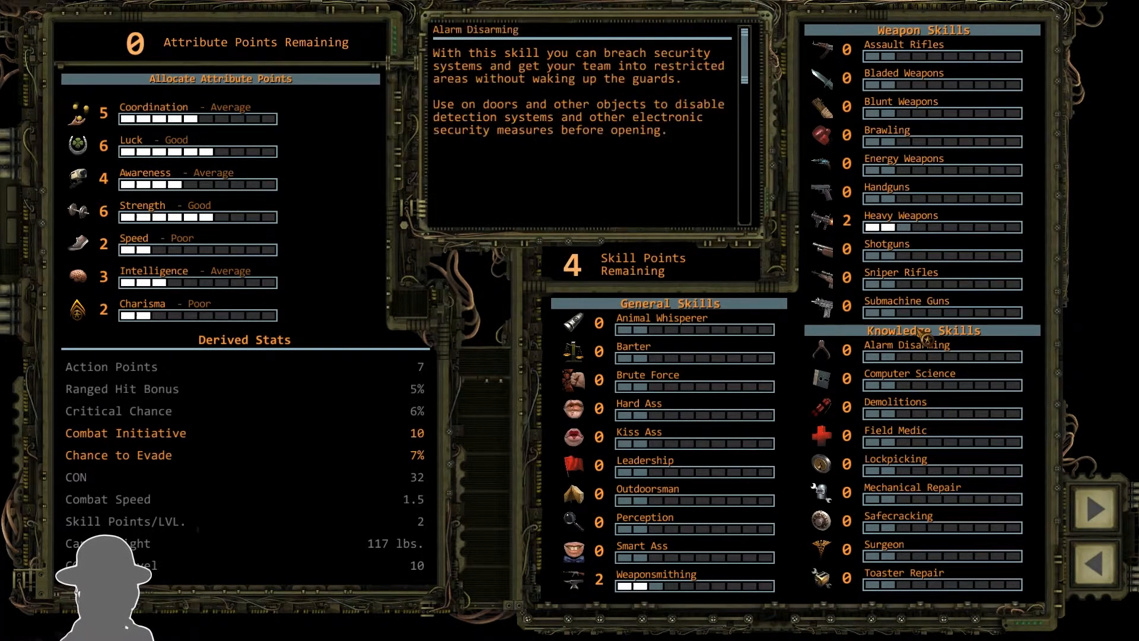
mouse_move(881, 419)
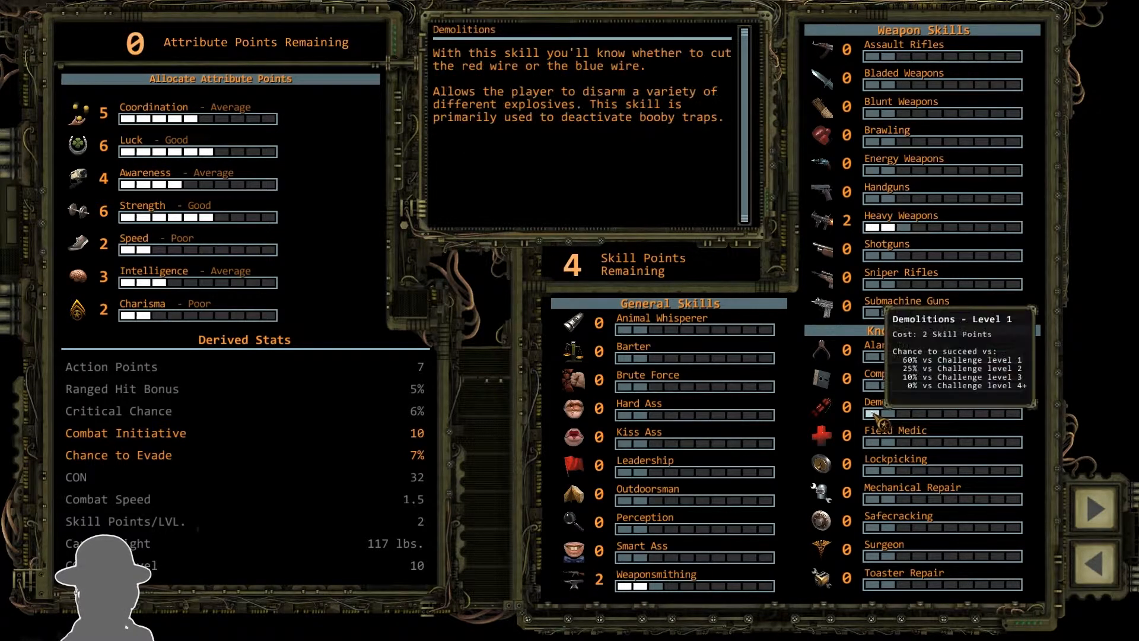
- Raise Demolitions to level 1, spending 2 skill points
click(873, 413)
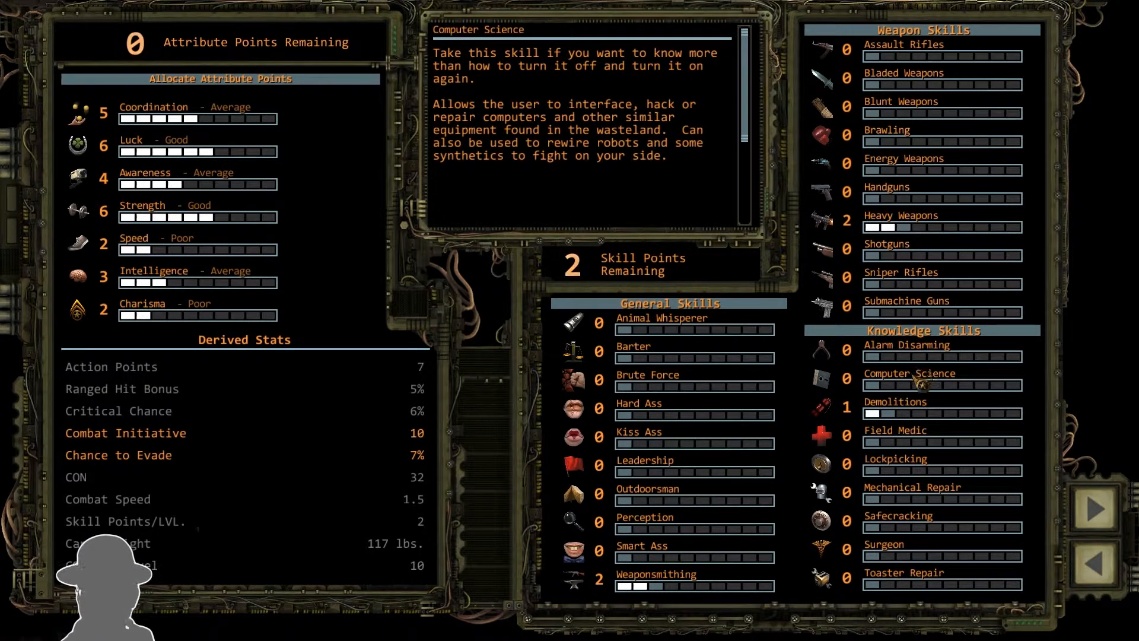
mouse_move(918, 286)
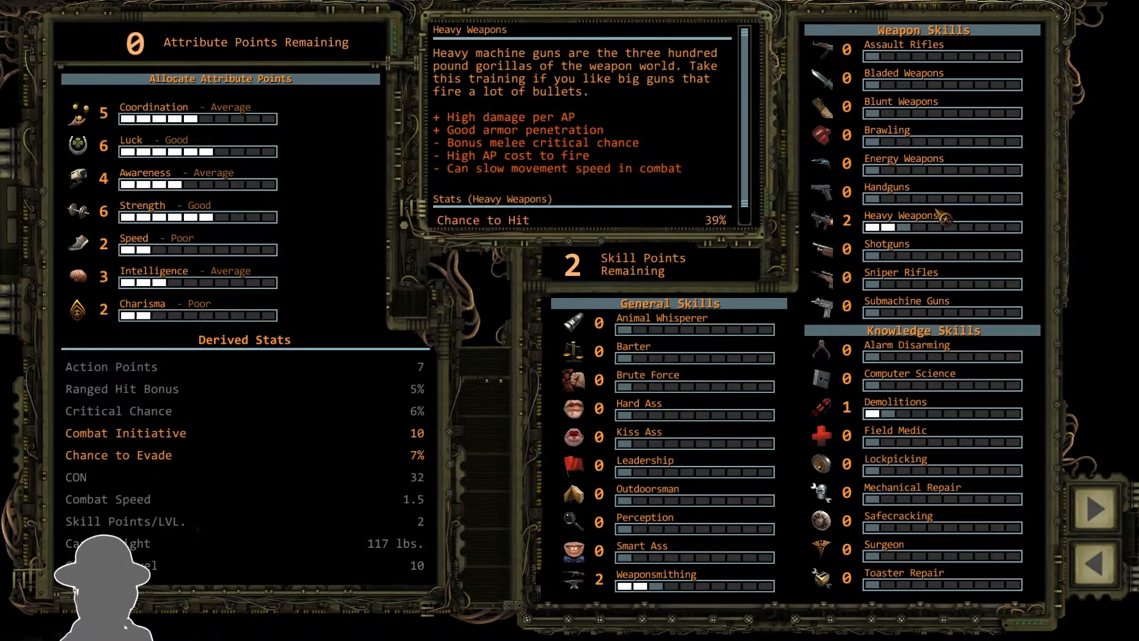
mouse_move(878, 245)
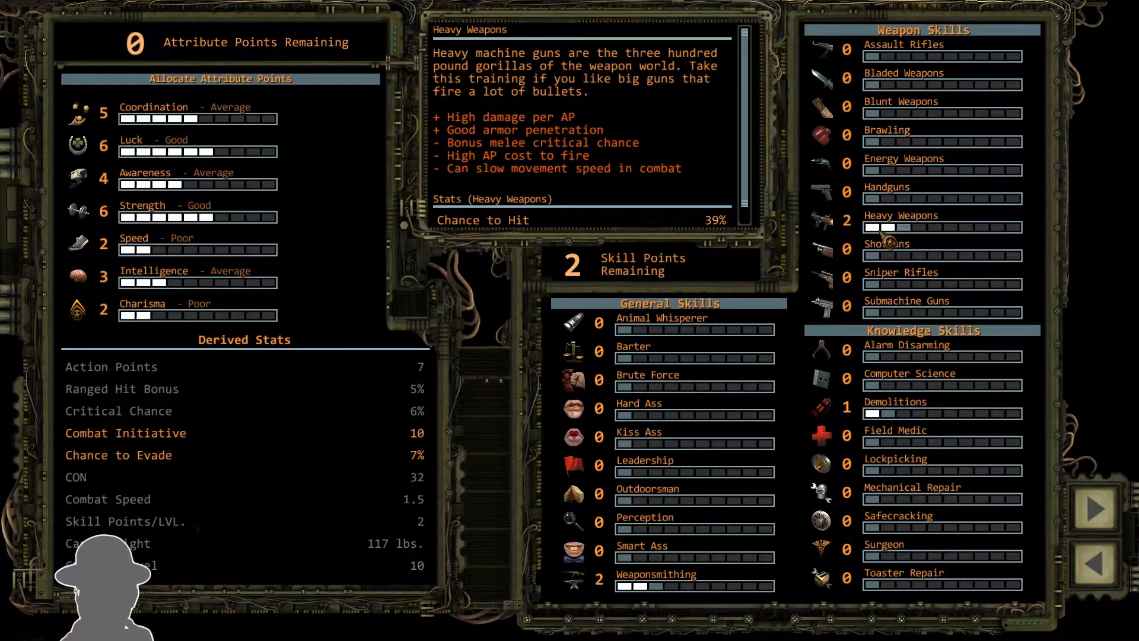
mouse_move(909, 257)
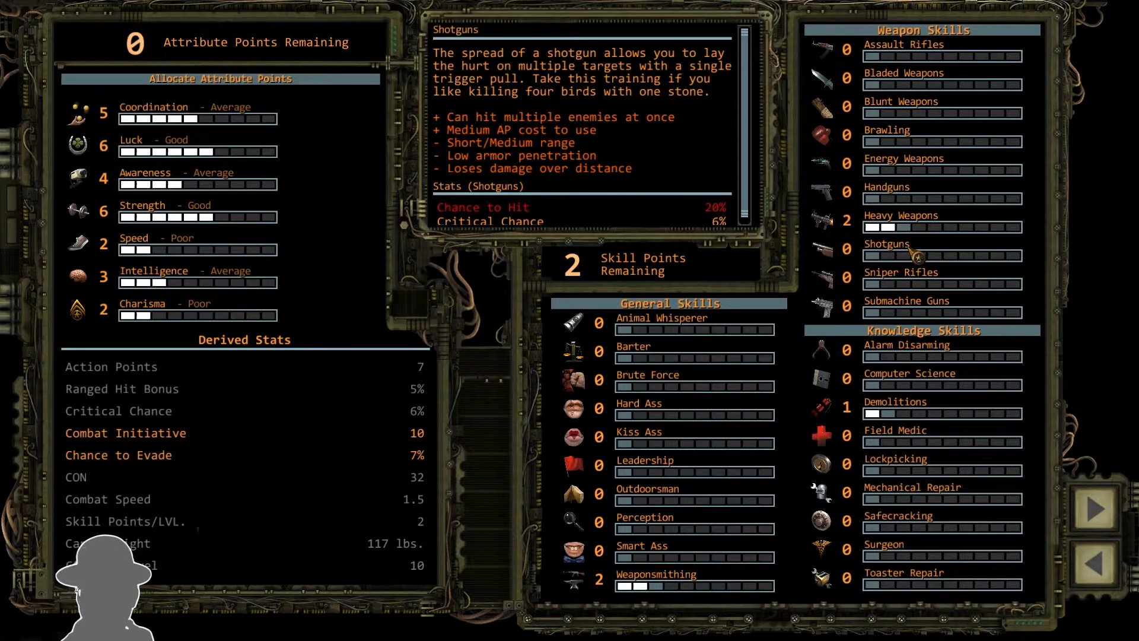
mouse_move(771, 389)
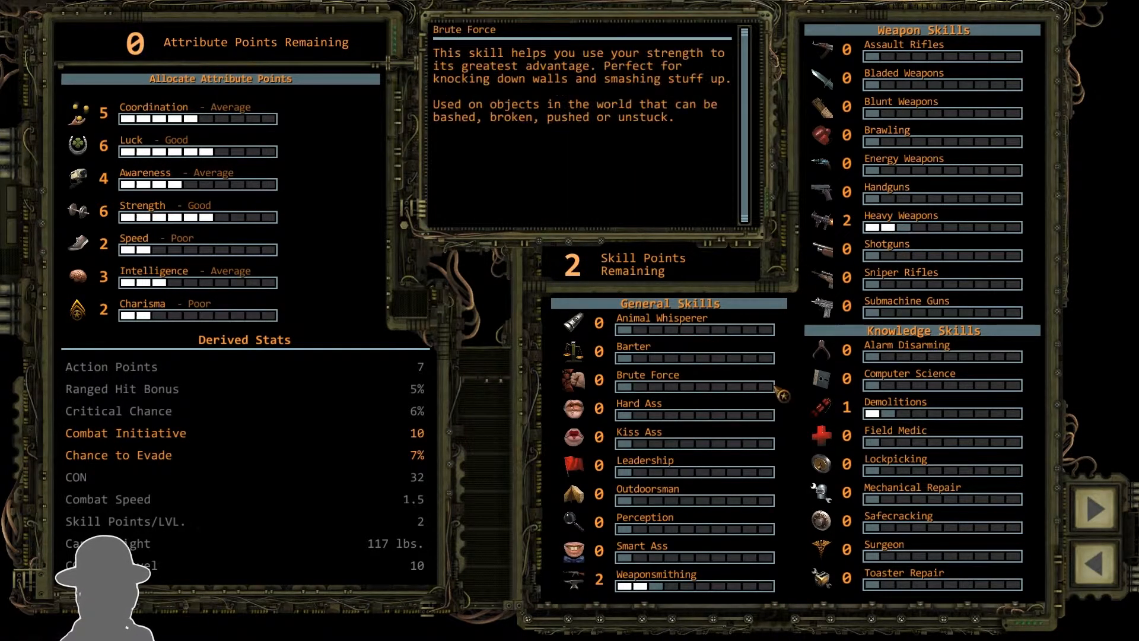
mouse_move(930, 390)
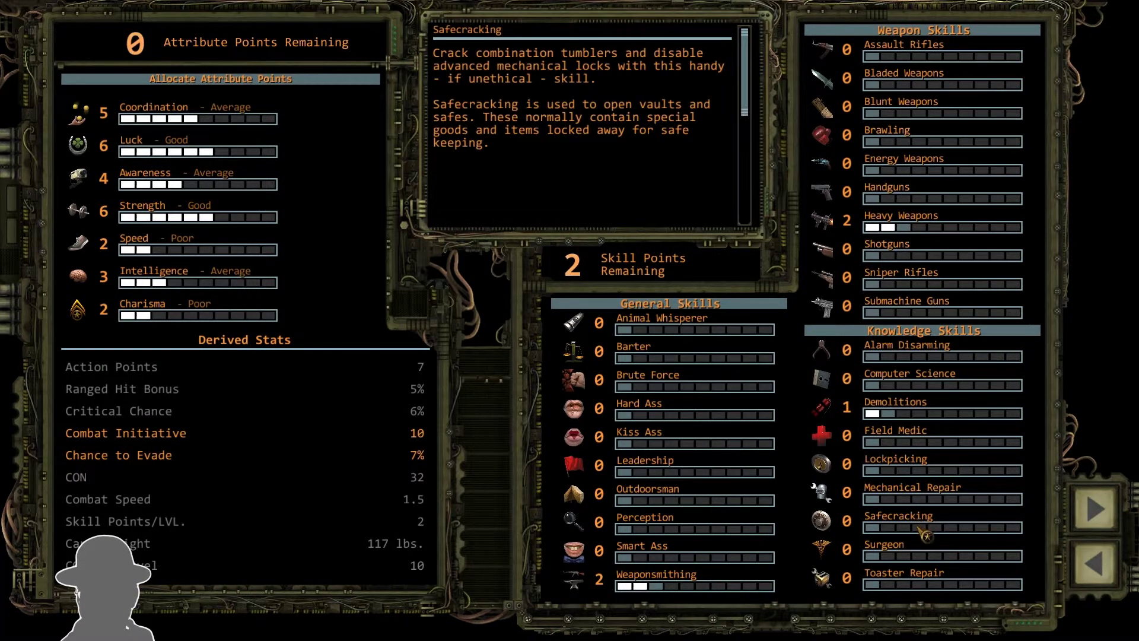
mouse_move(895, 226)
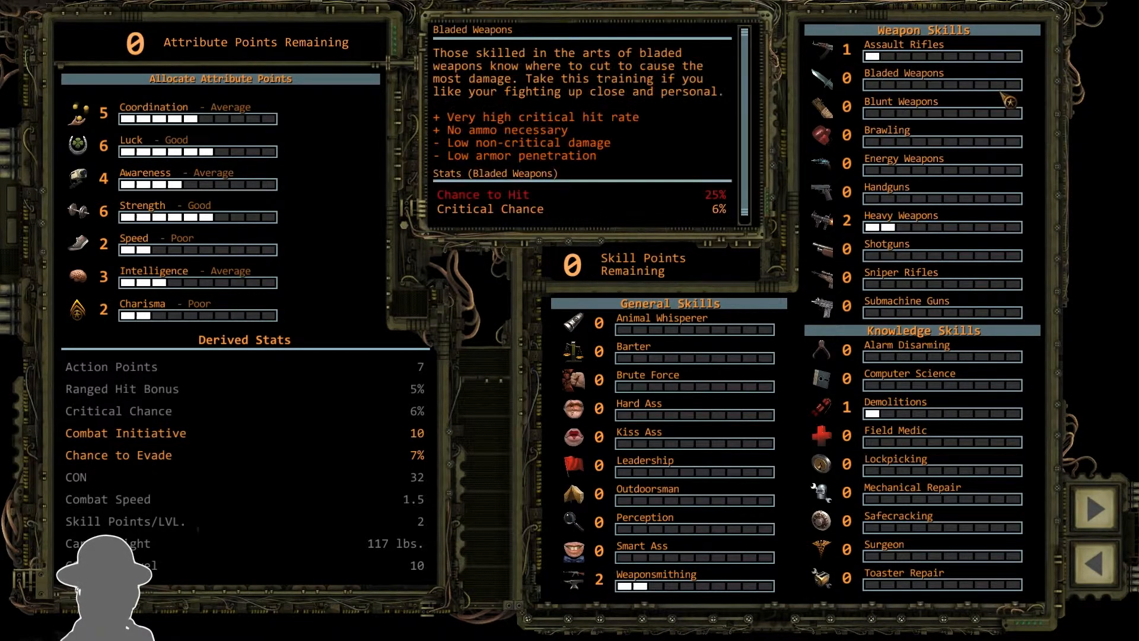
mouse_move(904, 228)
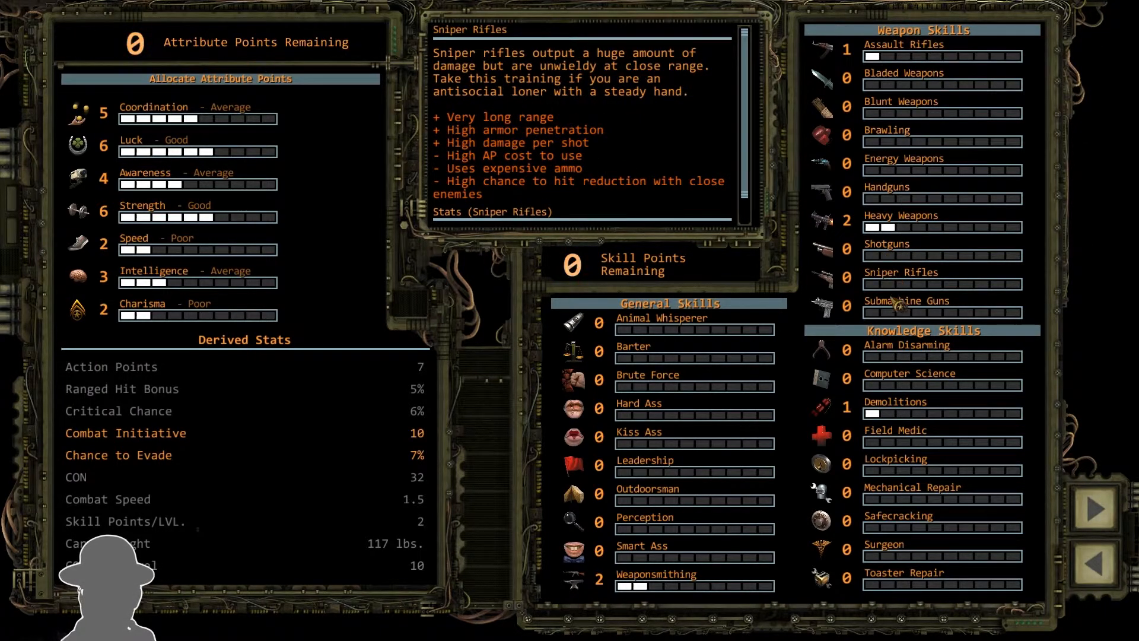
mouse_move(903, 73)
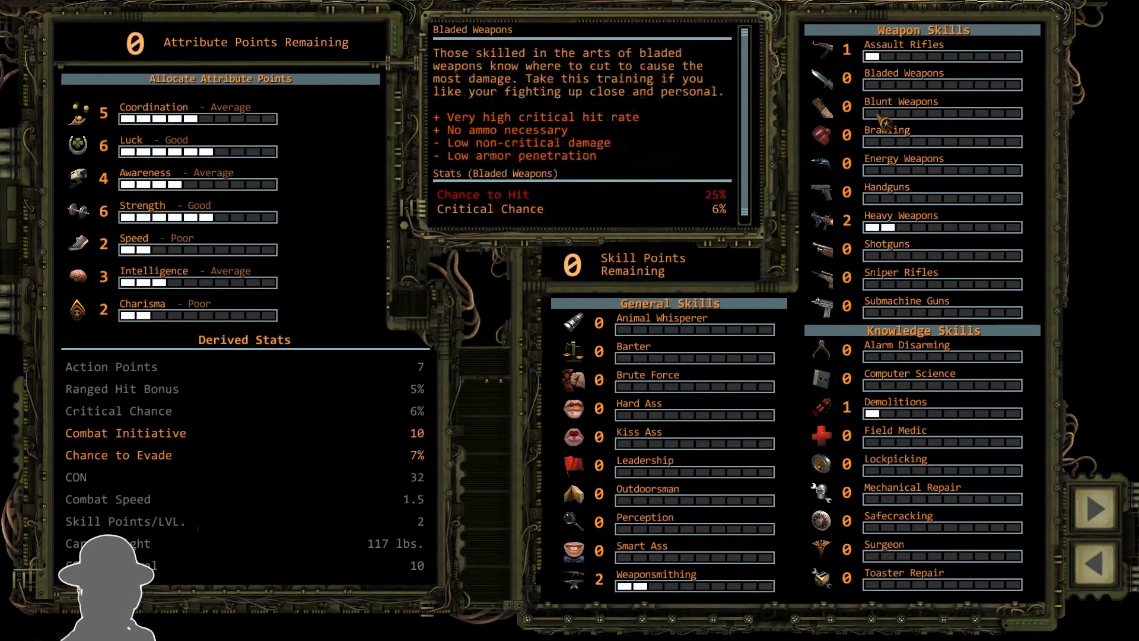
mouse_move(884, 176)
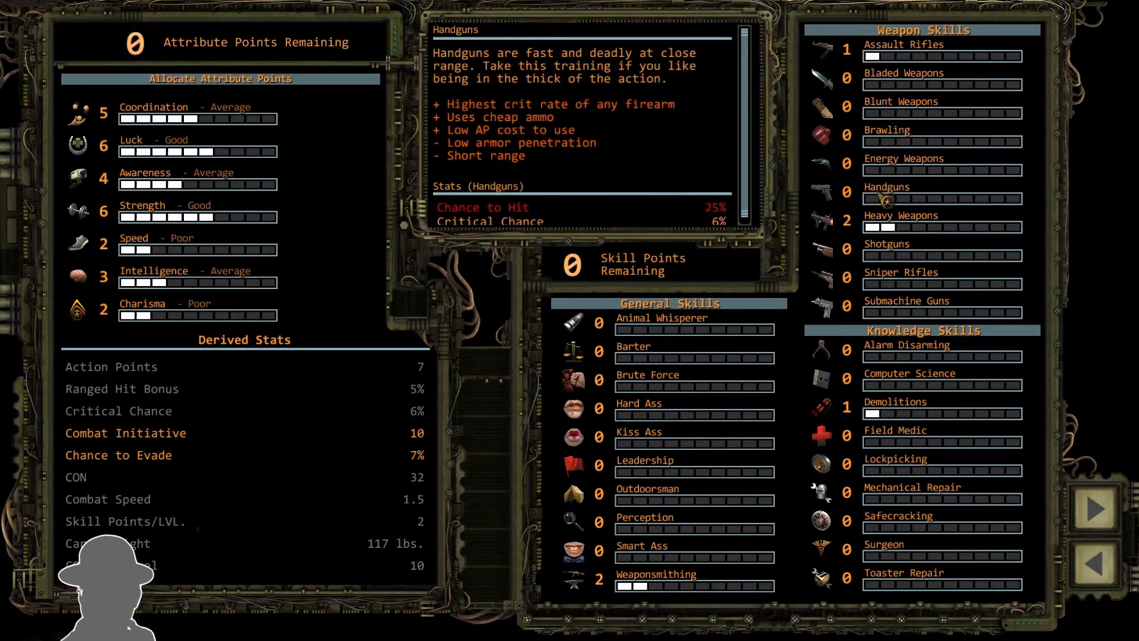
mouse_move(875, 81)
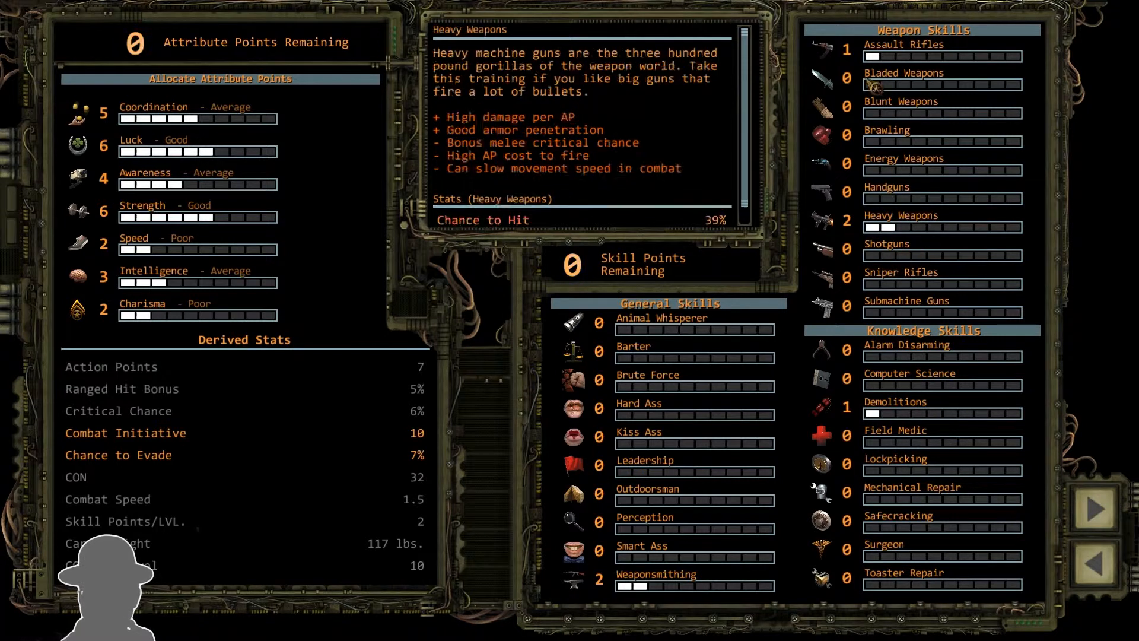
mouse_move(643, 461)
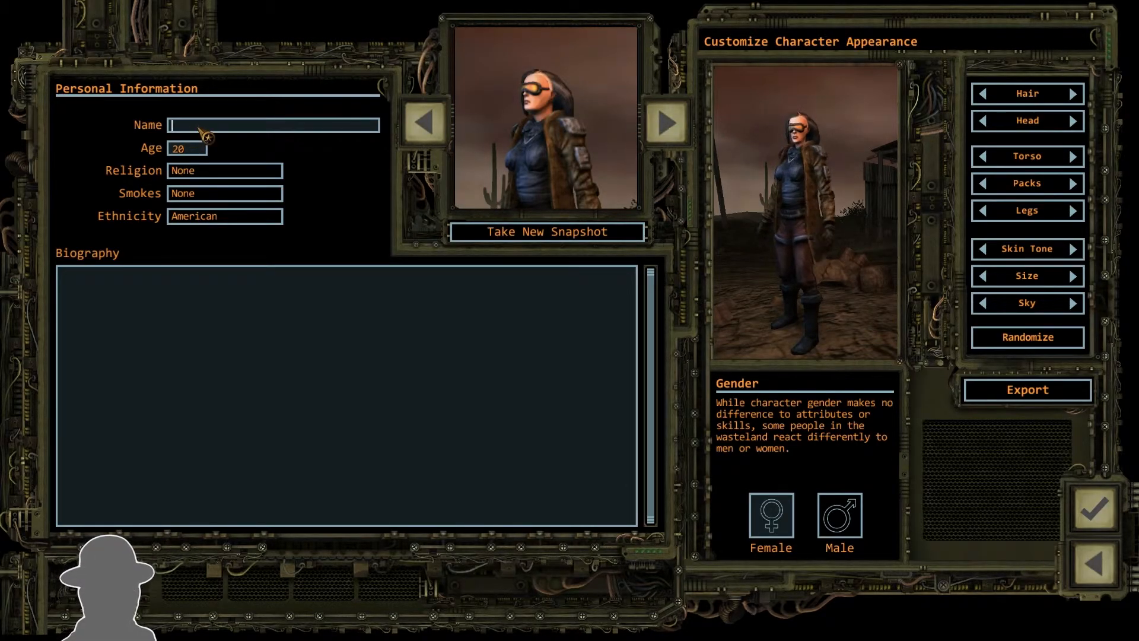
- Name the character Zorch, keep Religion None, set Smokes to Red Rooster and Ethnicity American
text(Zorch)
click(187, 147)
text(35)
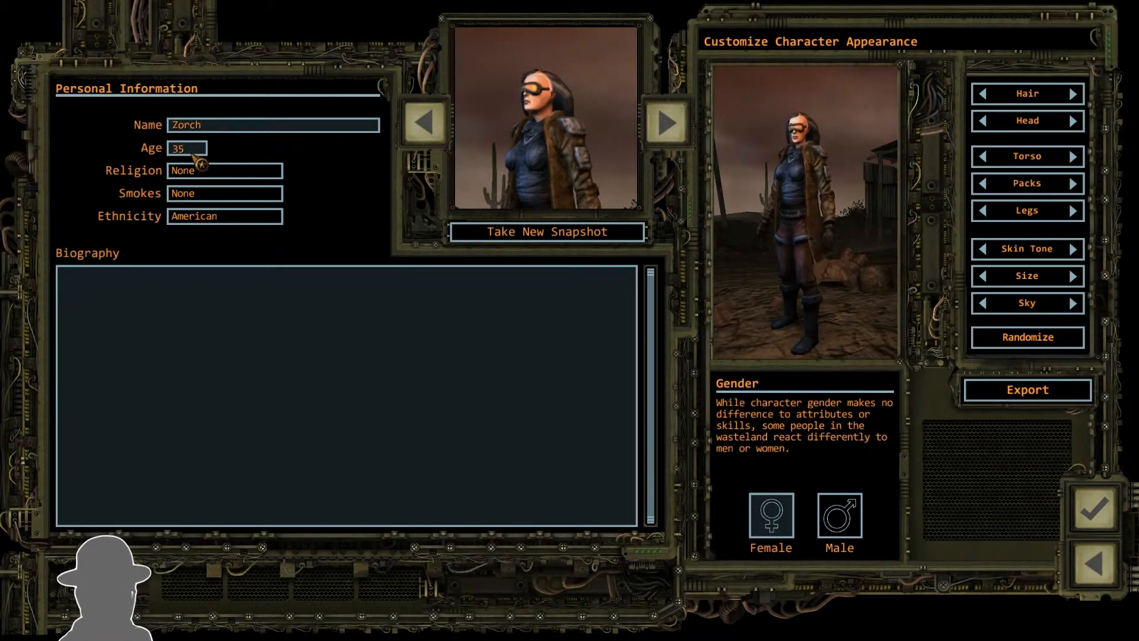
click(223, 170)
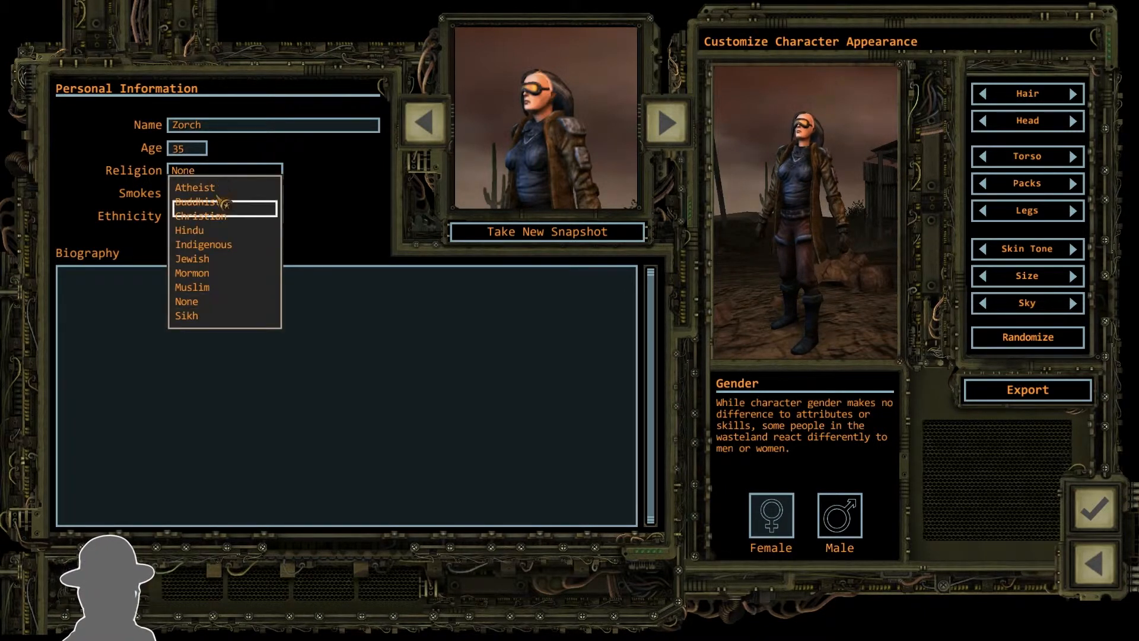
mouse_move(204, 245)
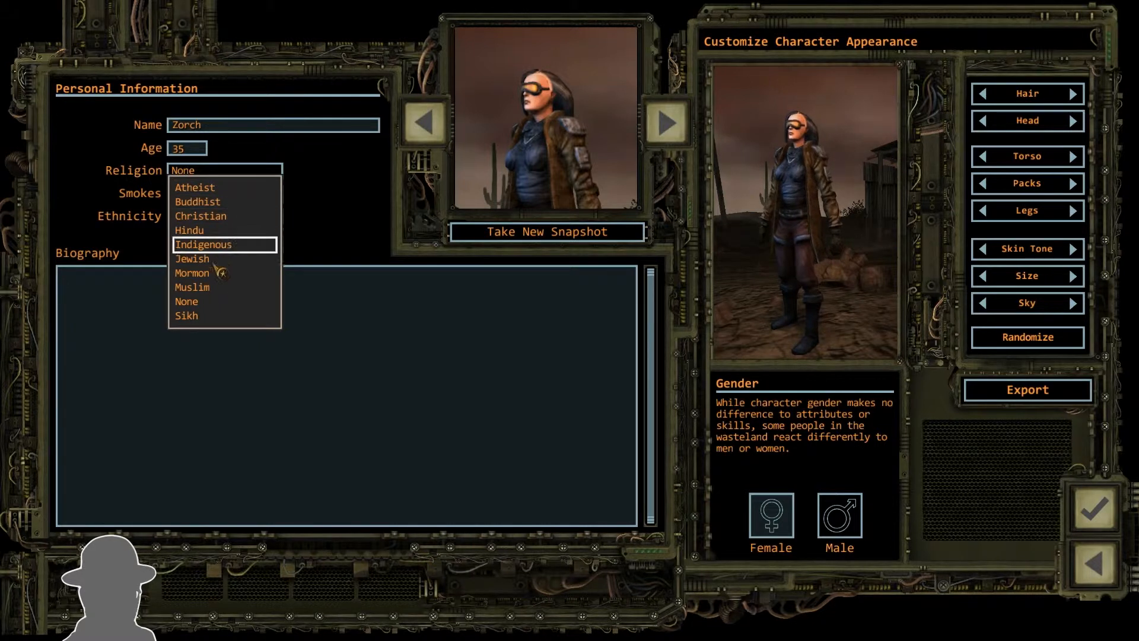
mouse_move(216, 273)
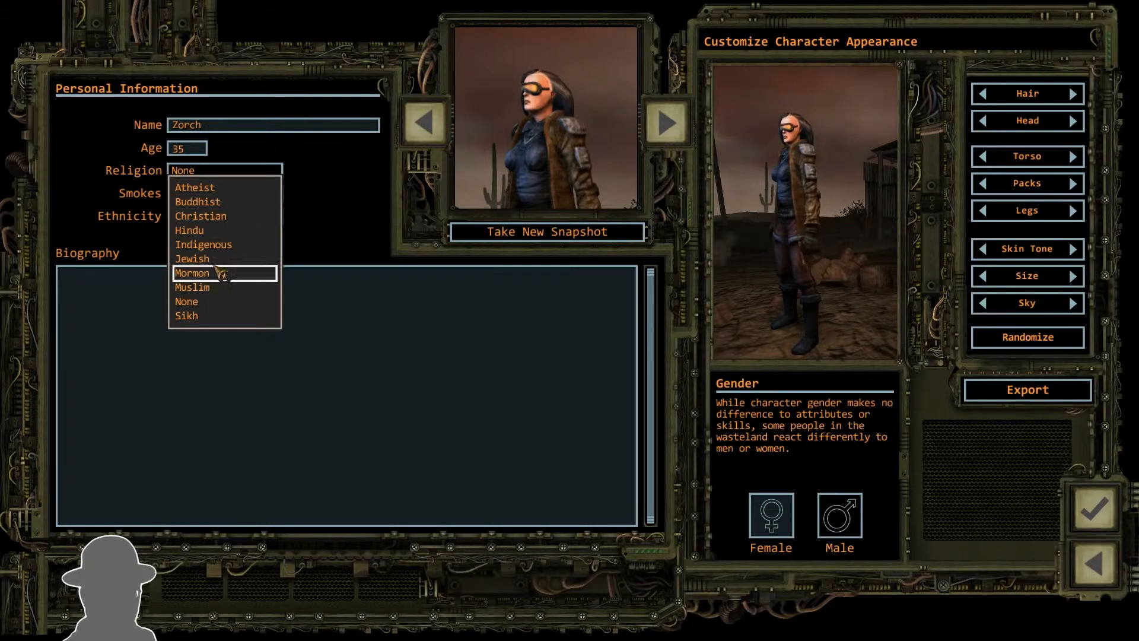
mouse_move(225, 219)
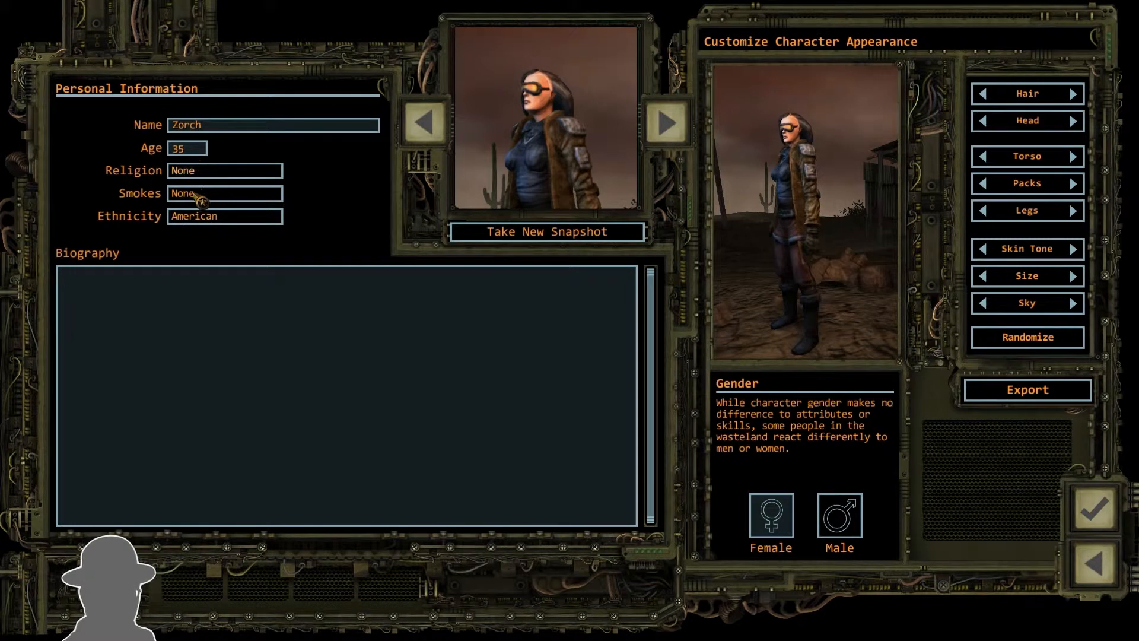
click(223, 192)
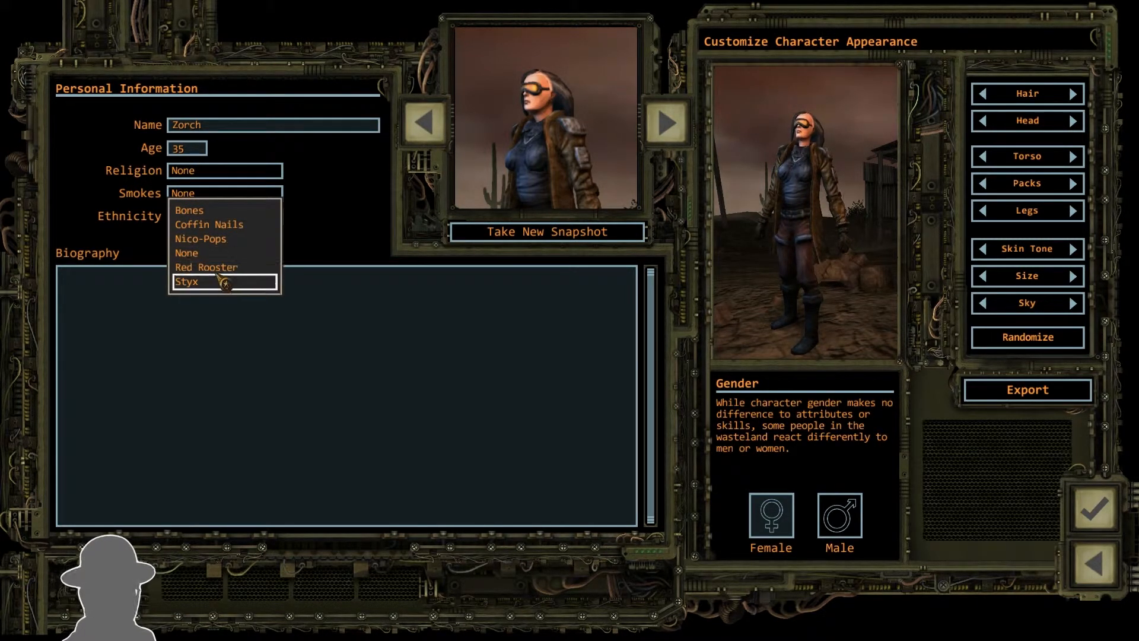
click(206, 267)
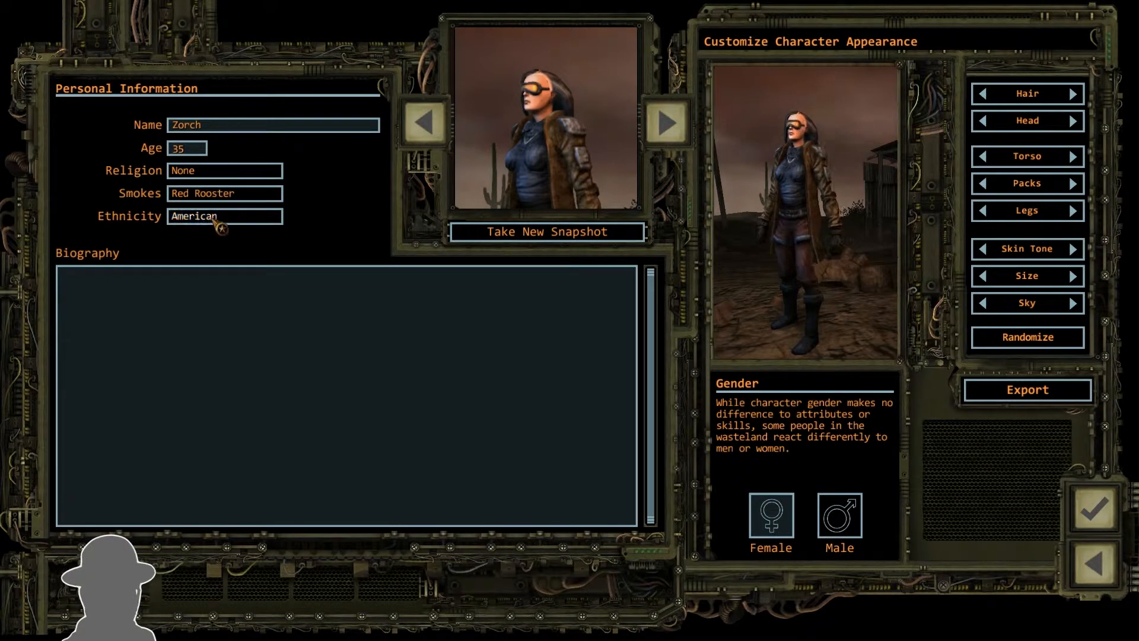
click(224, 216)
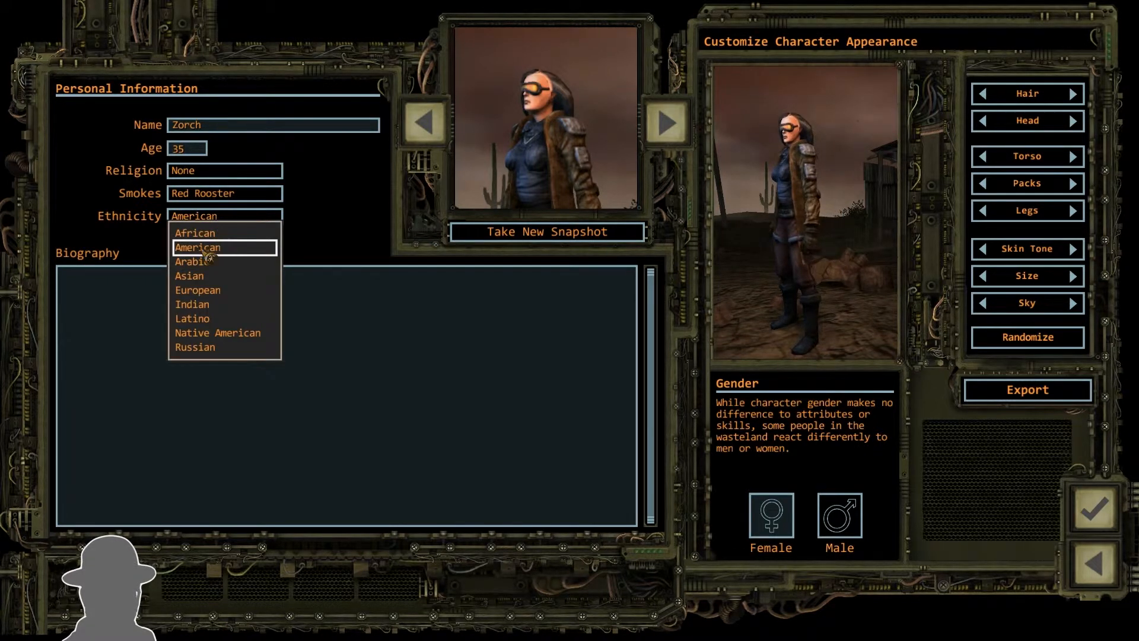
click(199, 247)
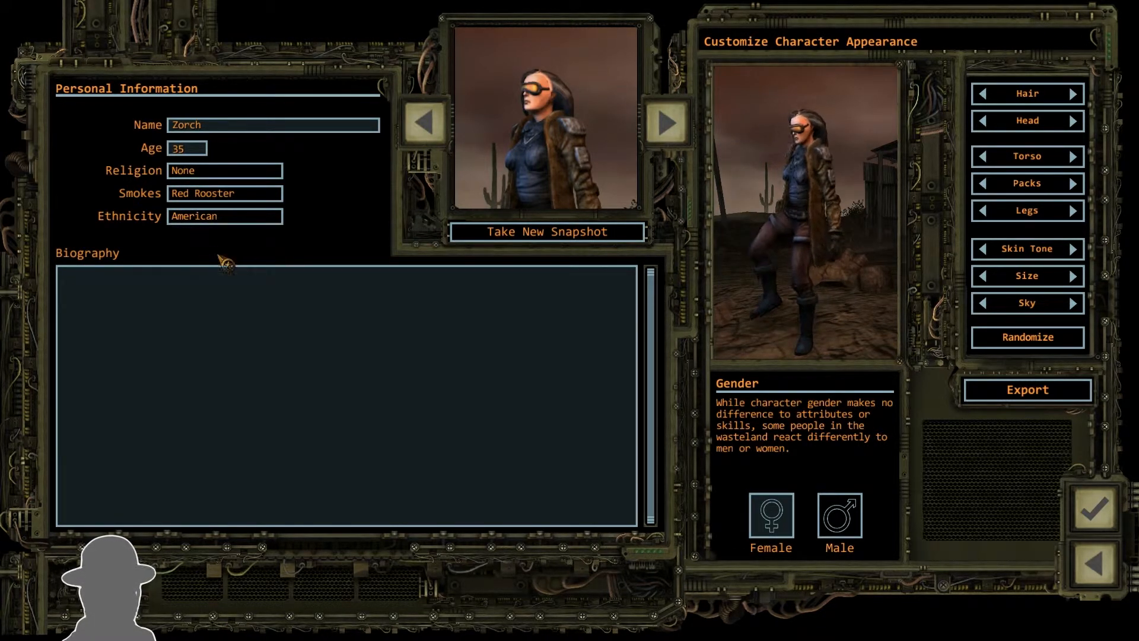
click(838, 520)
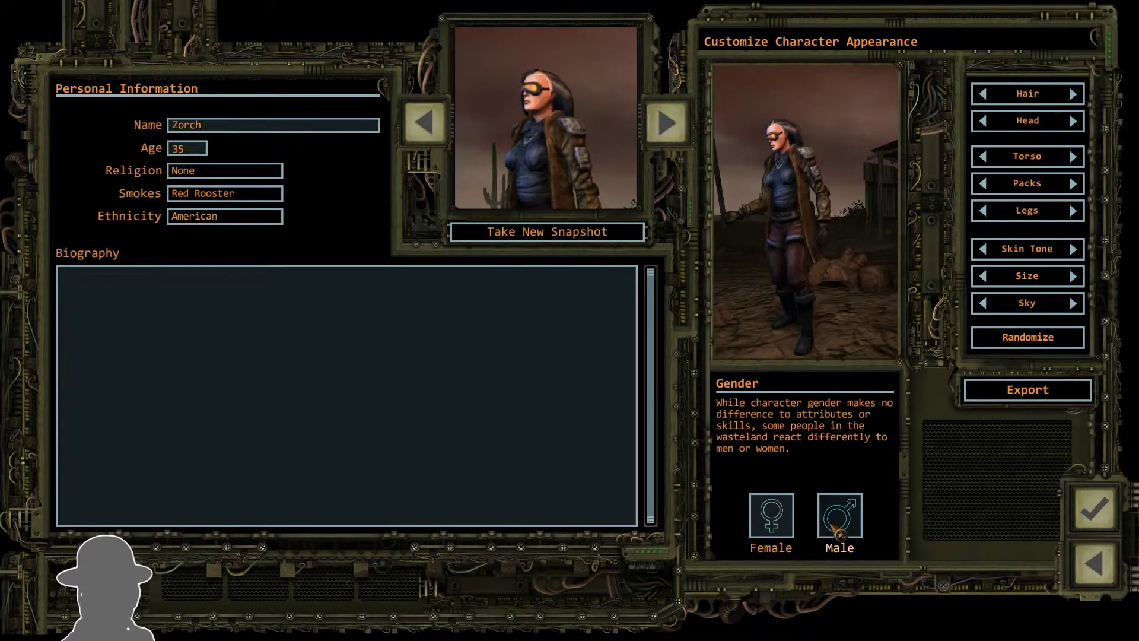
- Make the character male and cycle through several hairstyles for Zorch
click(840, 515)
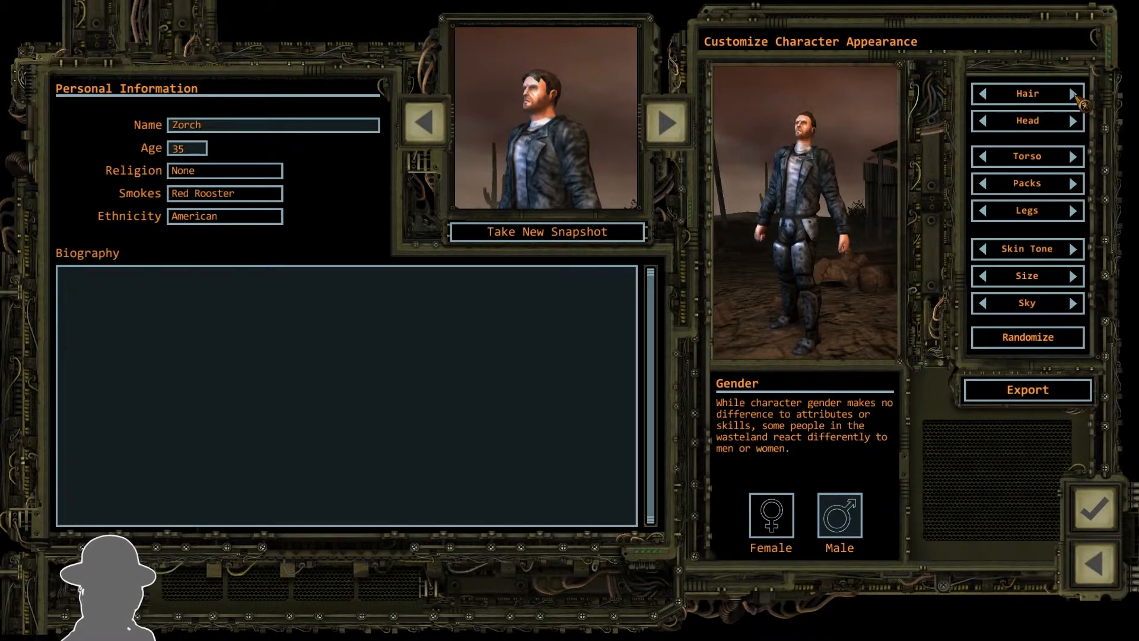
click(1072, 121)
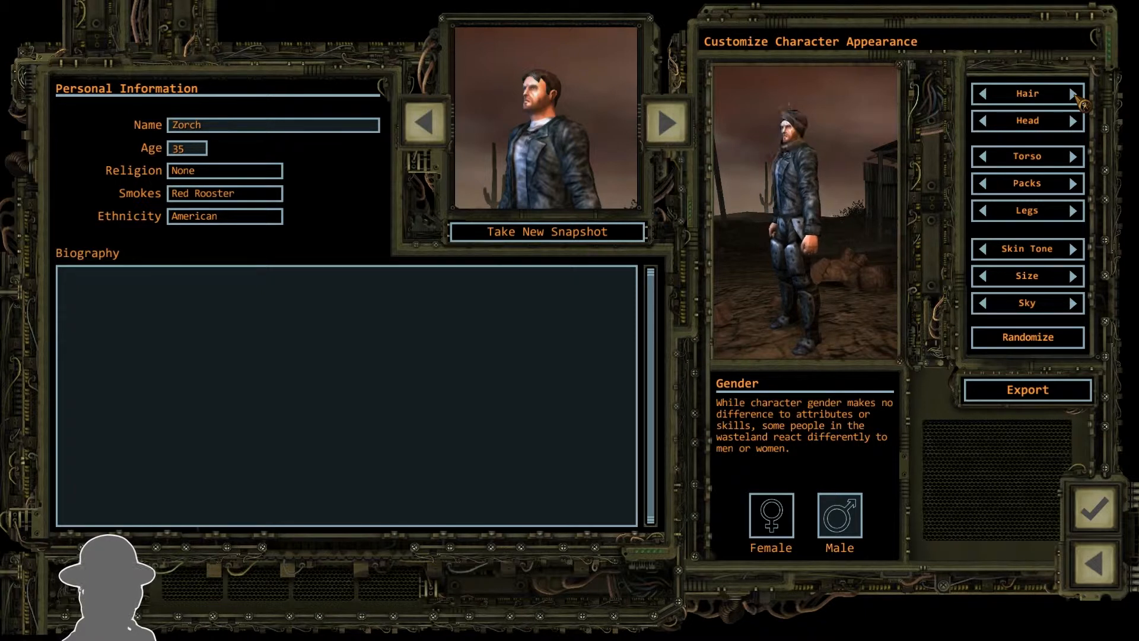
click(1075, 95)
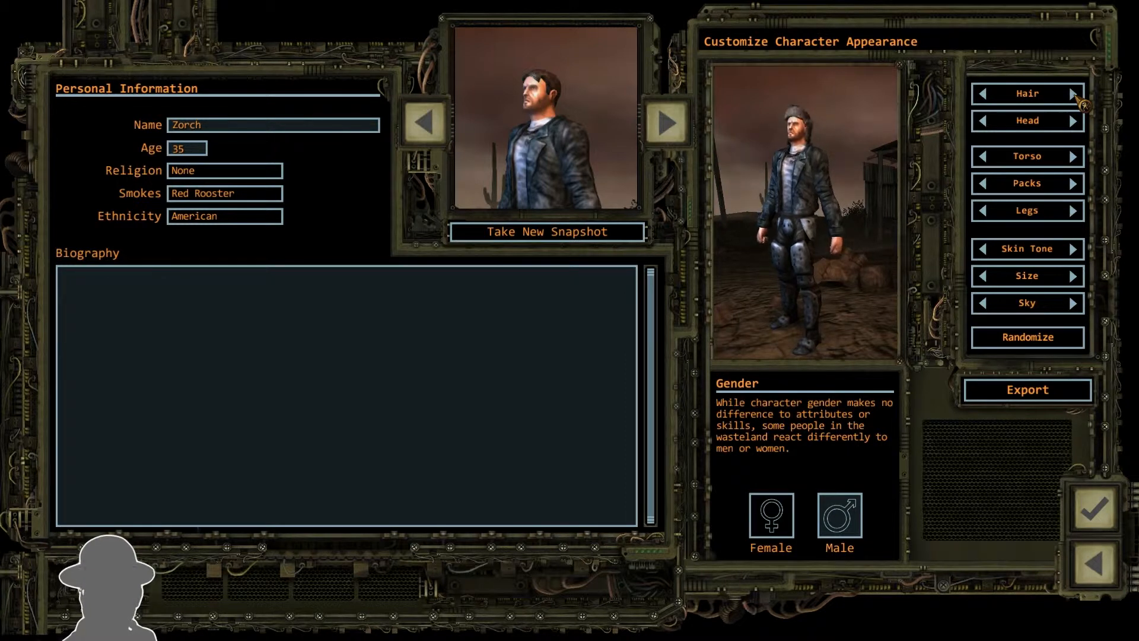
click(1075, 122)
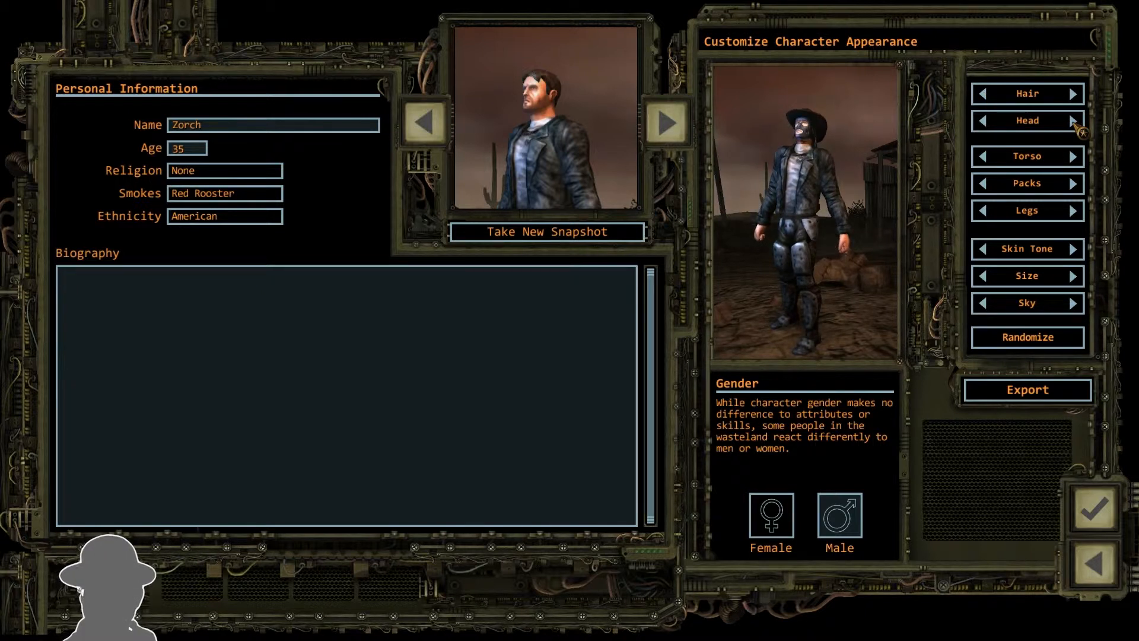
- Cycle head looks past hats and goggles, settling on the bearded cowboy hat
click(1073, 122)
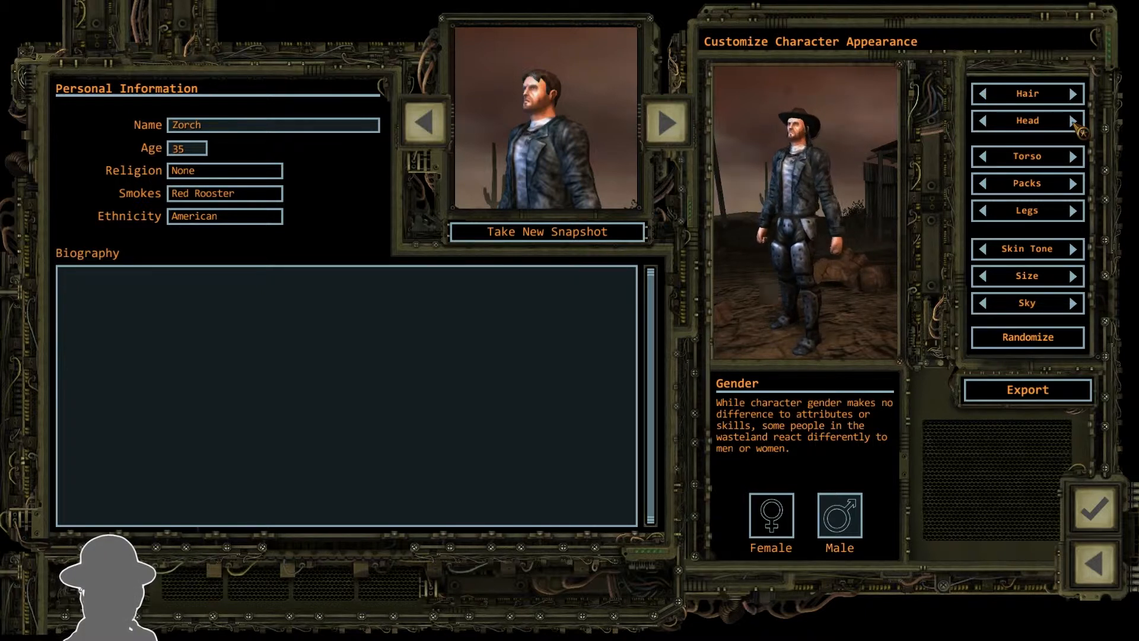
click(1072, 121)
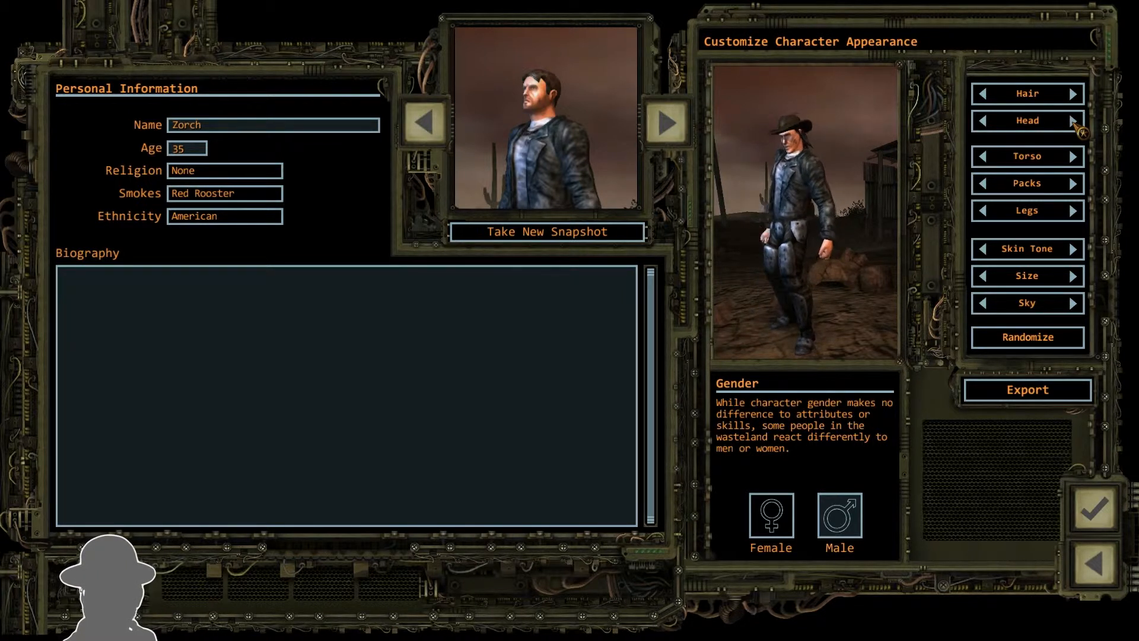
click(1073, 119)
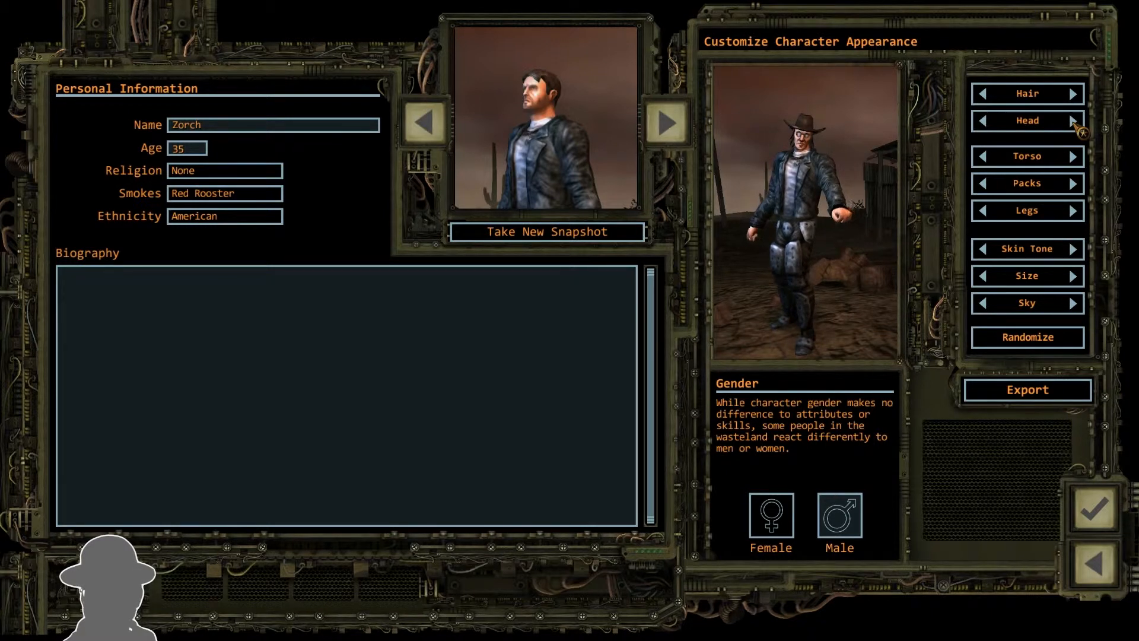
click(1072, 121)
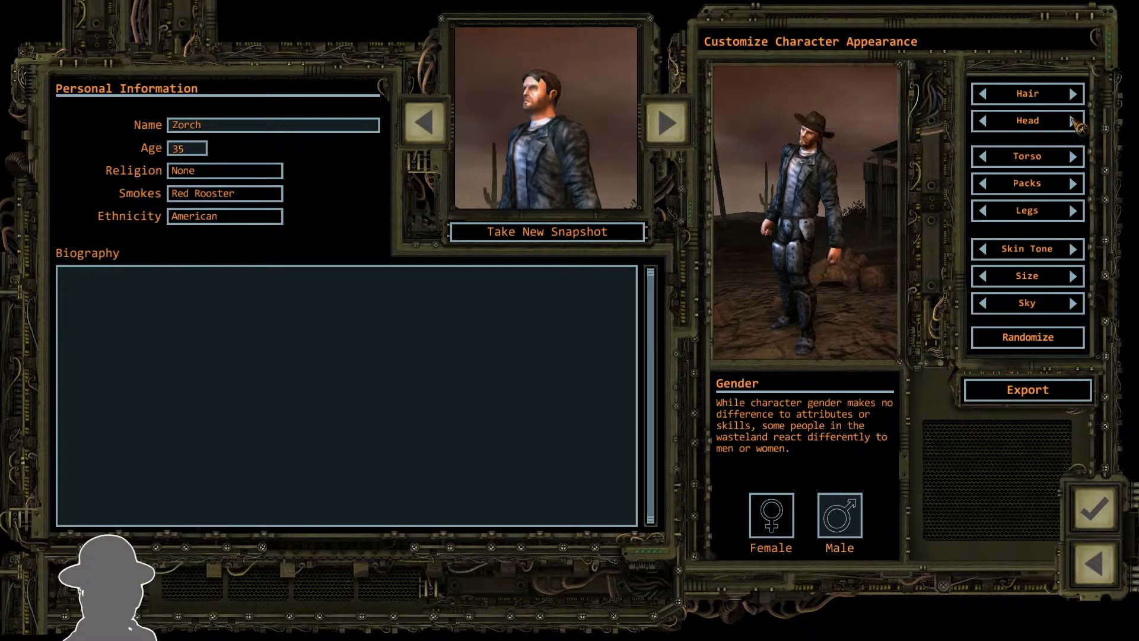
click(1074, 121)
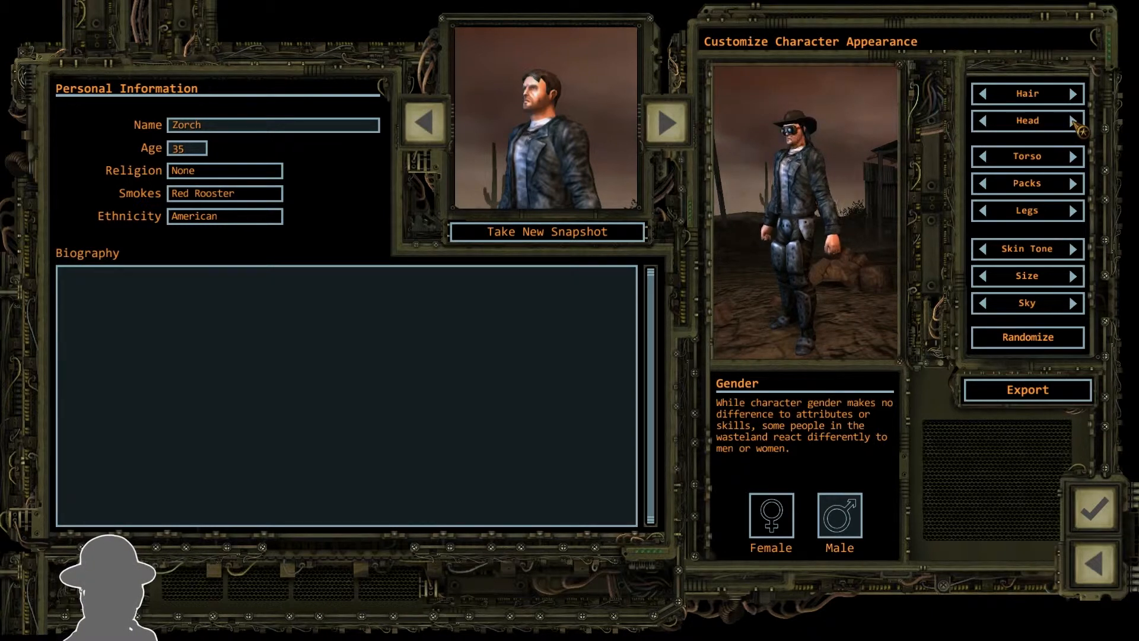
click(985, 121)
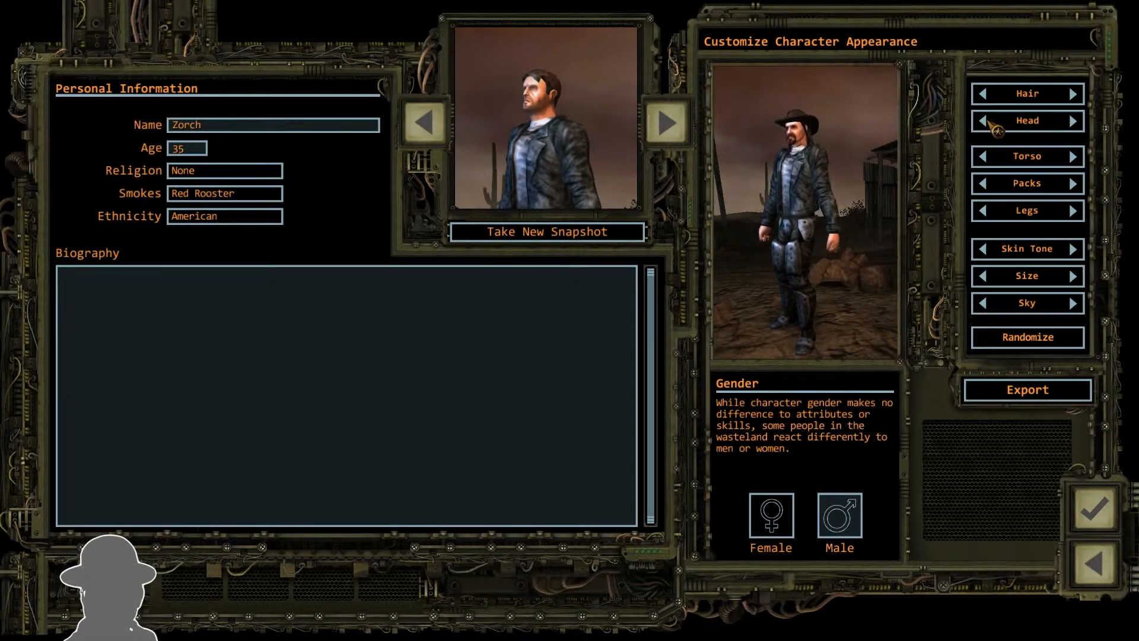
click(985, 121)
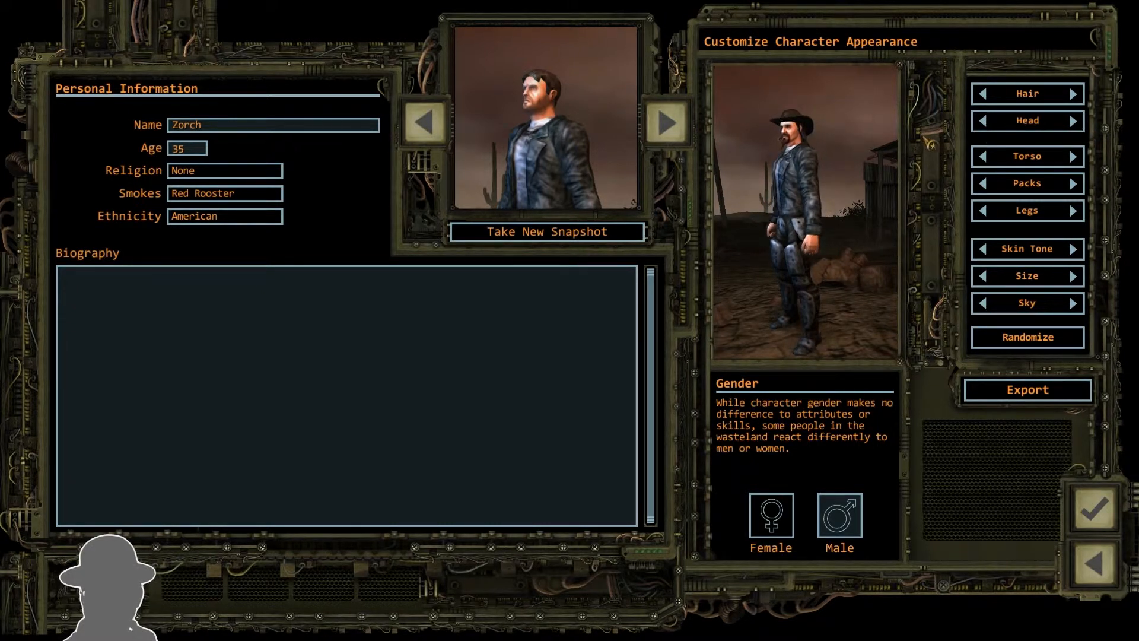
- Cycle through torso outfits and settle on the plated metal armour
click(1074, 157)
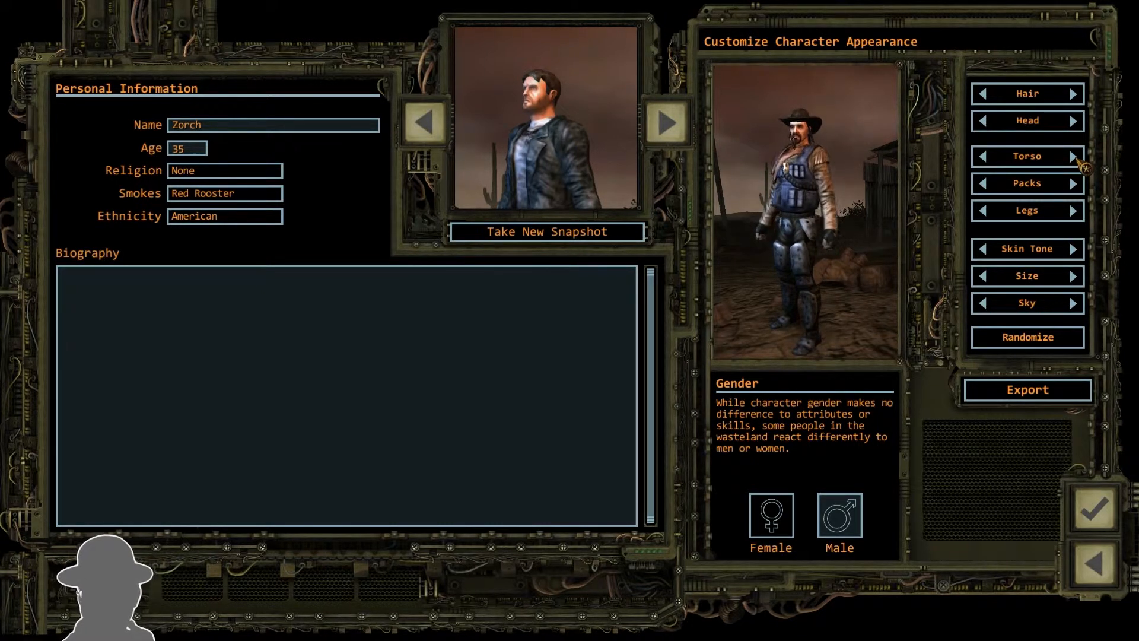
click(1073, 157)
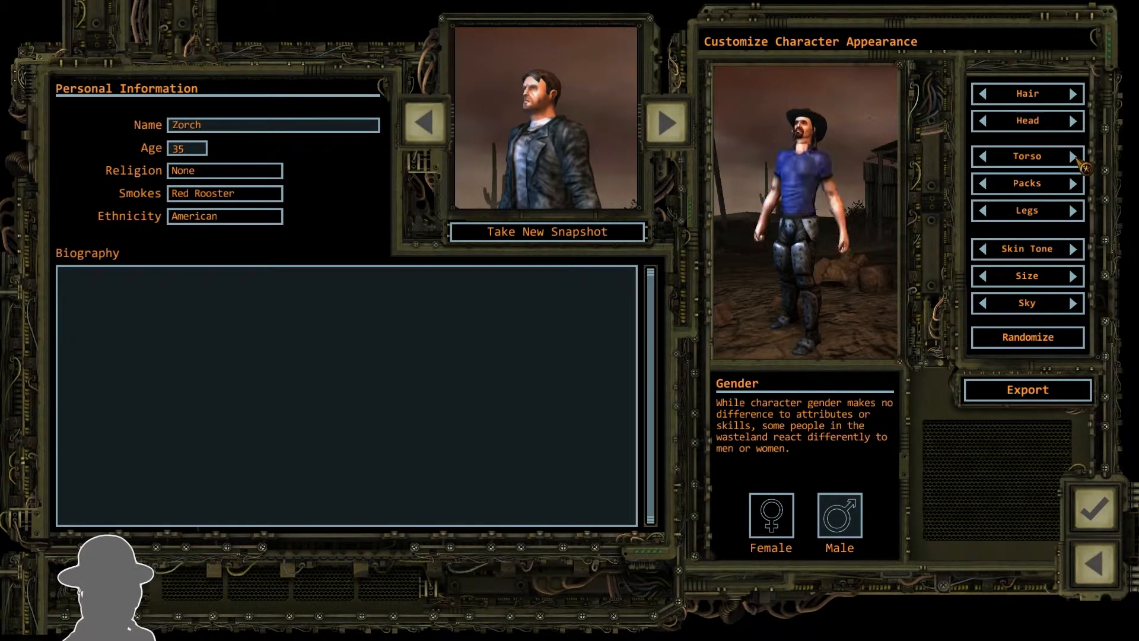
click(1074, 156)
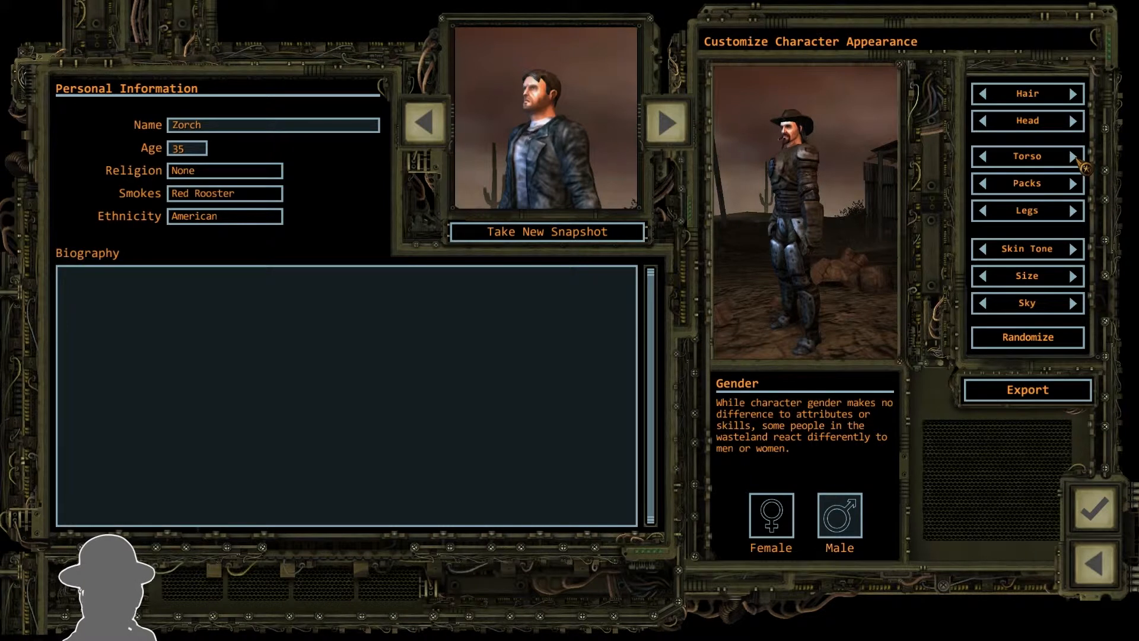
click(1072, 157)
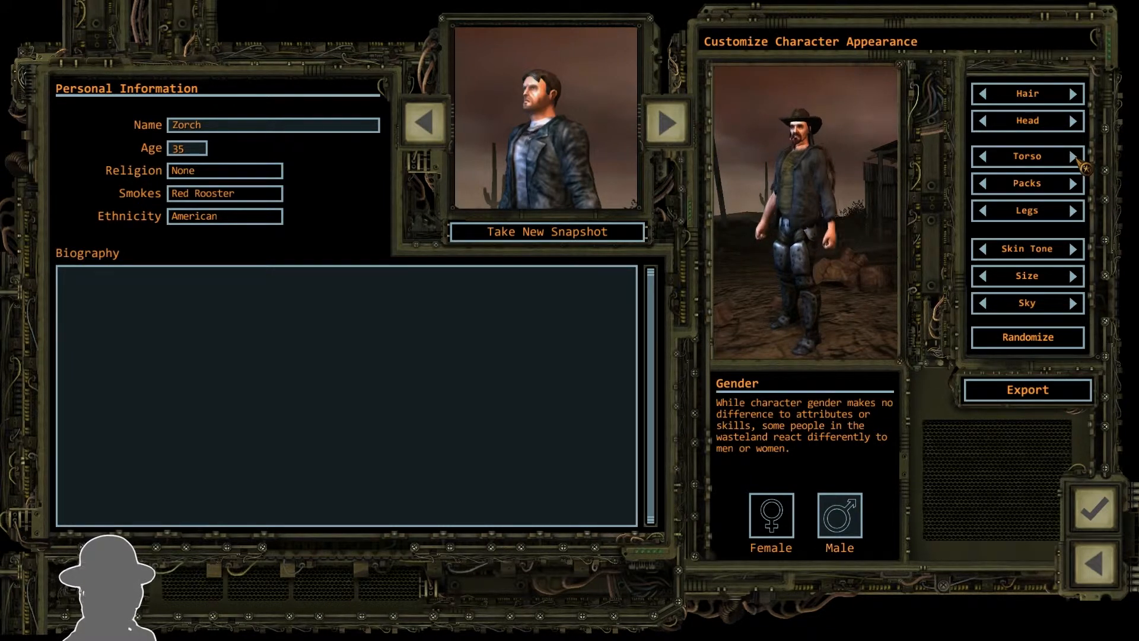
click(1072, 156)
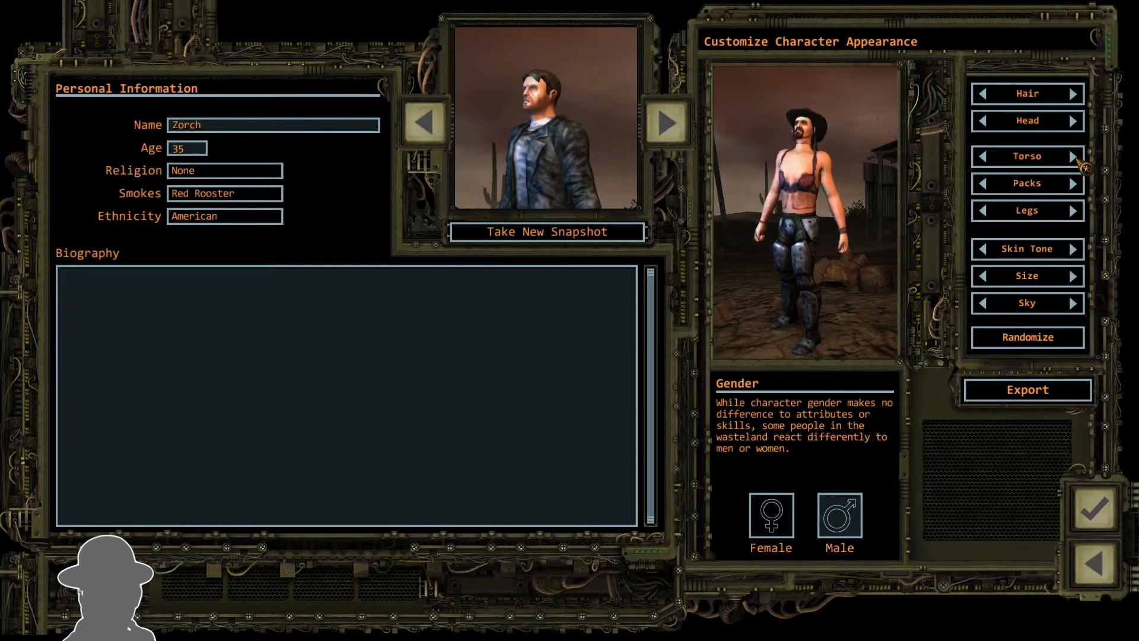
click(1075, 156)
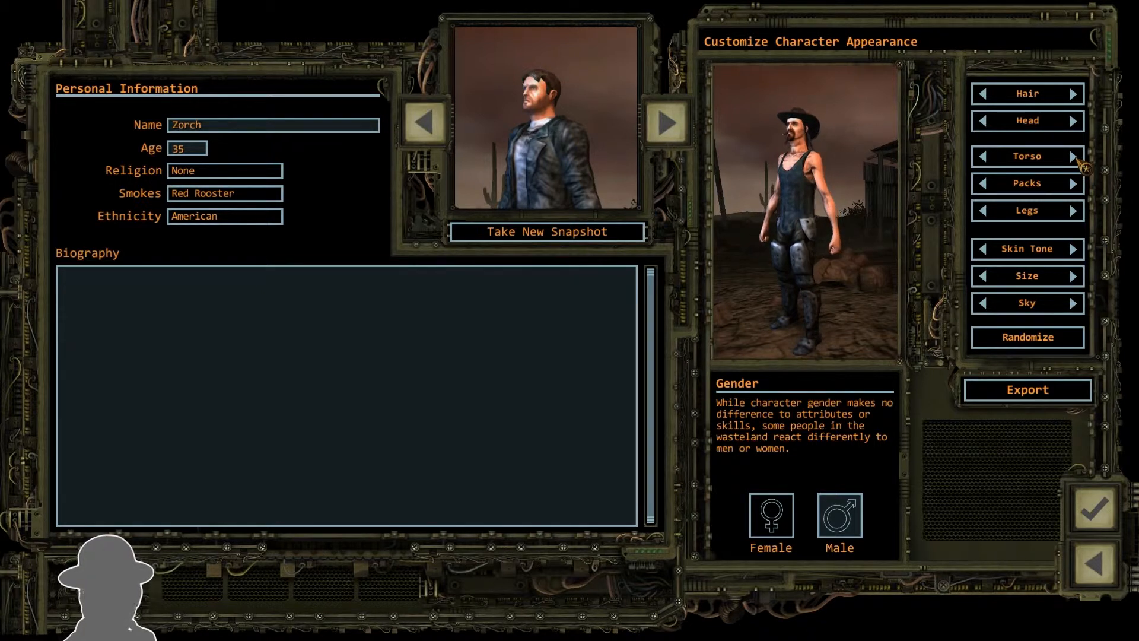
click(1072, 157)
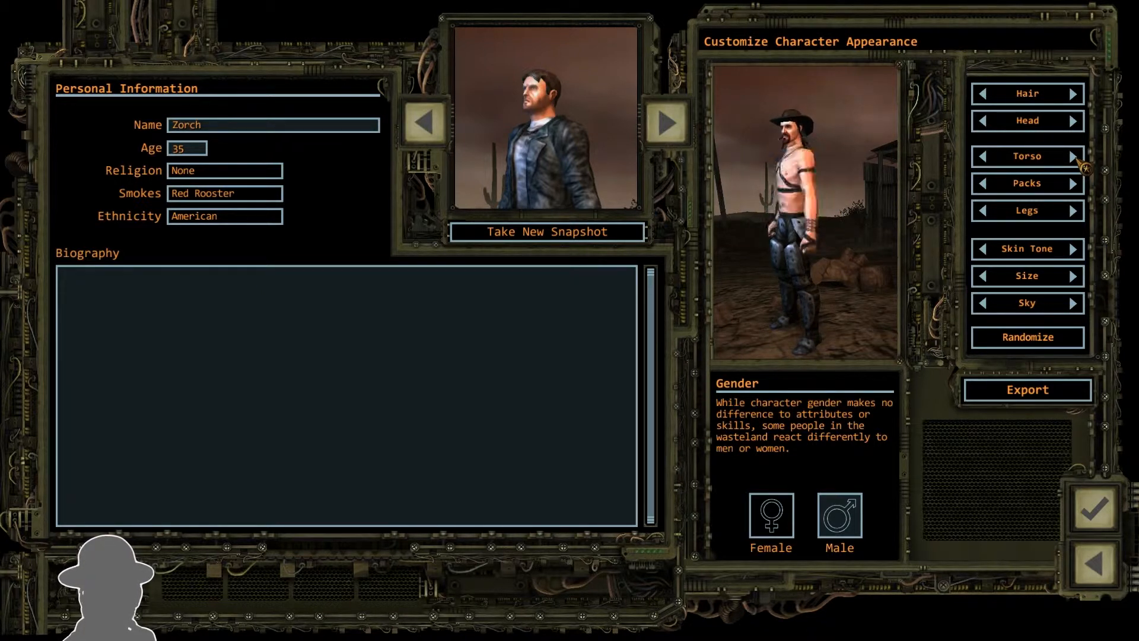
click(1075, 157)
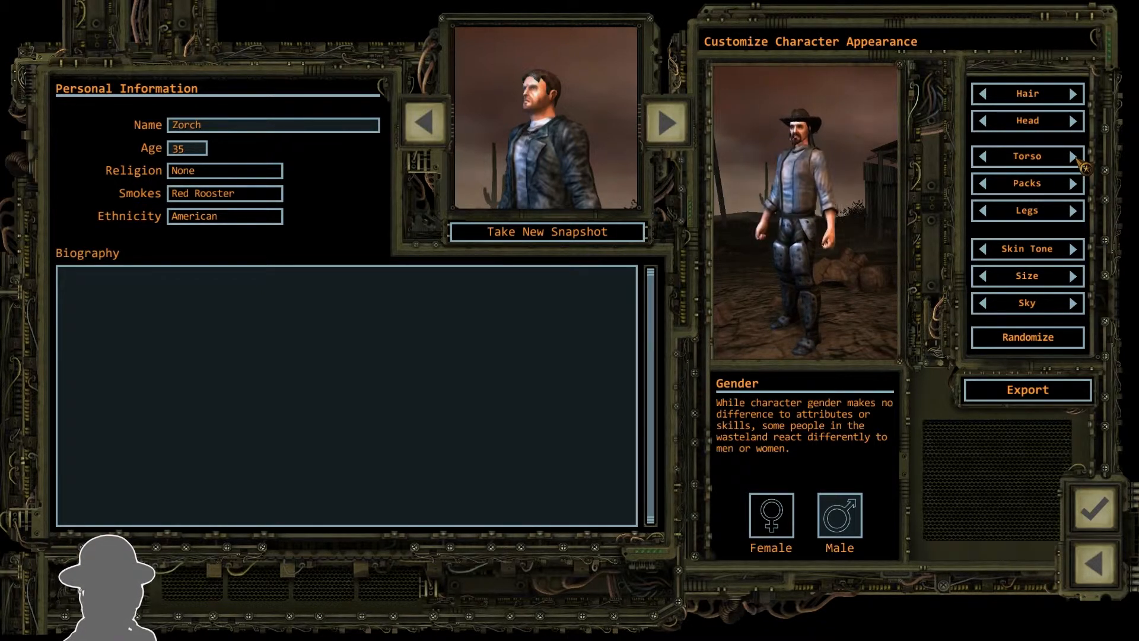
click(1074, 156)
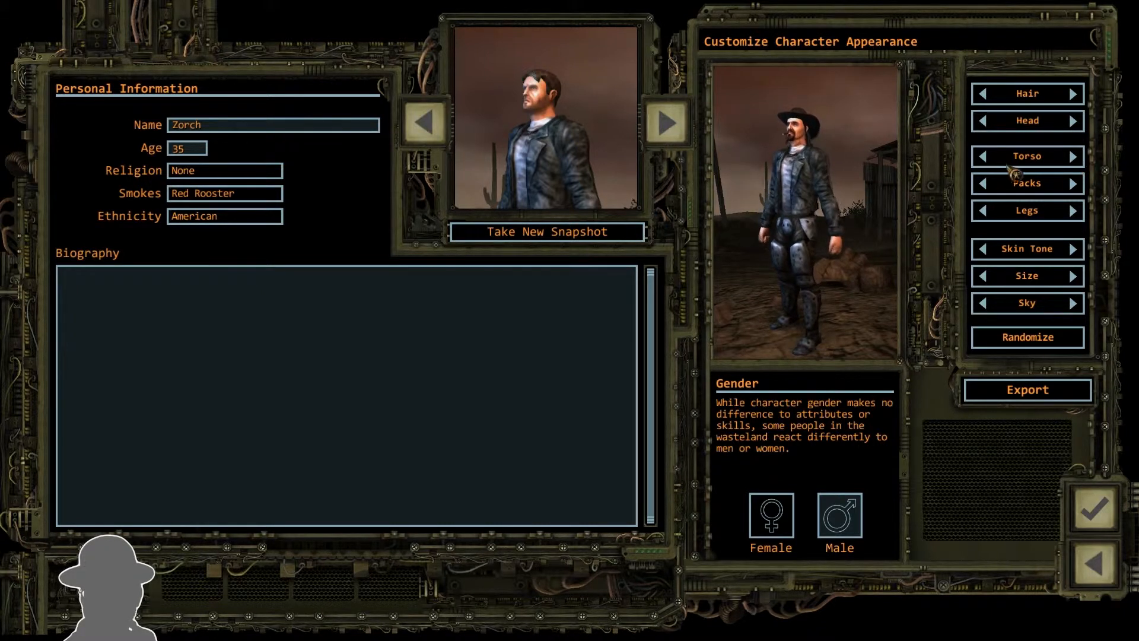
click(984, 157)
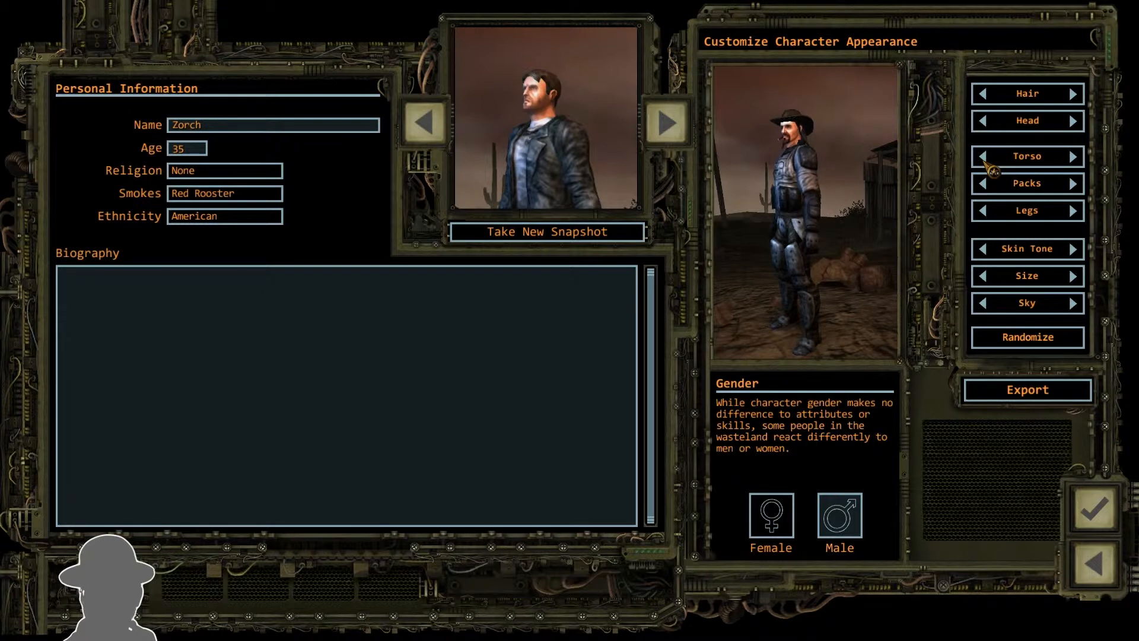
click(1074, 156)
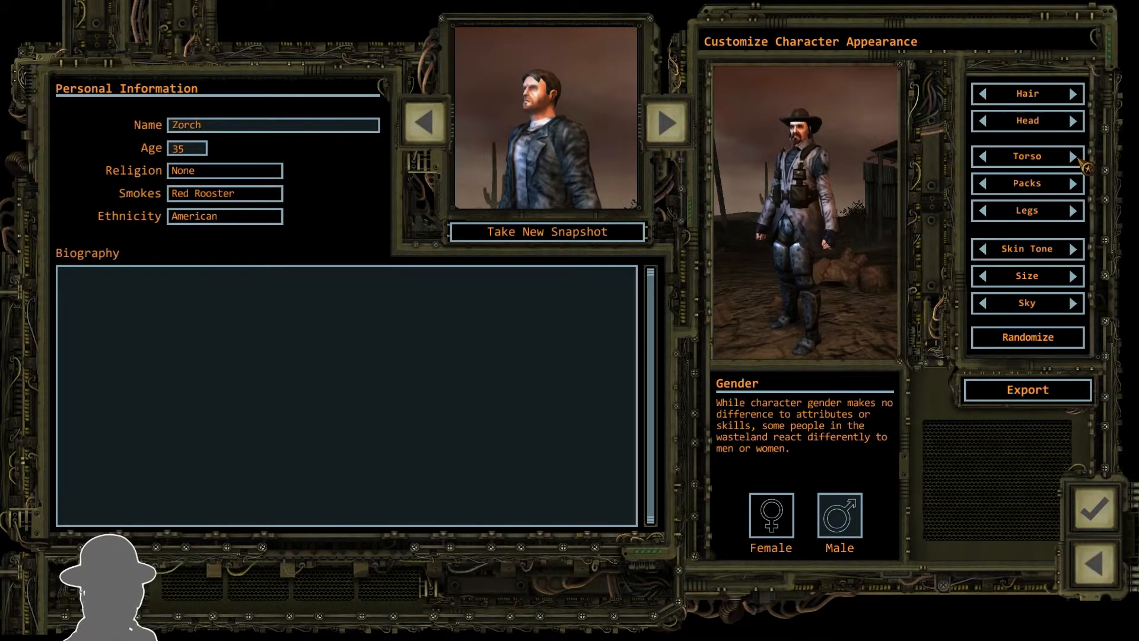
click(982, 157)
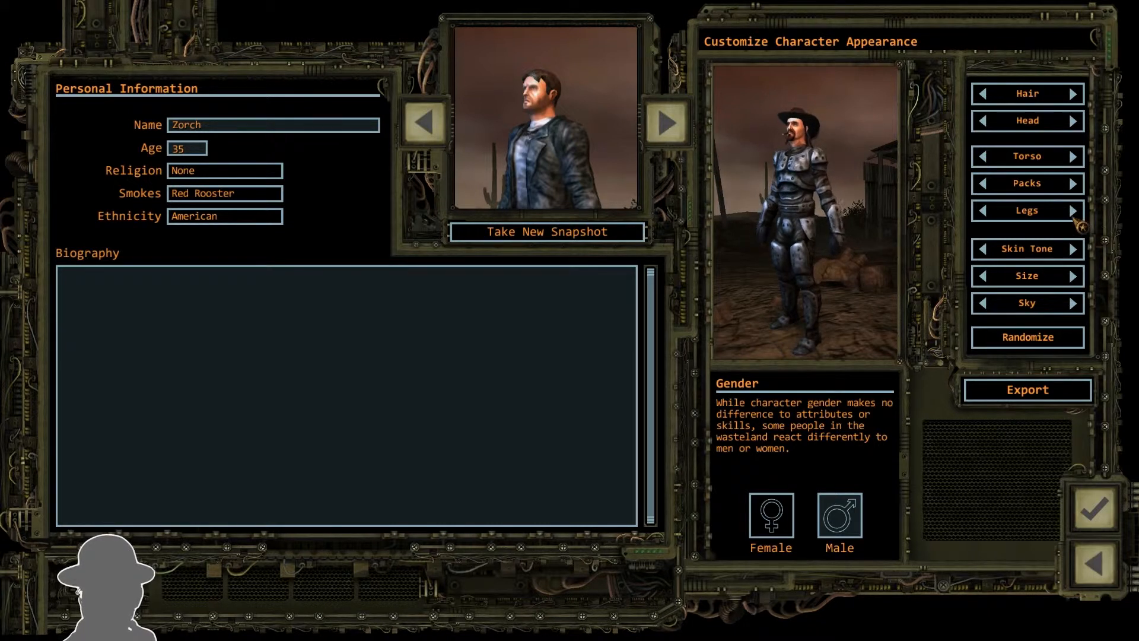
- Cycle leg outfits to armoured leg gear matching the torso
click(1073, 211)
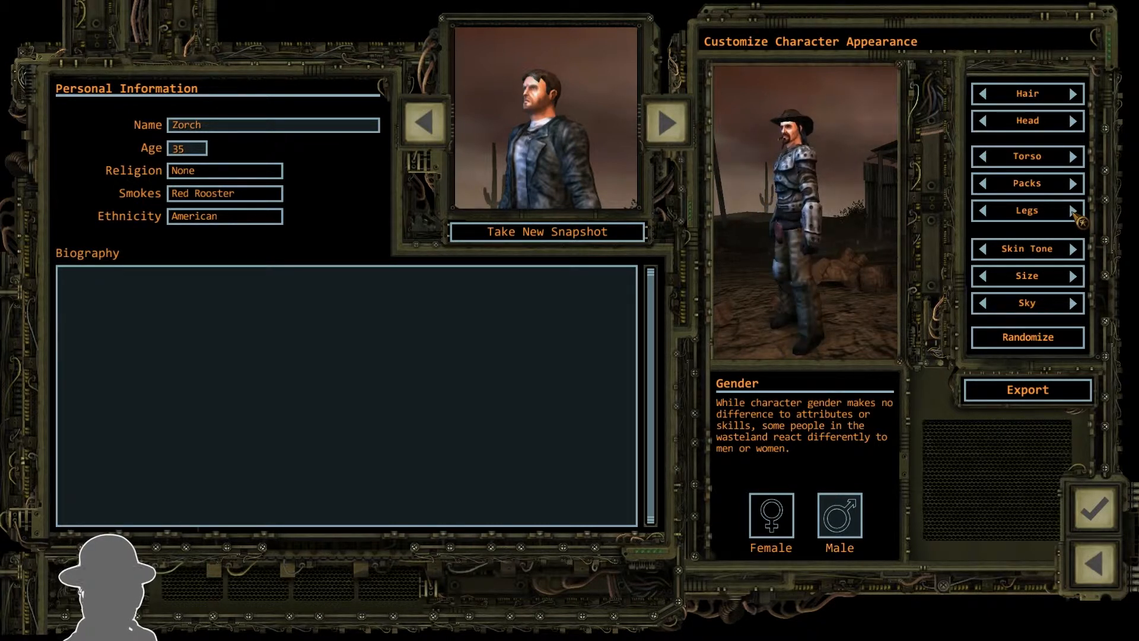
click(1074, 212)
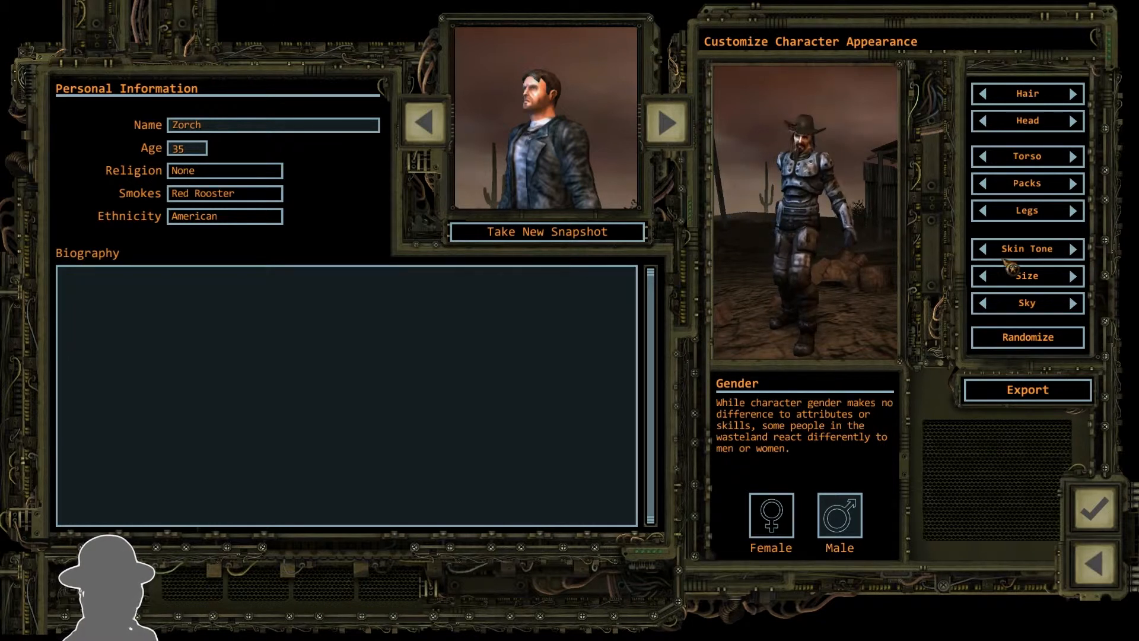
- Adjust Zorch's skin tone and change the sky backdrop behind him
click(1075, 275)
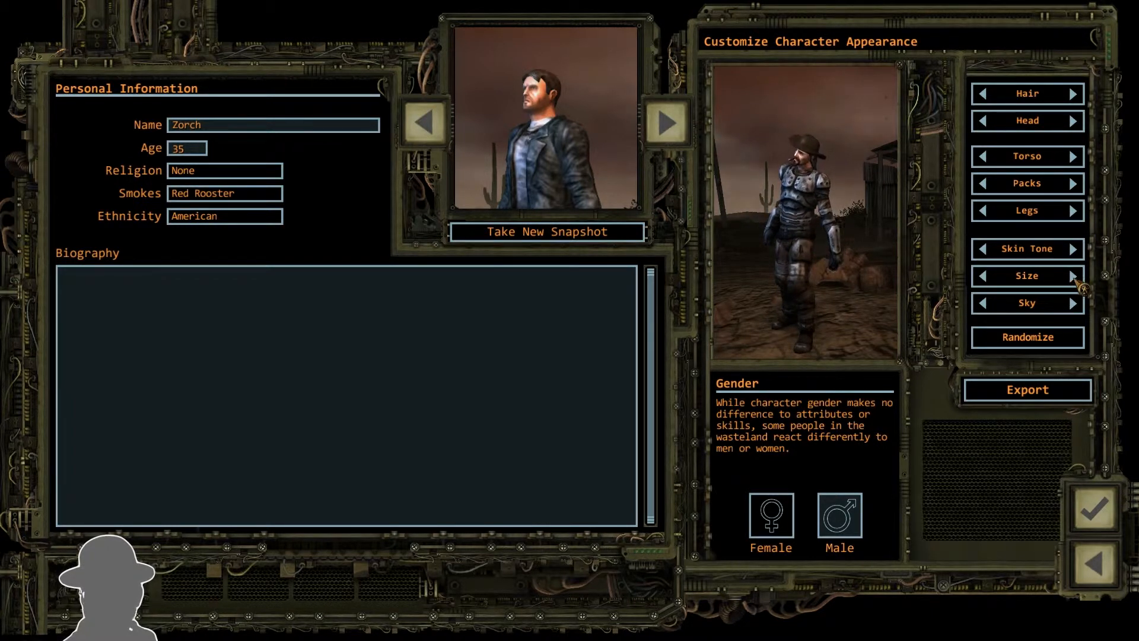
click(1072, 304)
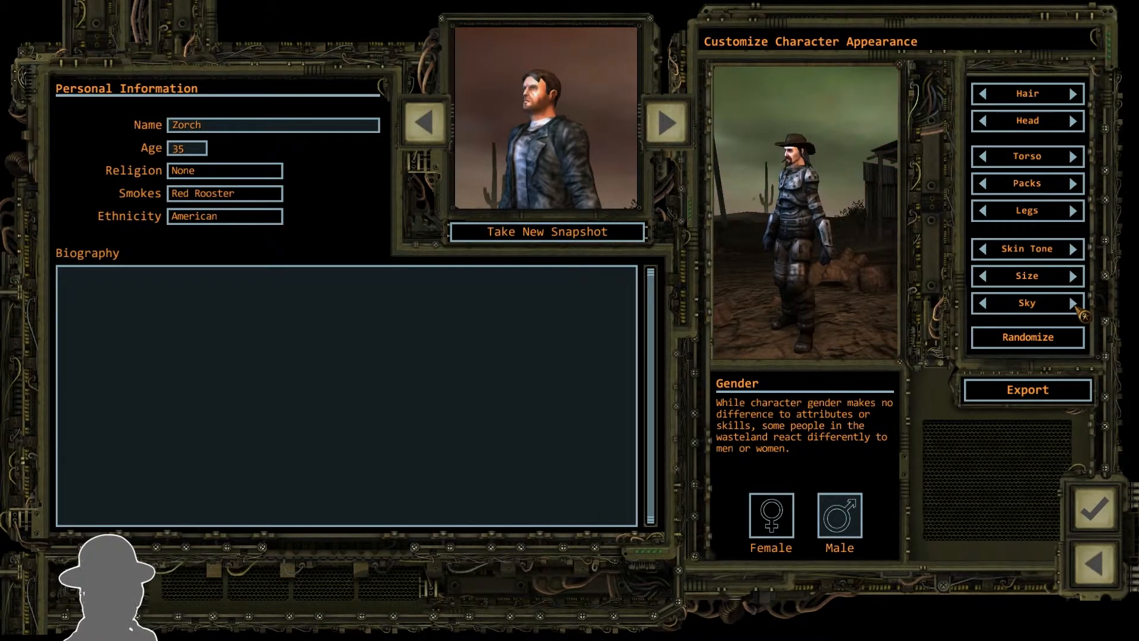
click(1076, 304)
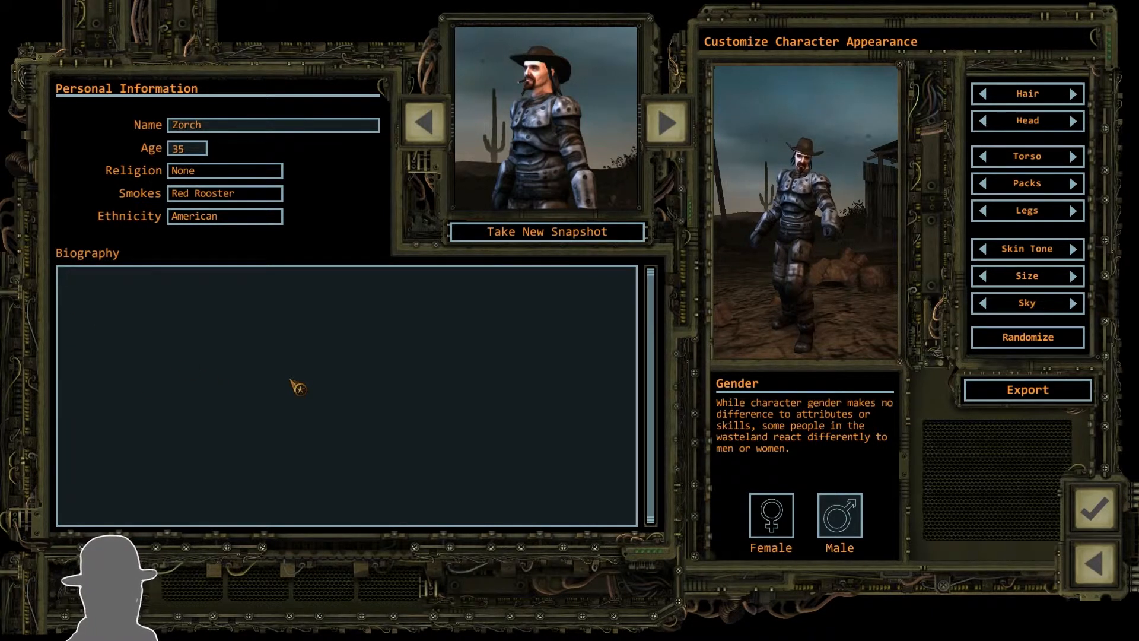
- Write the biography "Little guy. Big gun. The end." and accept the personal details
text(Little guys.)
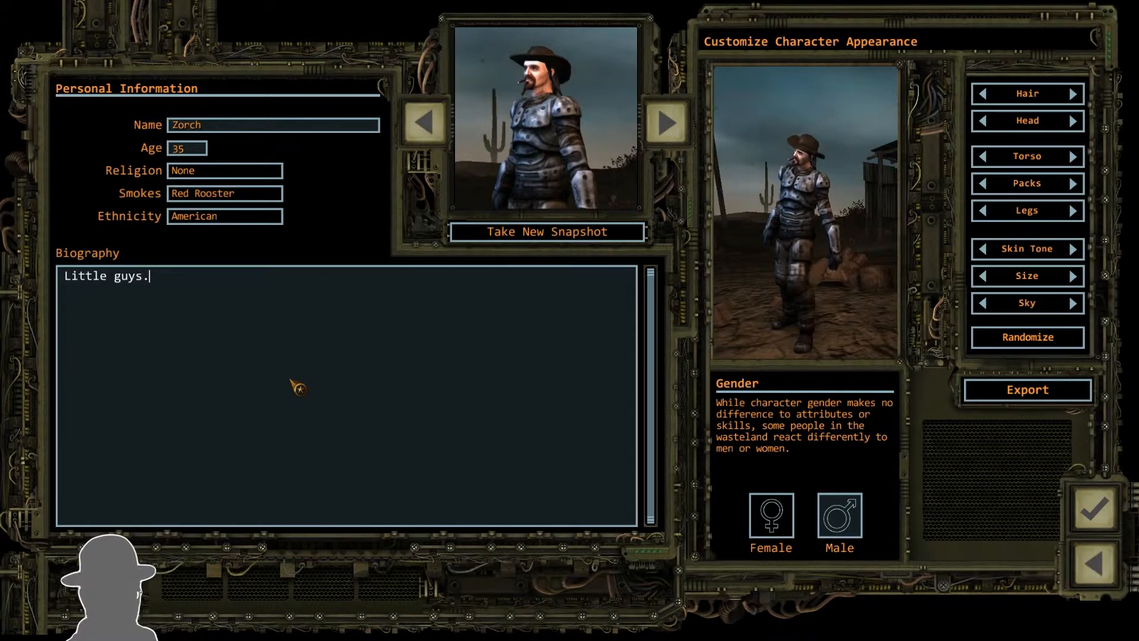
text(Little guy. Big)
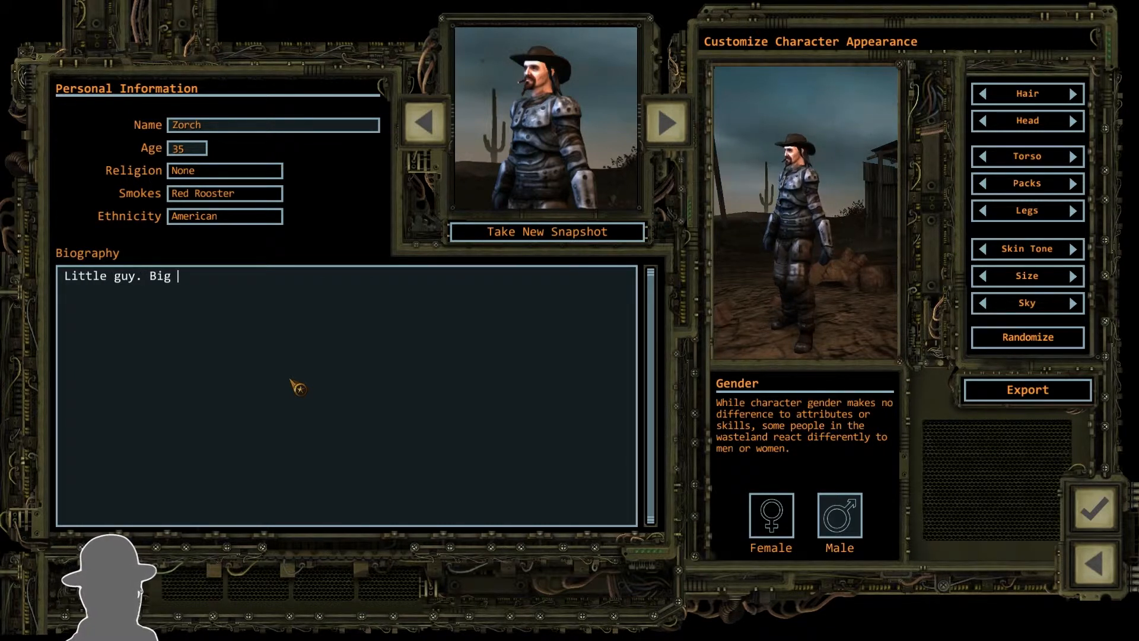
text(h)
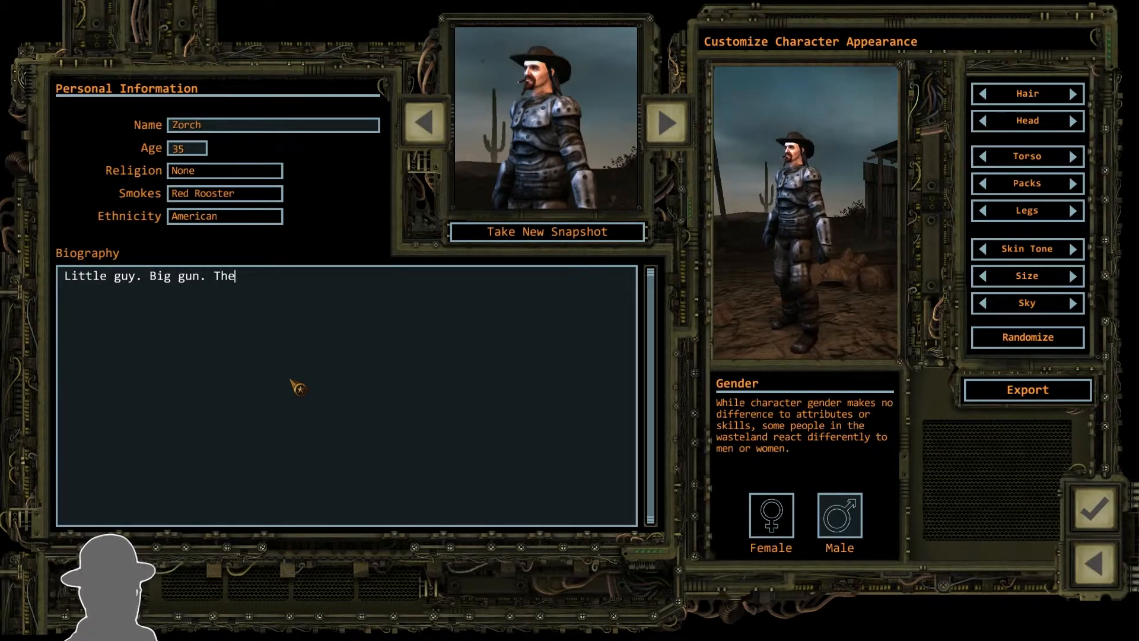
text(end.)
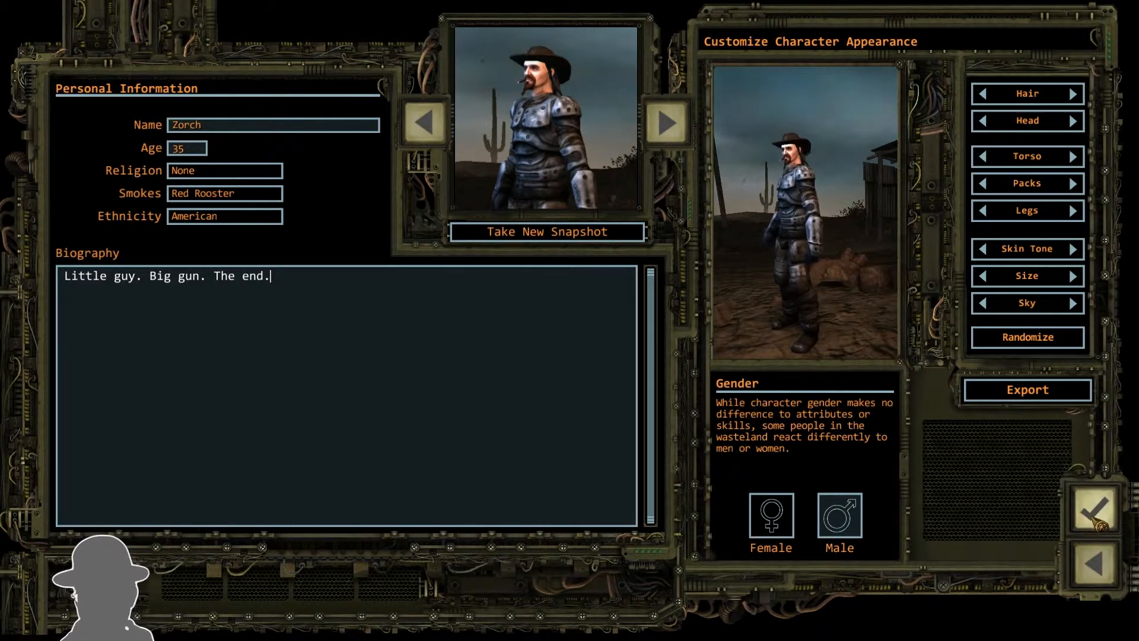
click(1096, 512)
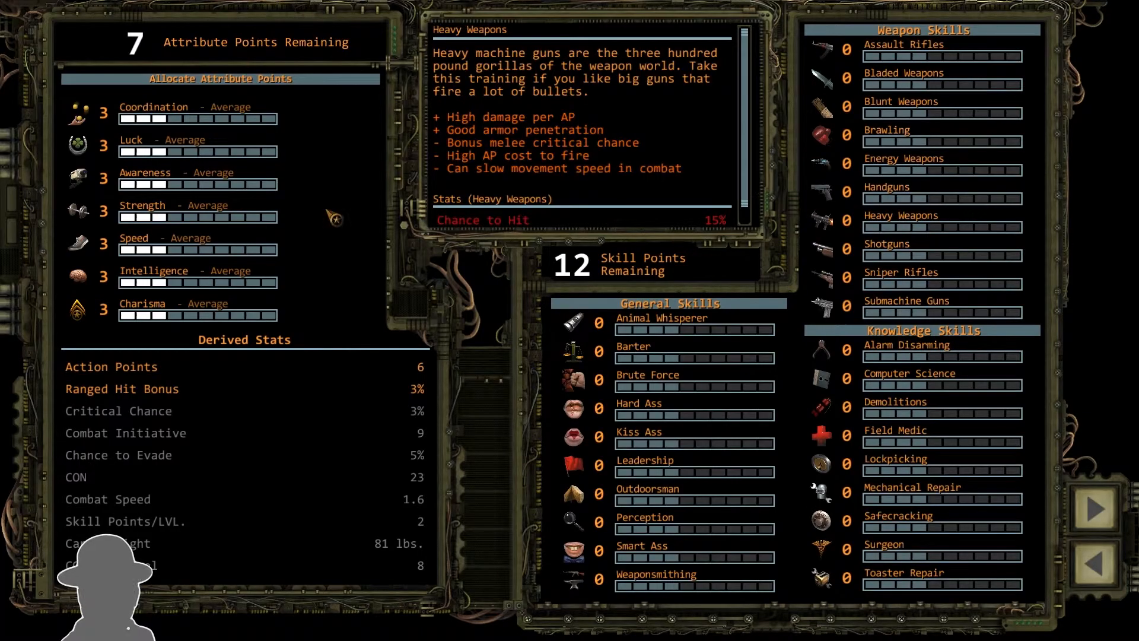
mouse_move(219, 284)
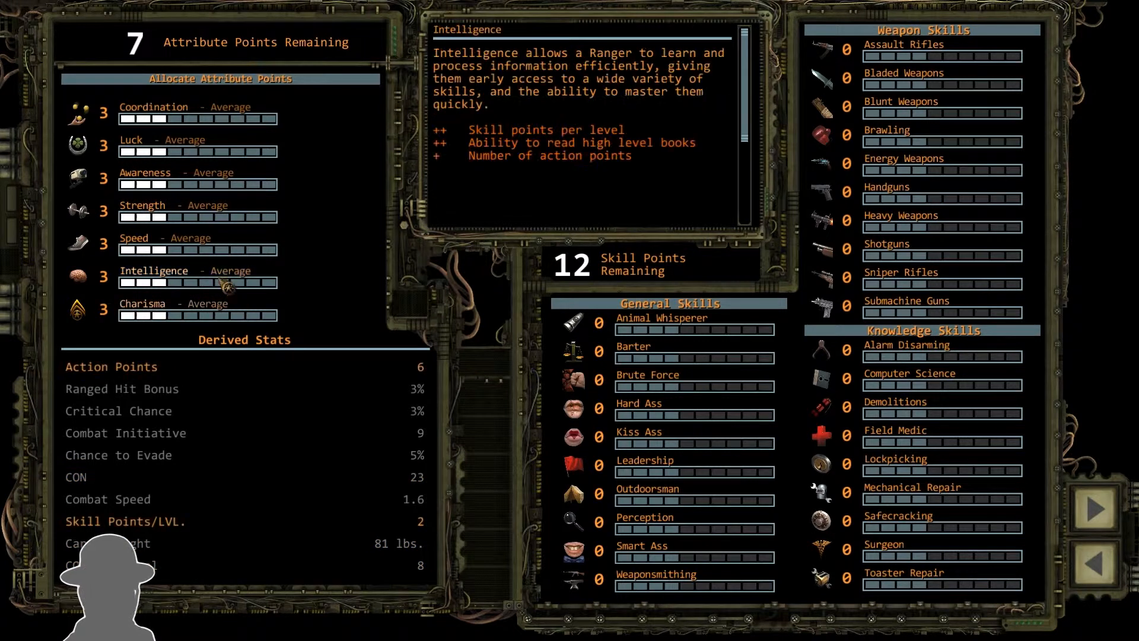
mouse_move(208, 208)
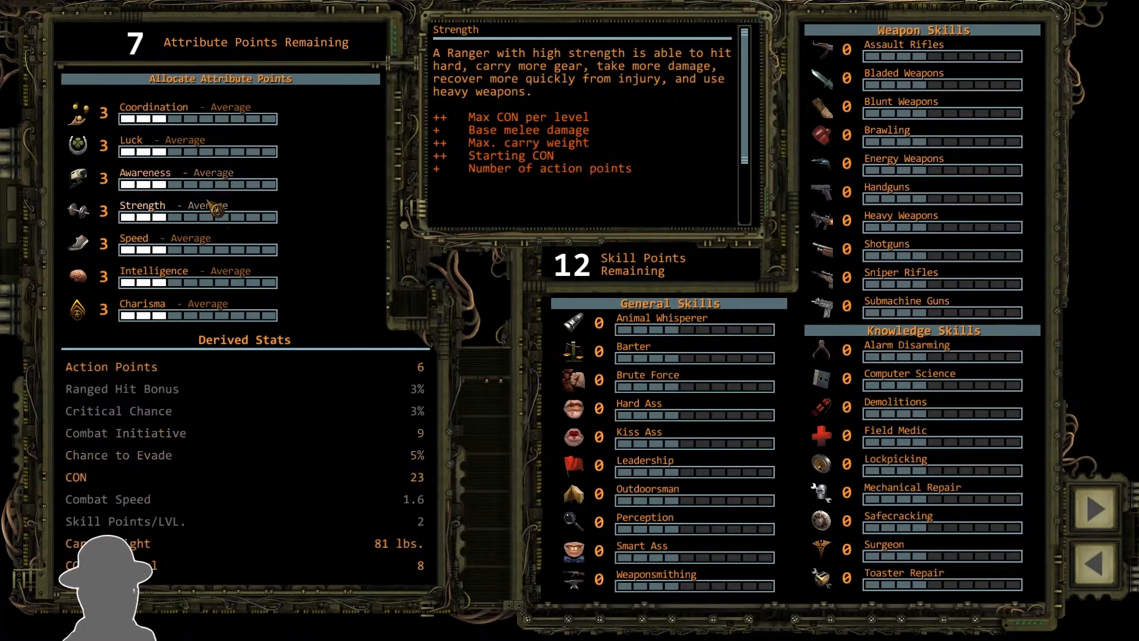
mouse_move(199, 297)
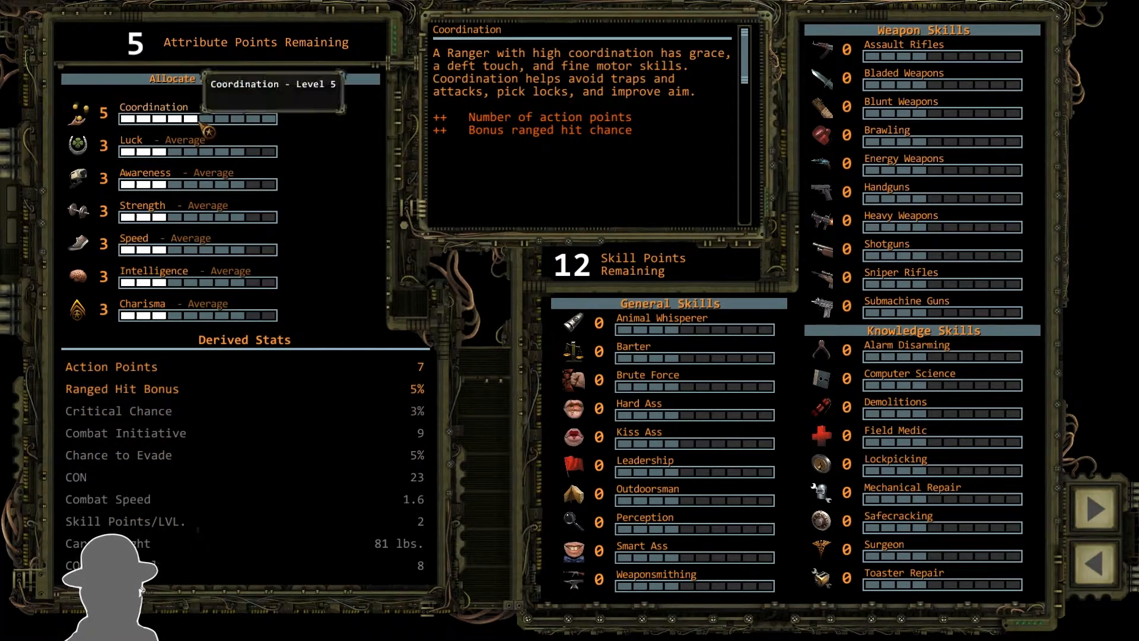
- Spend an attribute point raising Coordination toward 6
click(184, 152)
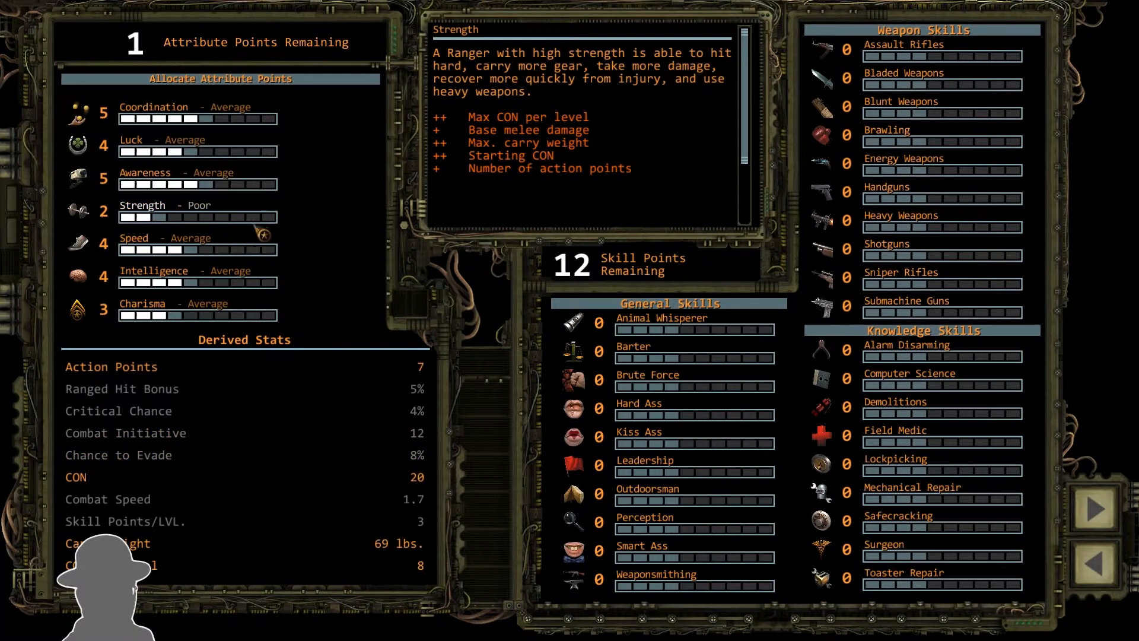
mouse_move(222, 308)
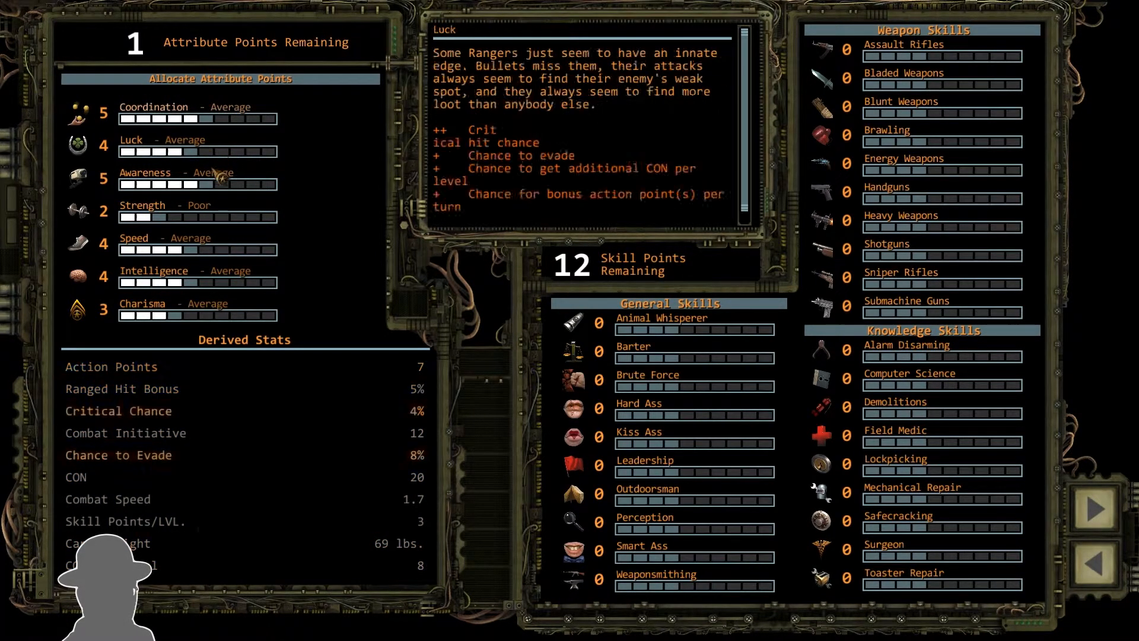
mouse_move(219, 180)
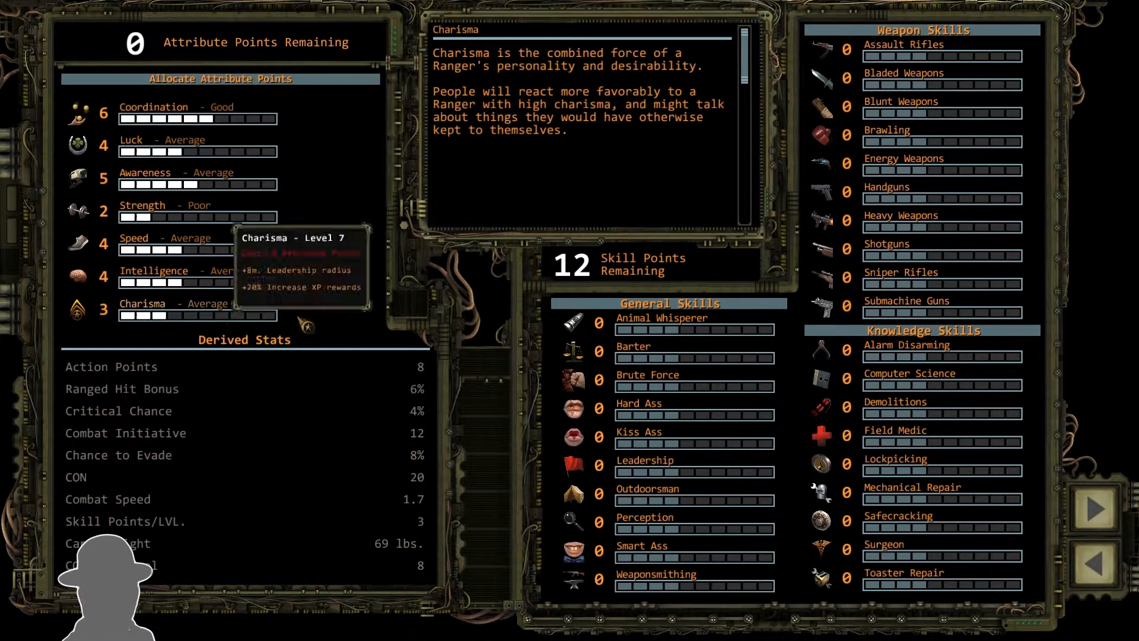
mouse_move(137, 425)
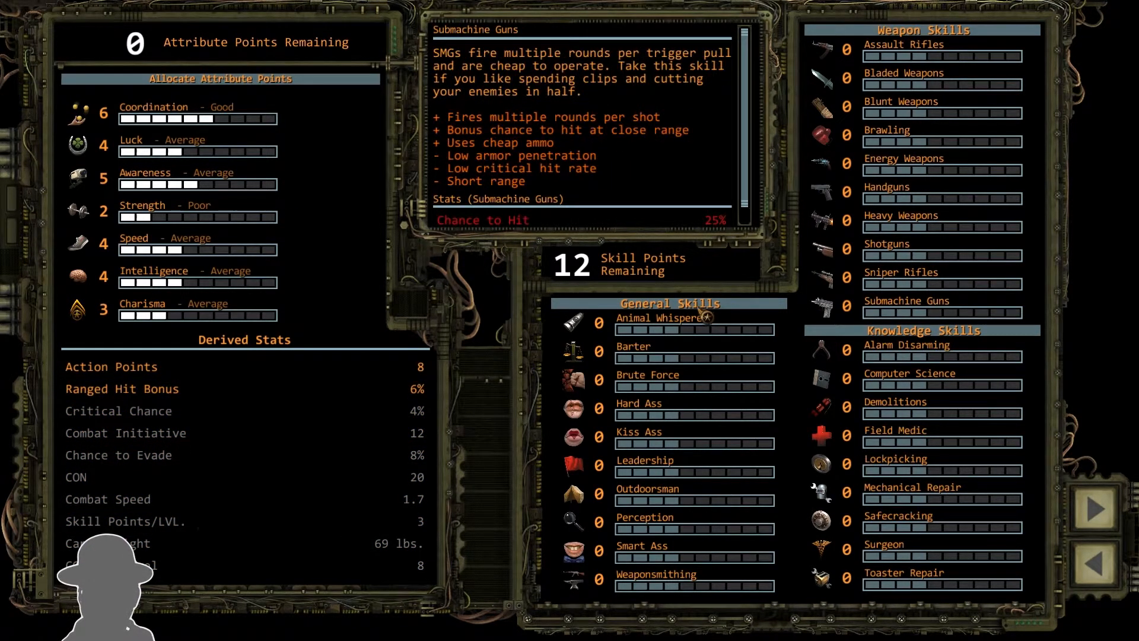
mouse_move(691, 481)
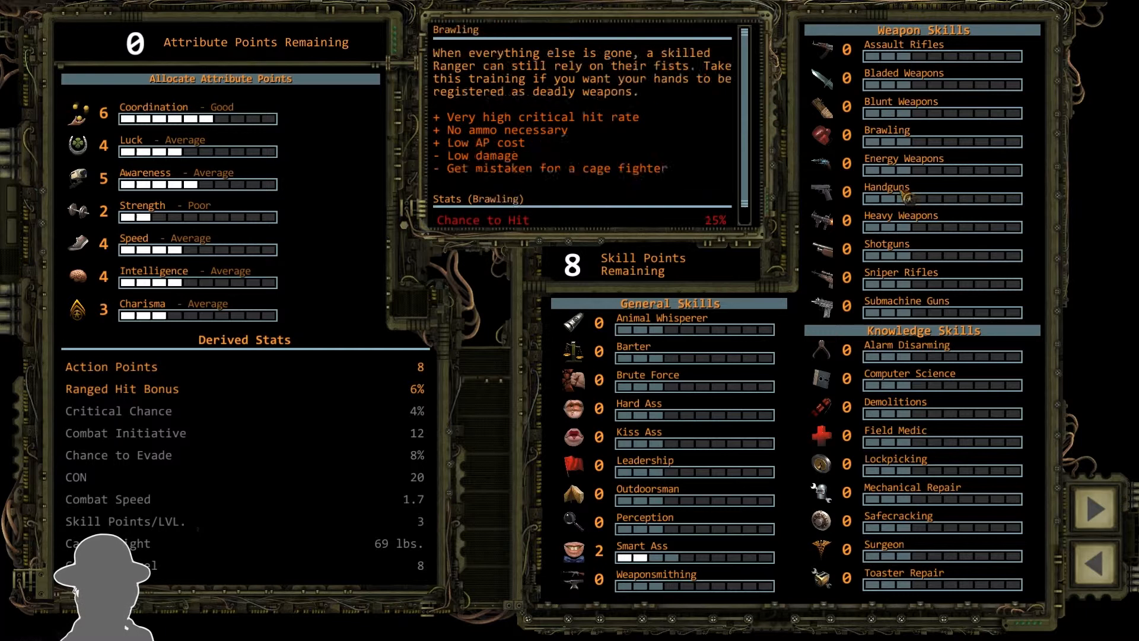
- Raise Sniper Rifles to 3, then finish the first Ranger and start the second
click(883, 285)
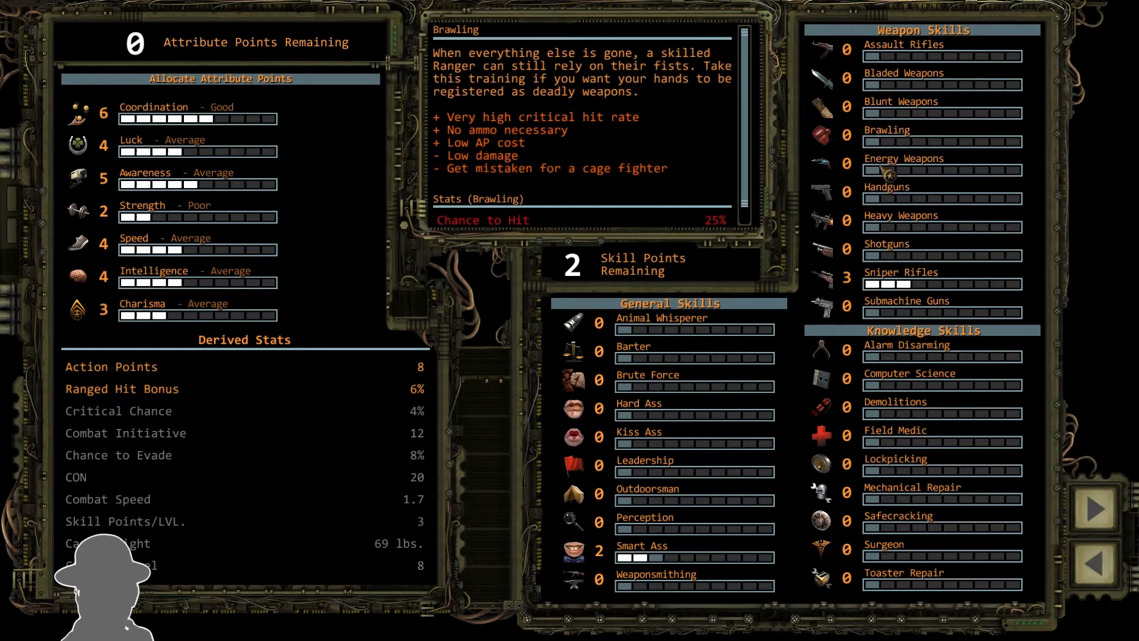
mouse_move(888, 197)
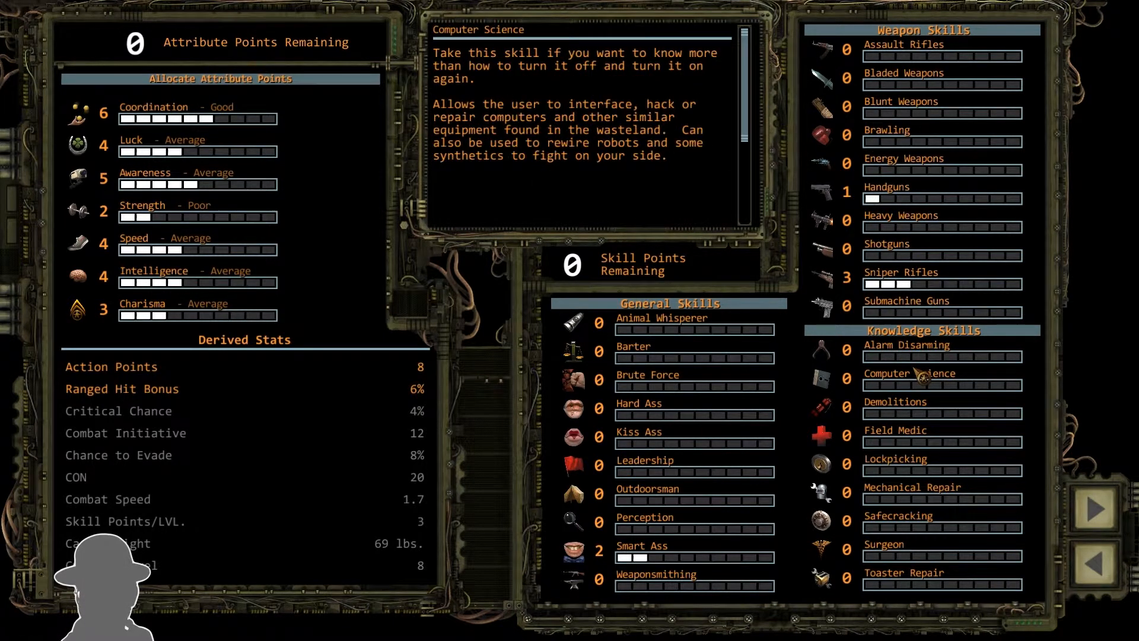
mouse_move(895, 446)
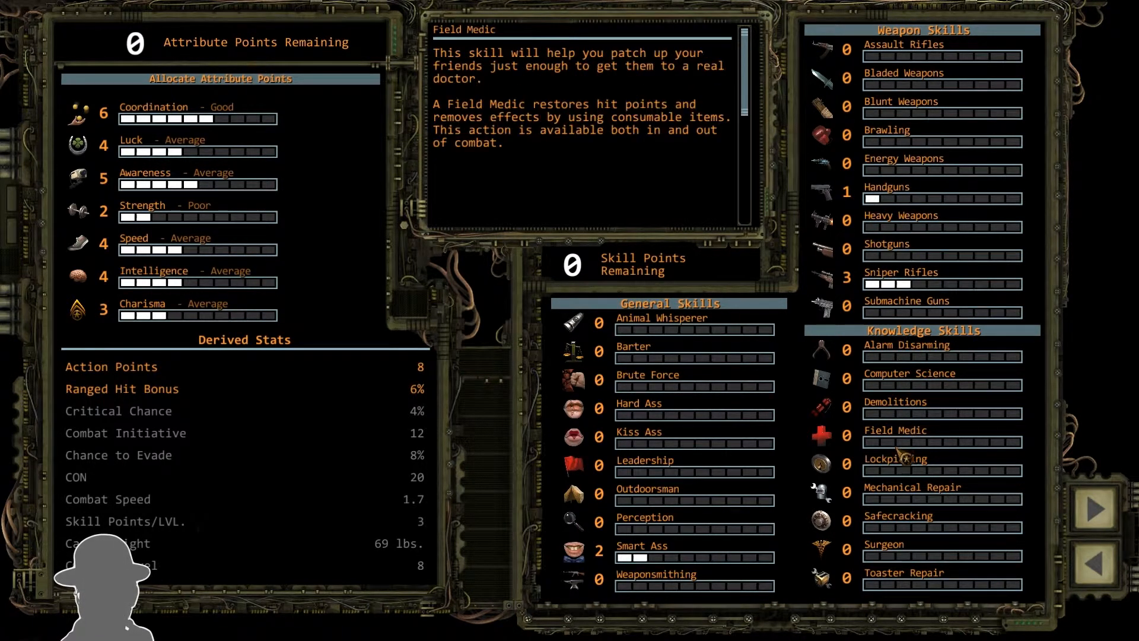
mouse_move(904, 505)
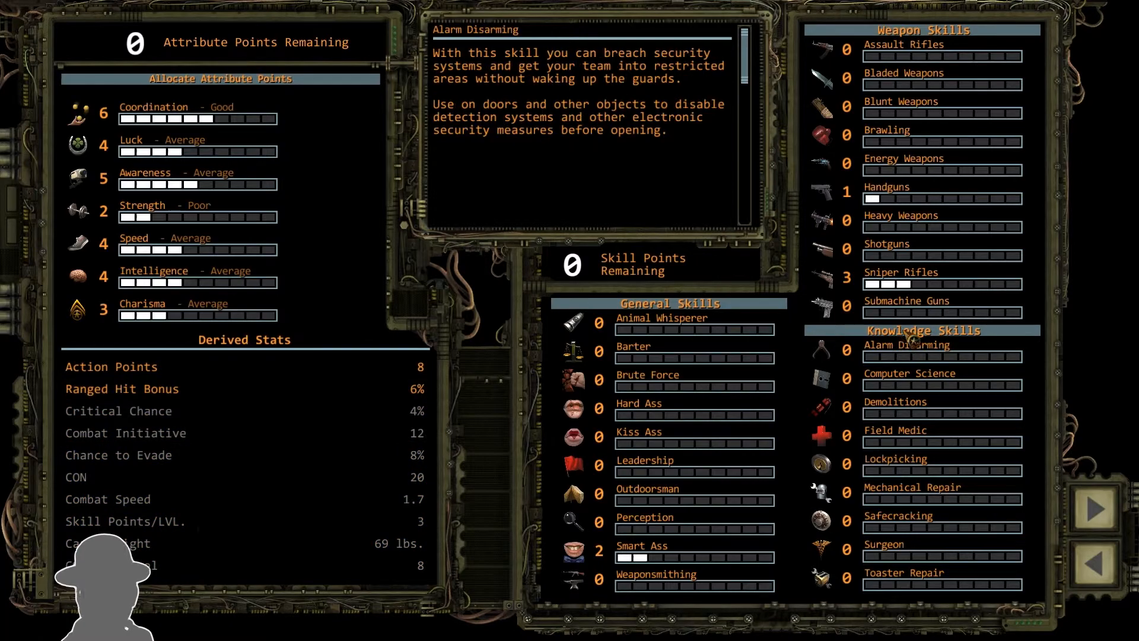
click(1096, 510)
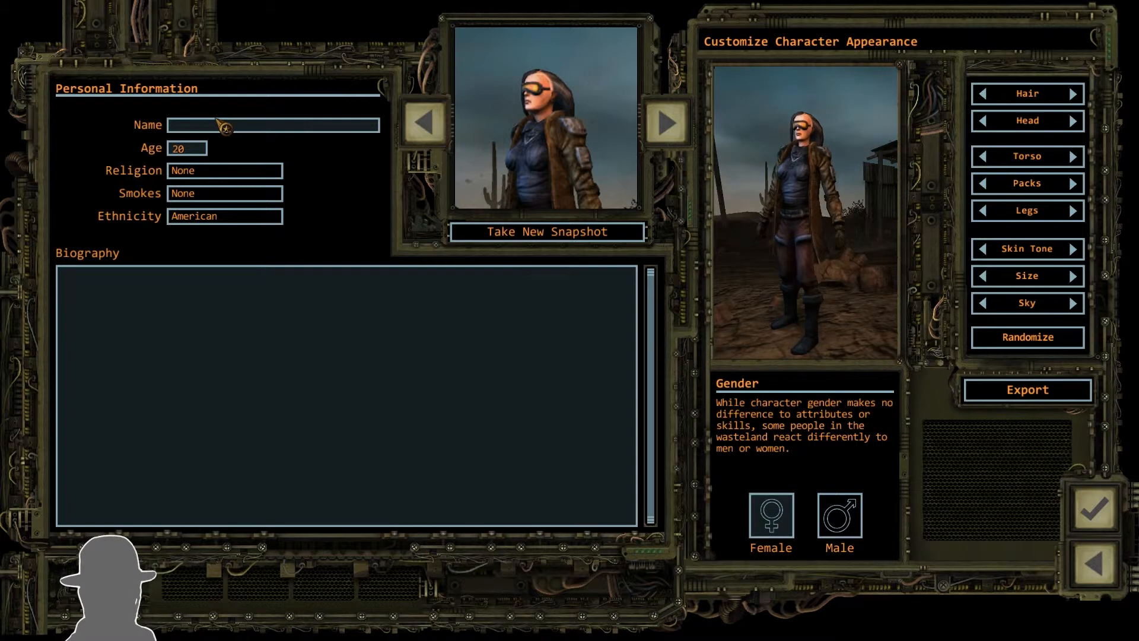
- Name the second Ranger 'Lovely A...' and switch her head to a different option
text(Lovely Assistant)
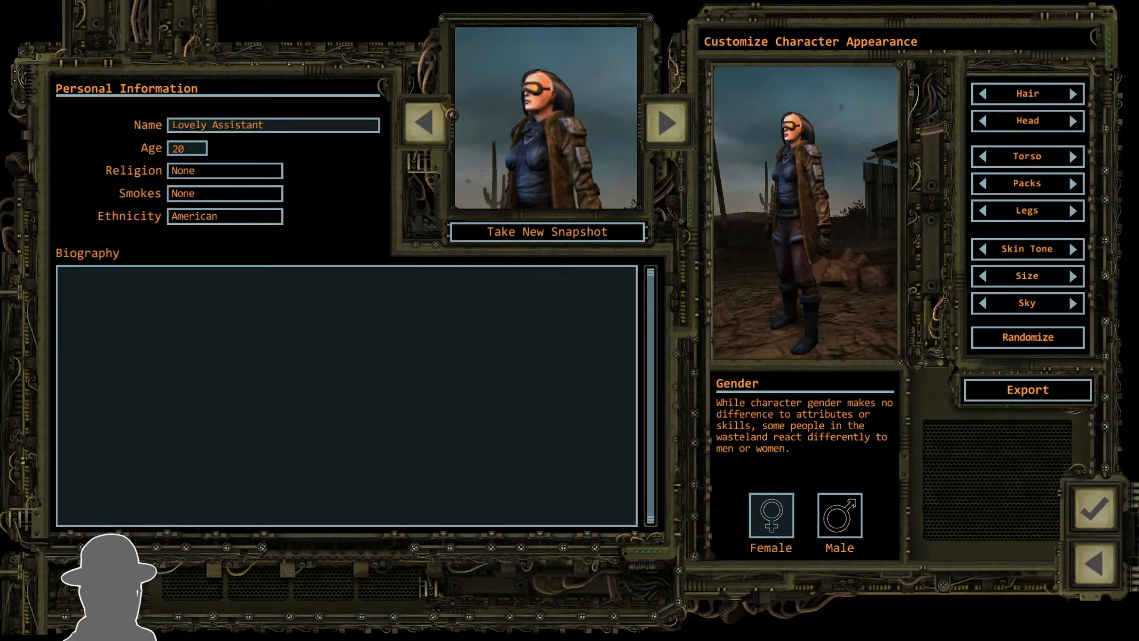
click(1072, 121)
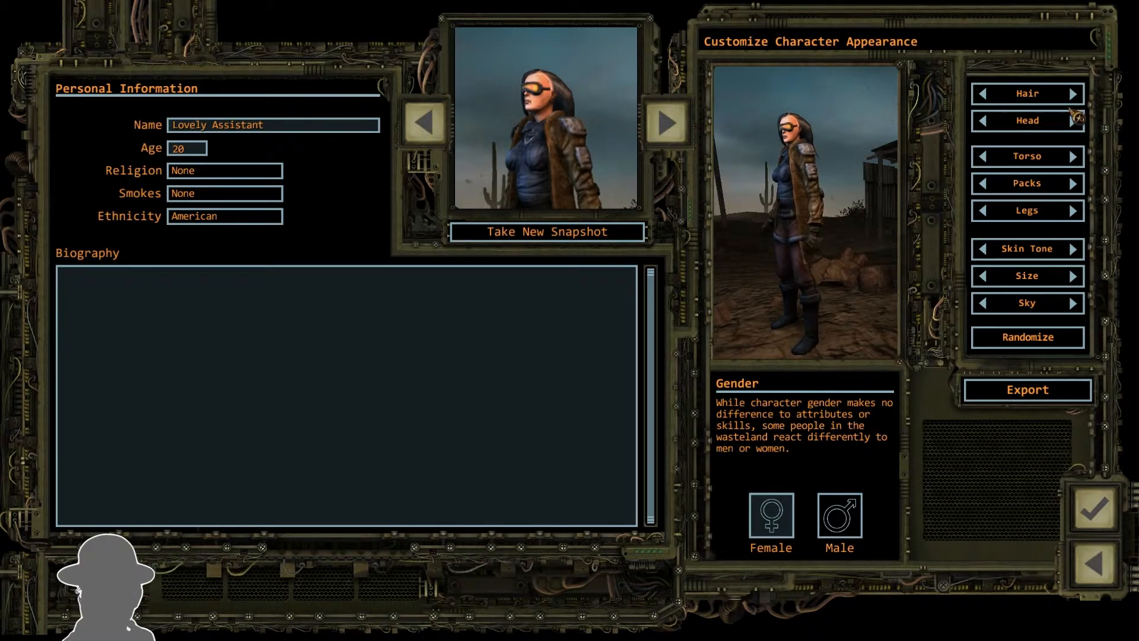
click(1026, 337)
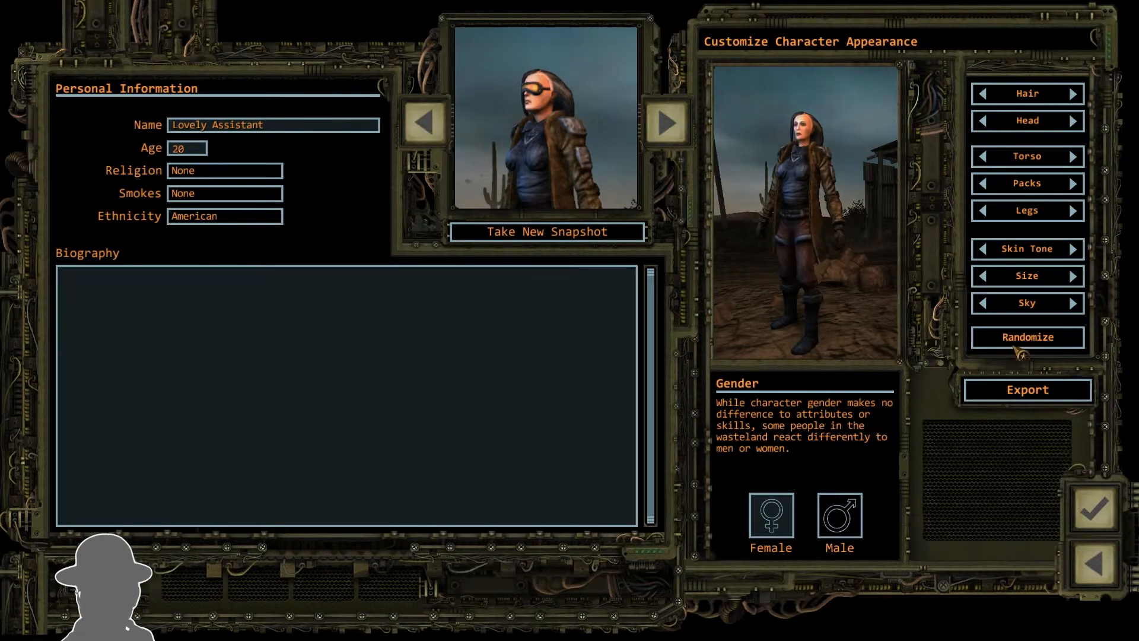
- Randomize her appearance several times to try out different generated looks
click(1026, 337)
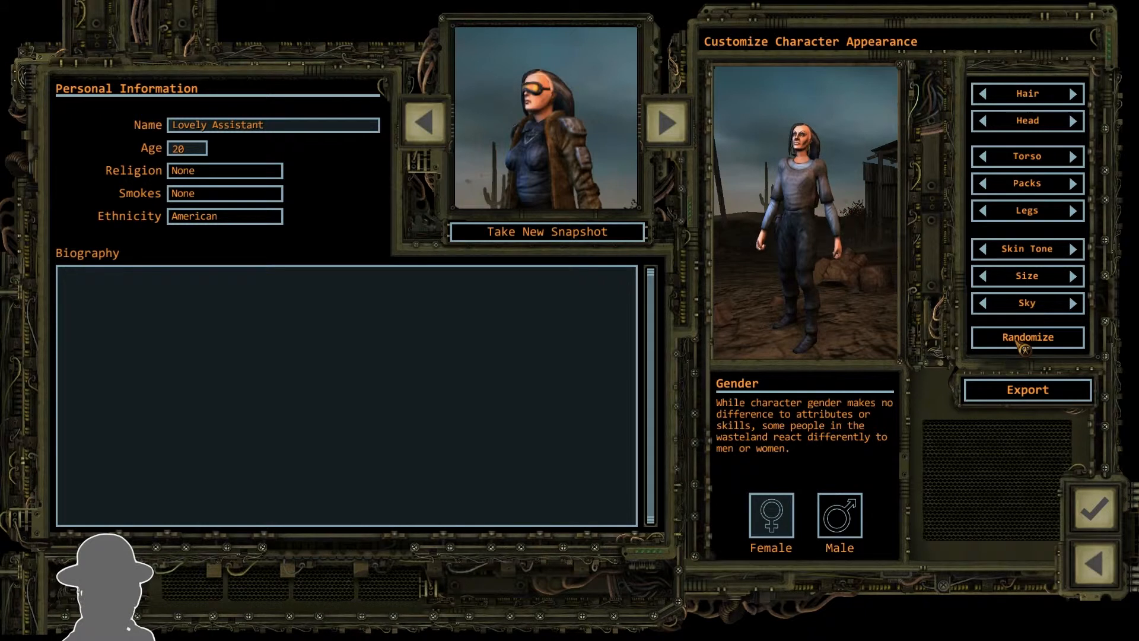
click(1028, 337)
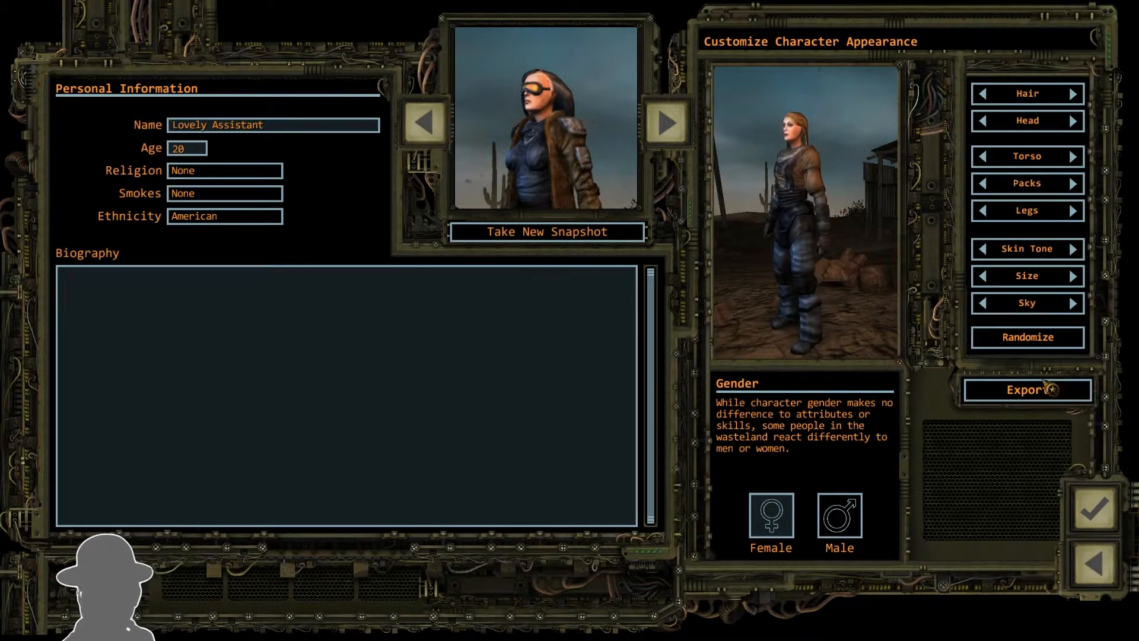
click(1027, 337)
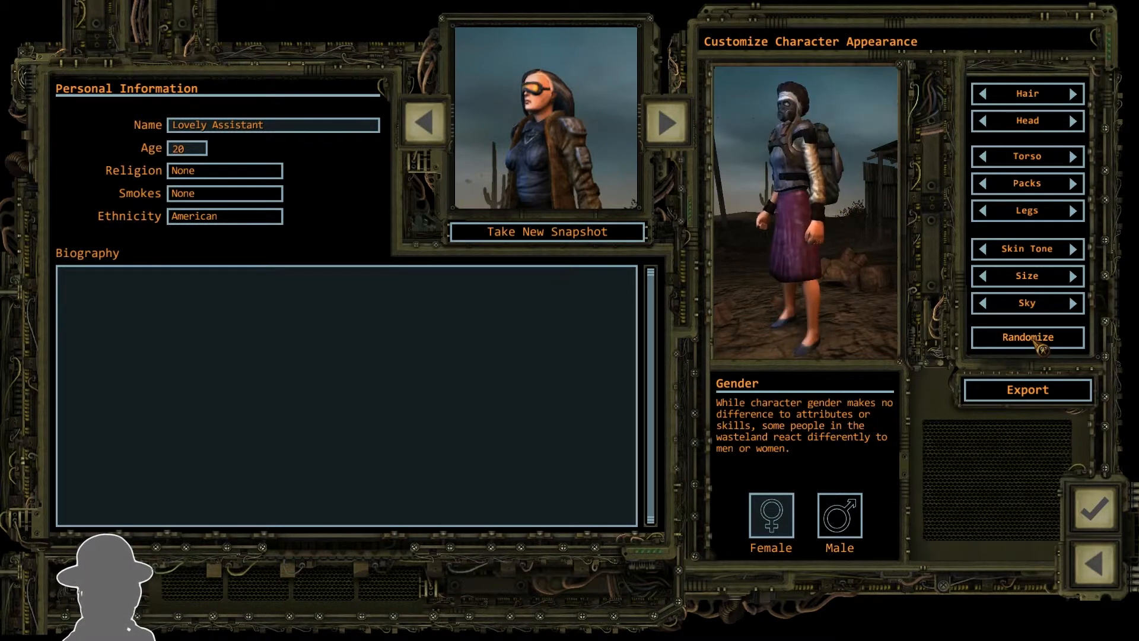
click(1026, 337)
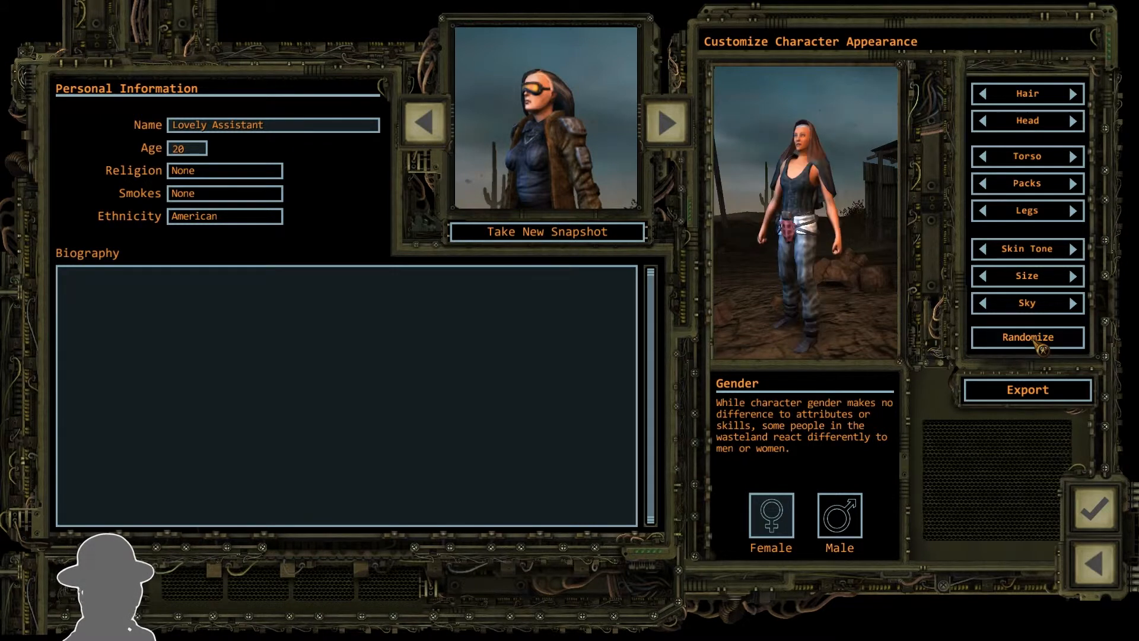
click(1028, 337)
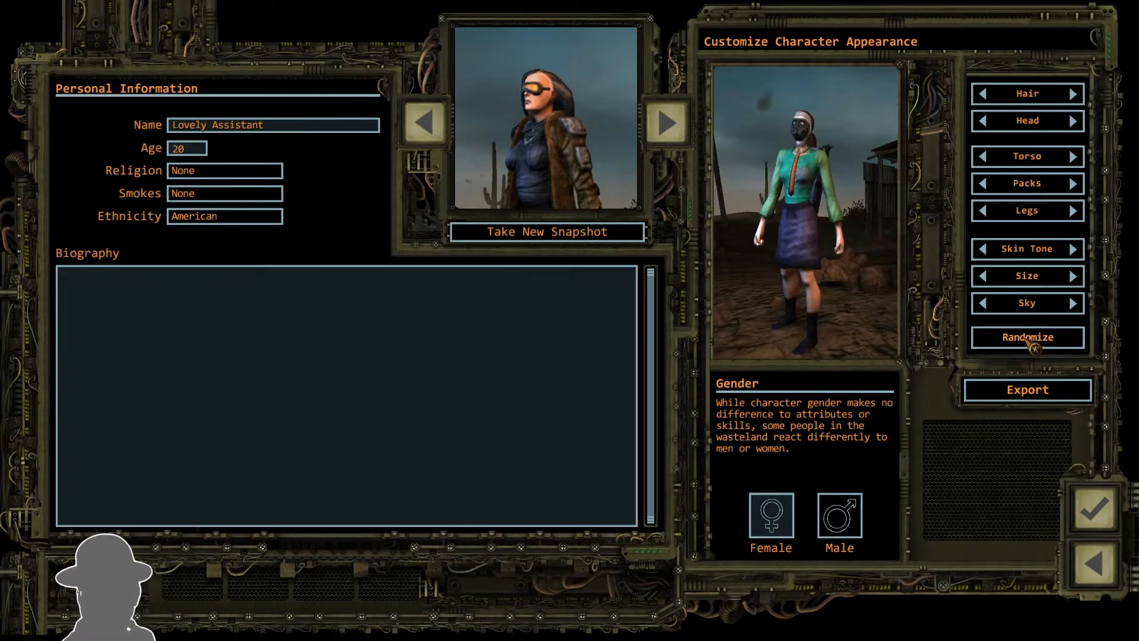
click(1027, 337)
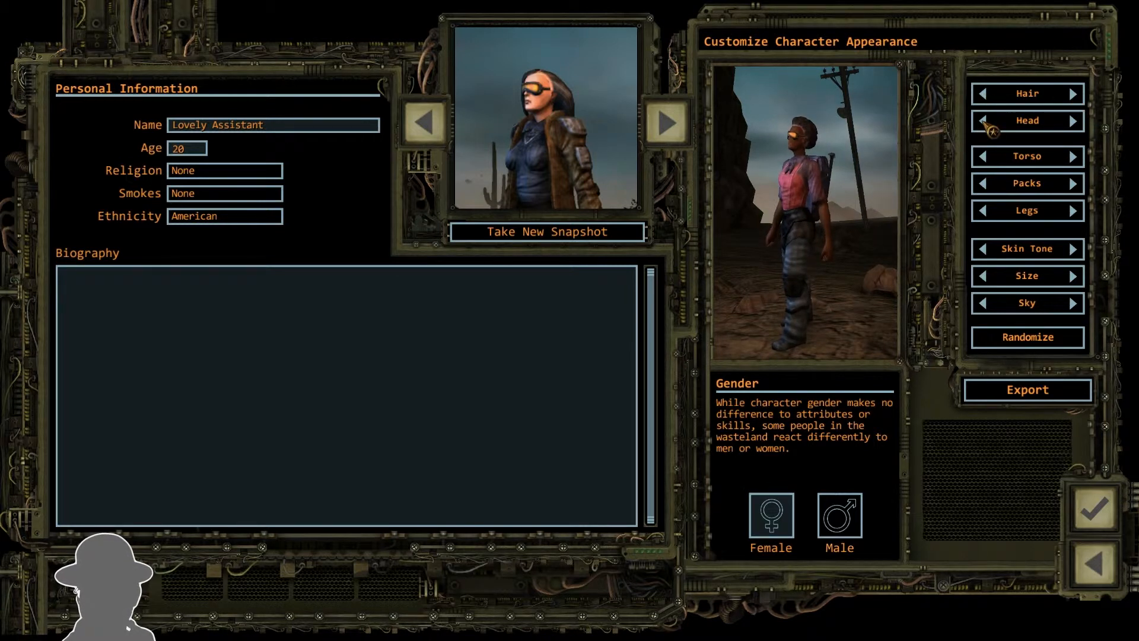
- Cycle through head styles and settle on the masked face with a headband
click(1074, 121)
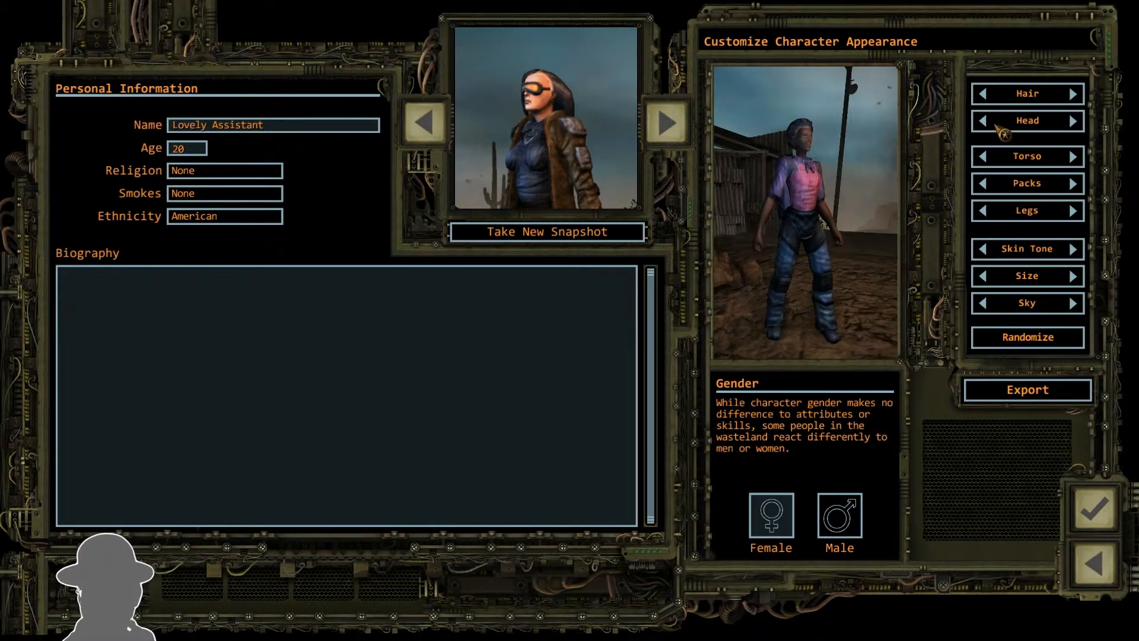
click(1073, 121)
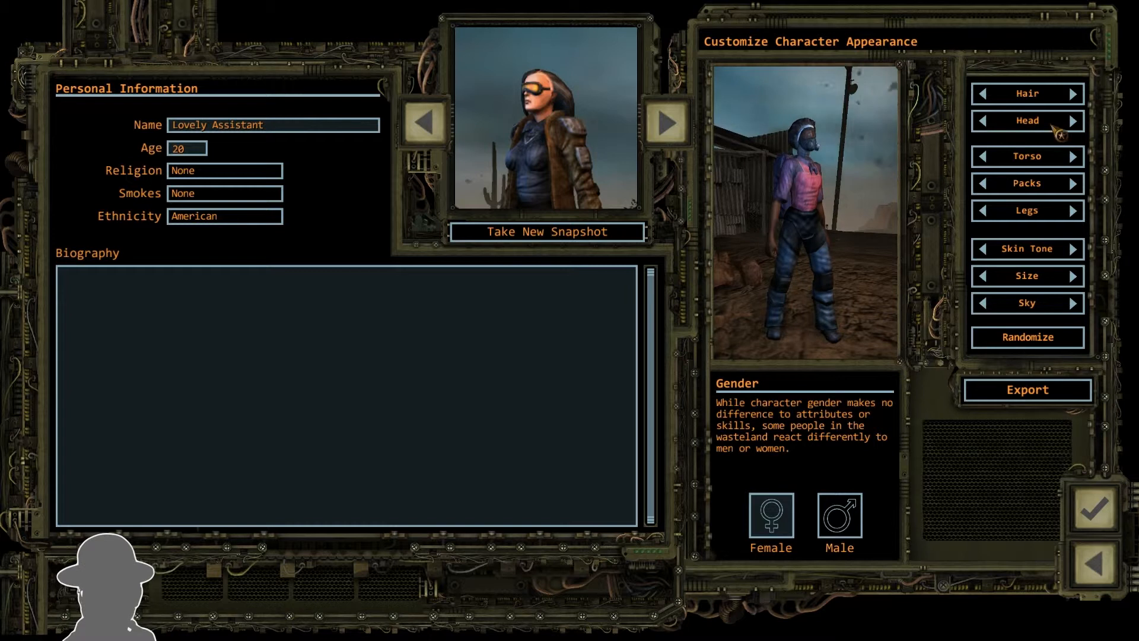
click(1073, 119)
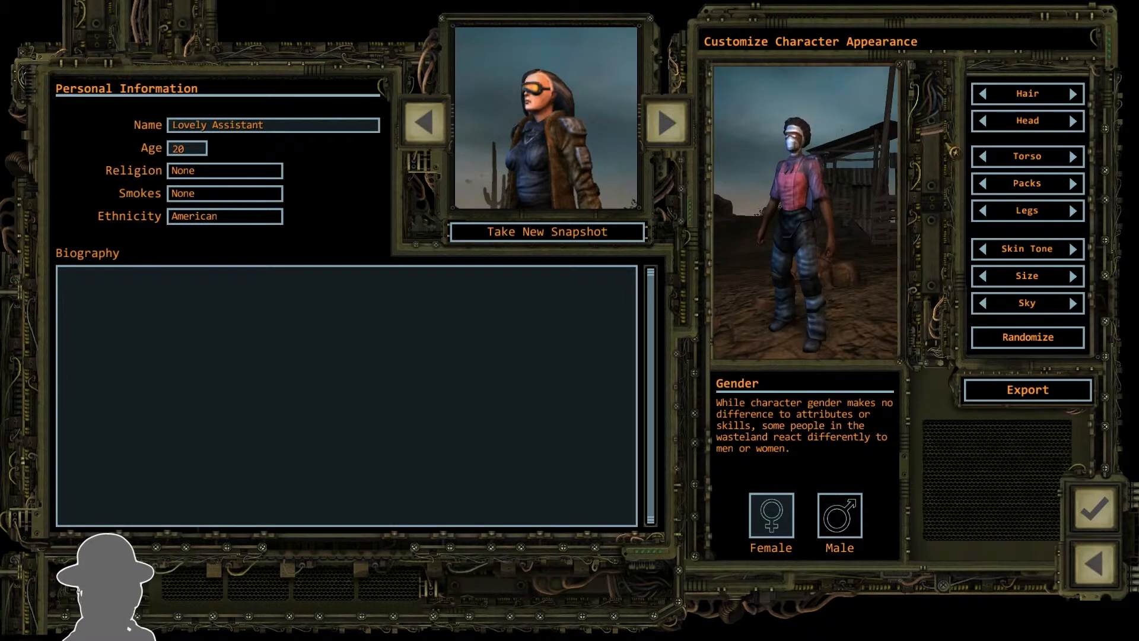
click(982, 121)
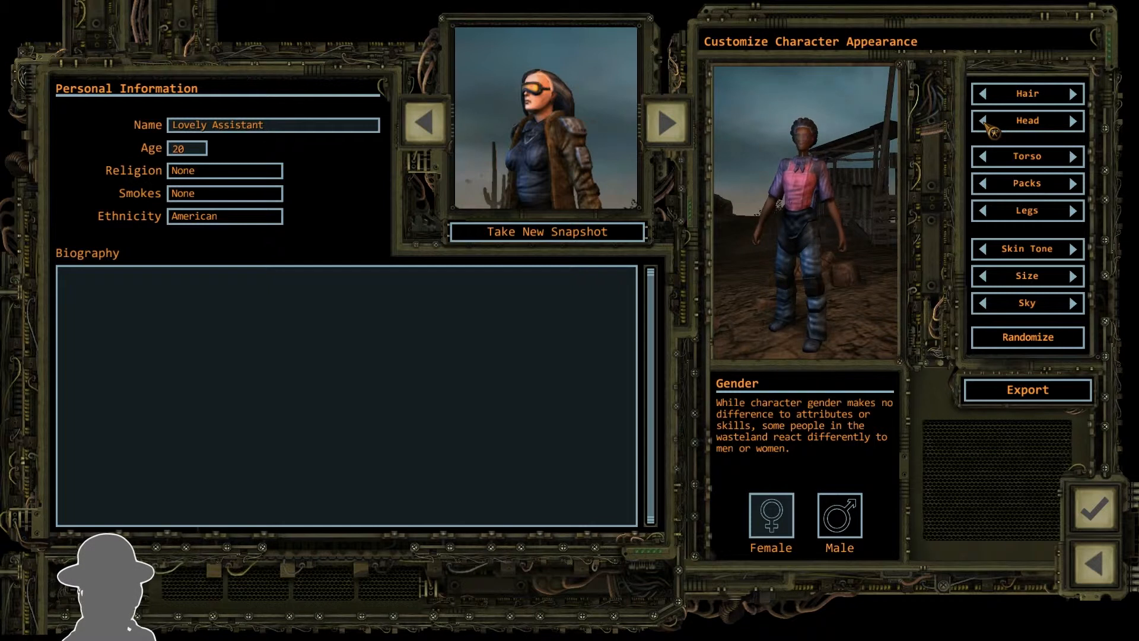
click(1073, 121)
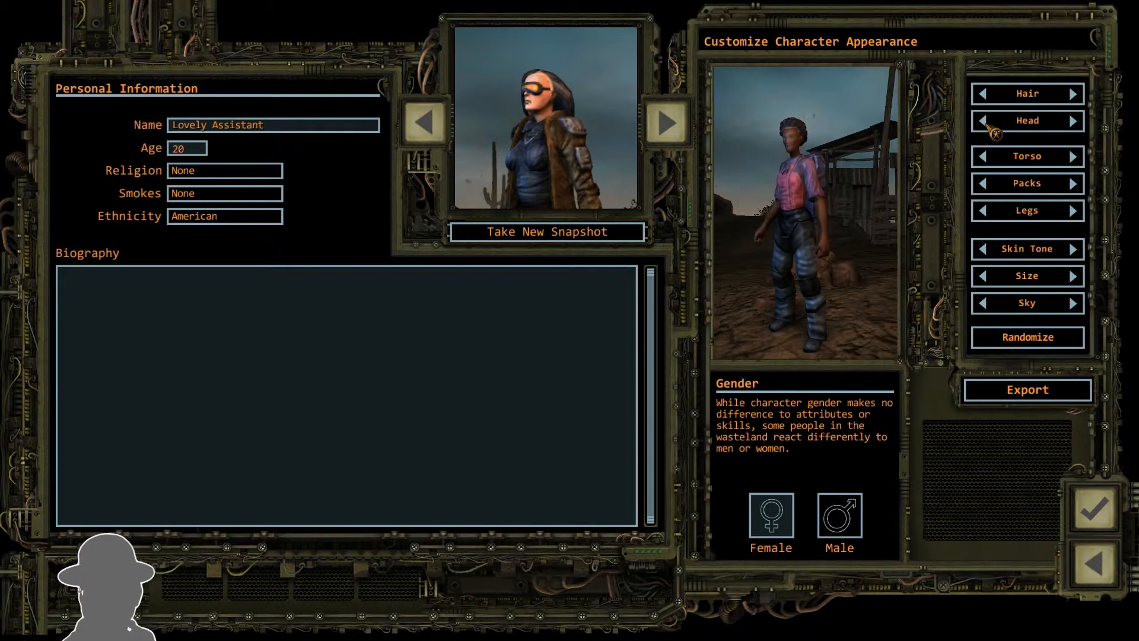
click(1072, 121)
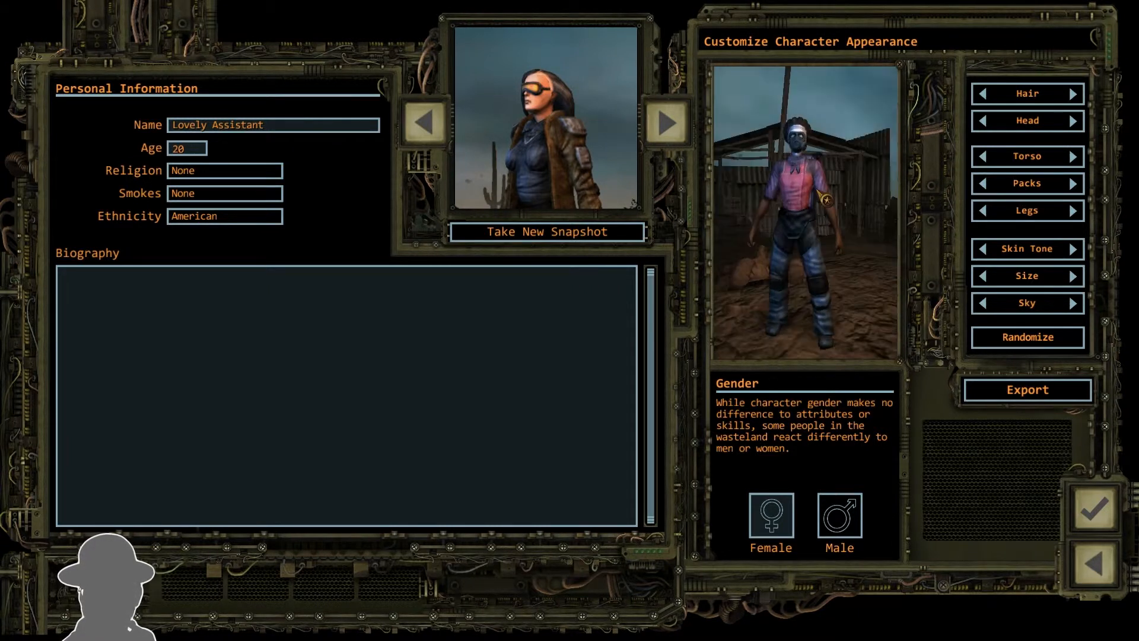
click(984, 94)
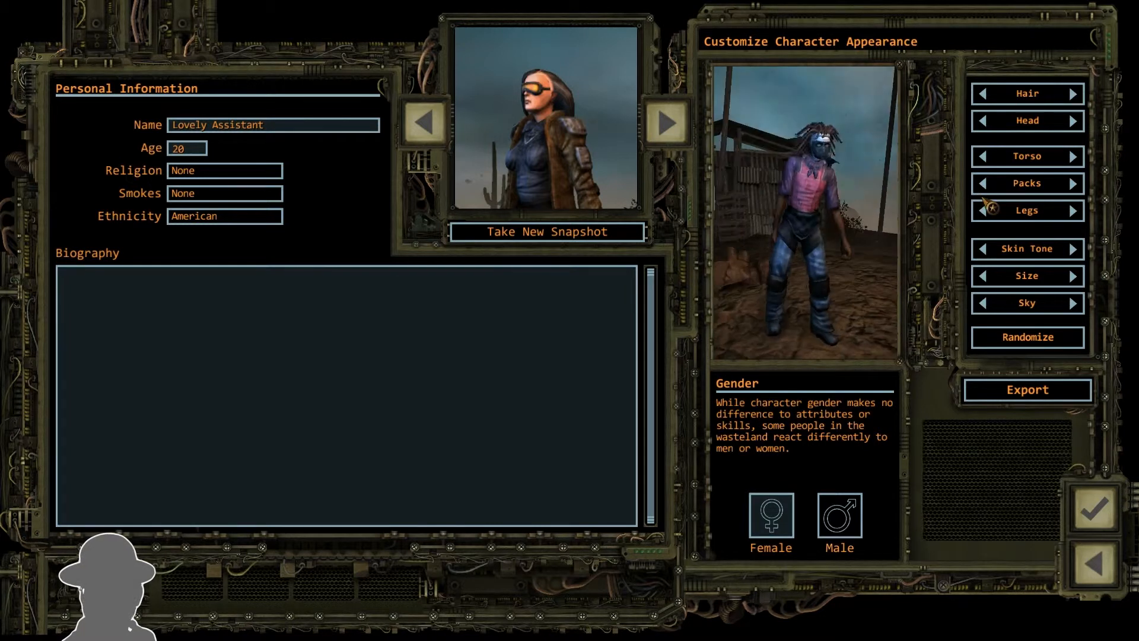
- Change her legs, hairstyle, torso and pack to a dark leather hooded outfit
click(1074, 211)
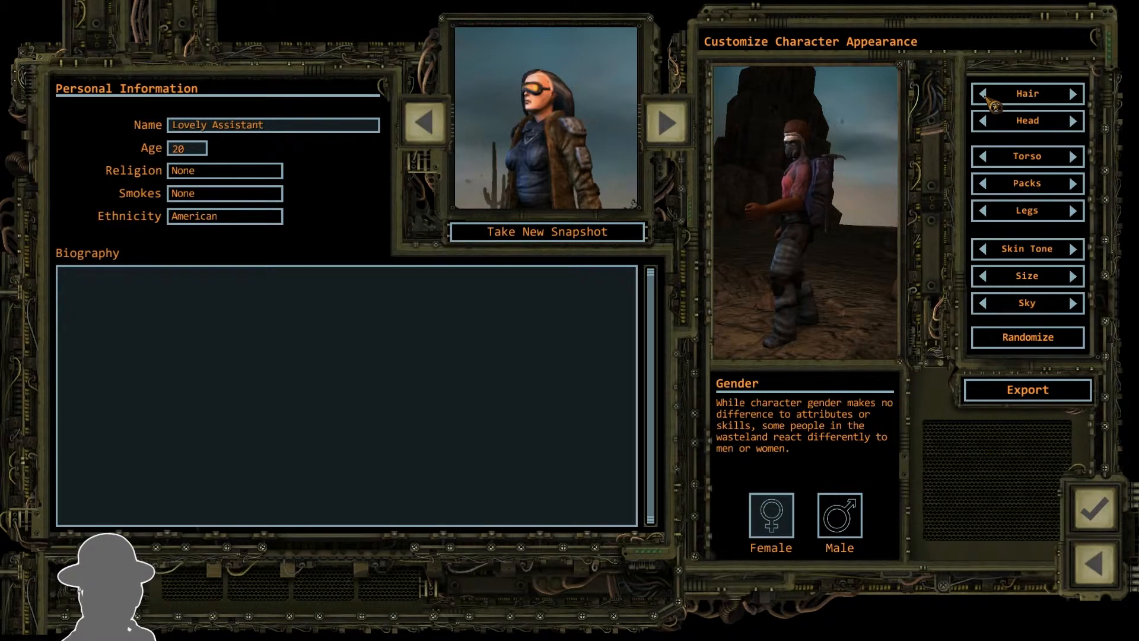
click(1072, 94)
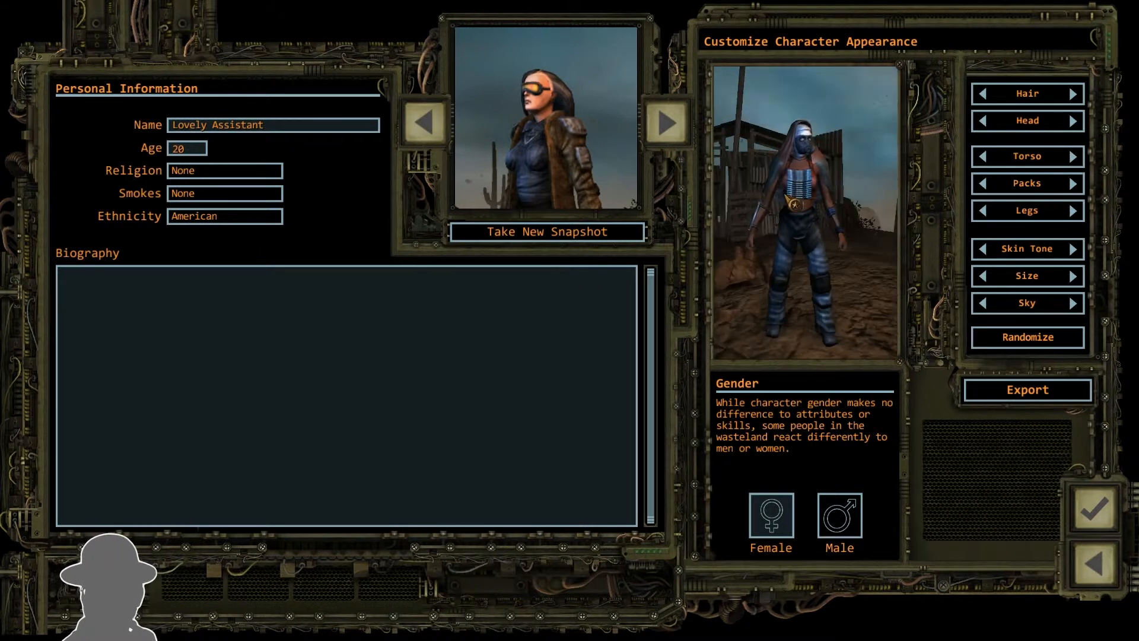
click(984, 156)
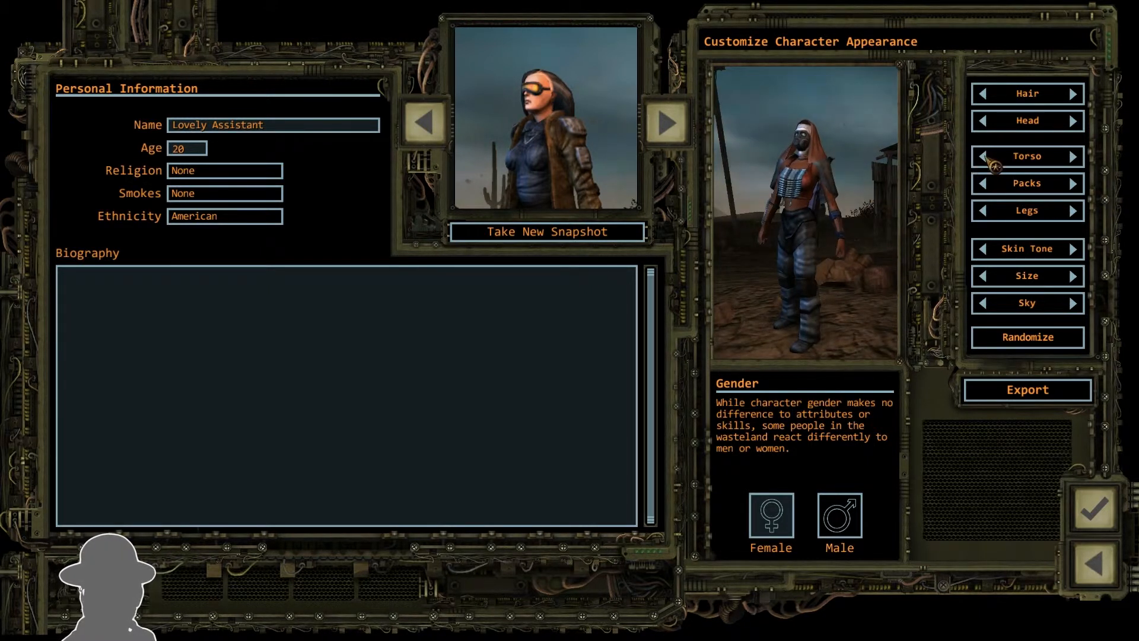
click(985, 156)
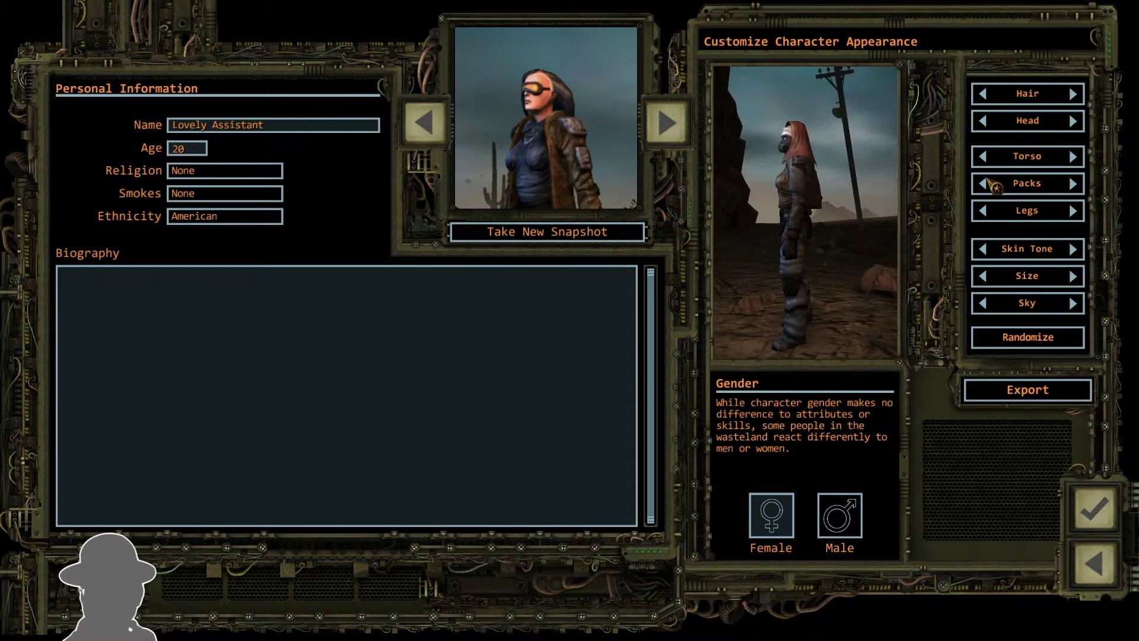
click(1075, 184)
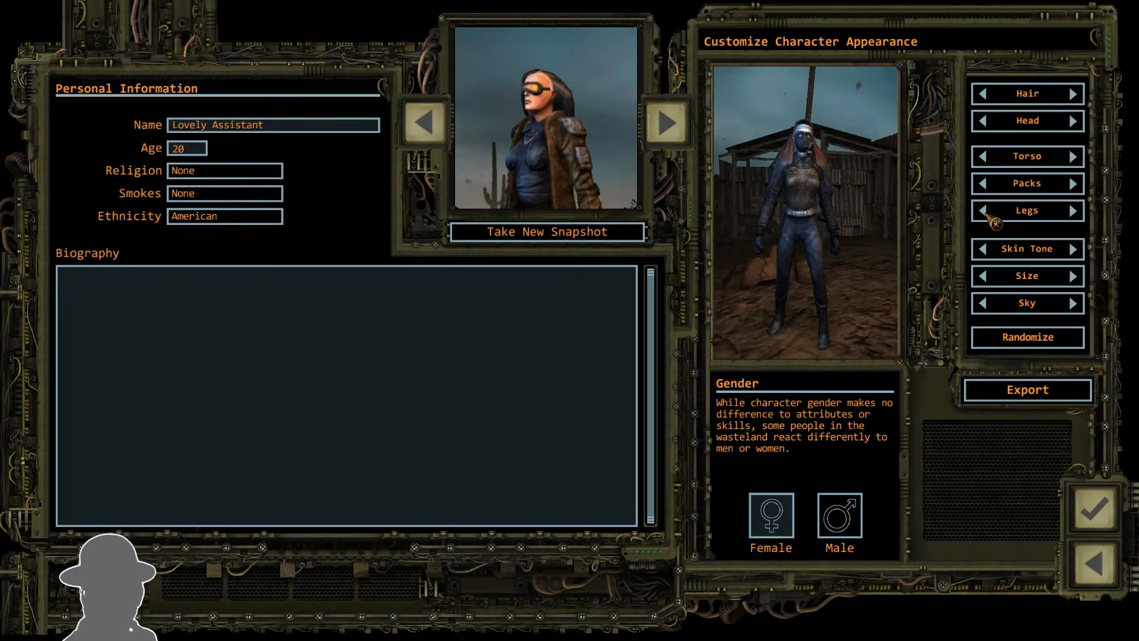
click(1075, 211)
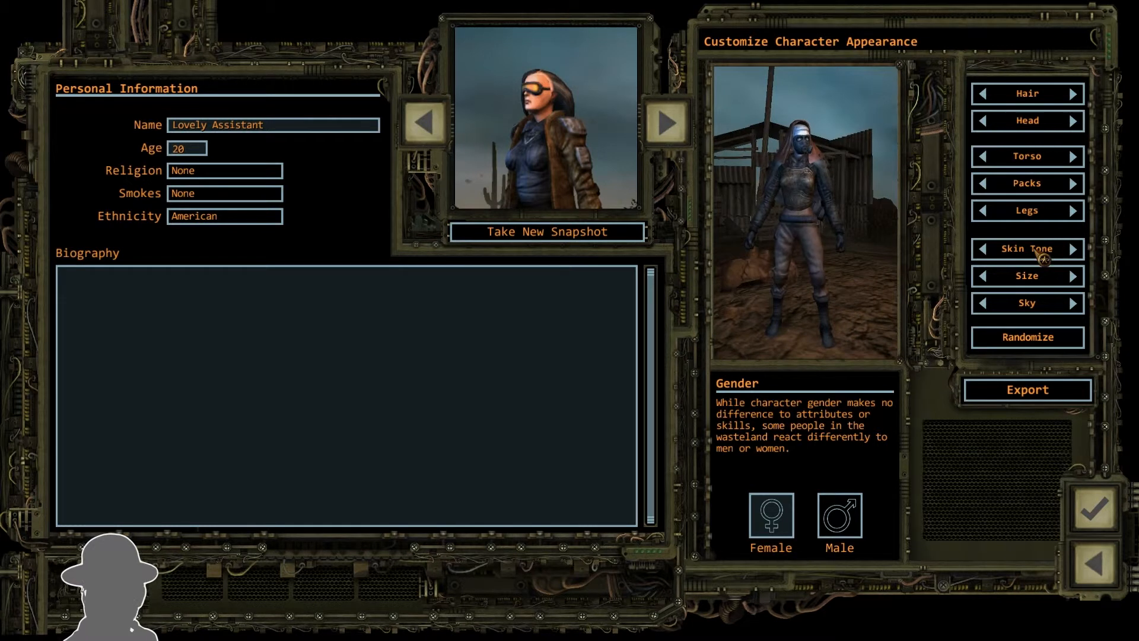
- Change her skin tone and cycle the backdrop to a reddish sky
click(1075, 249)
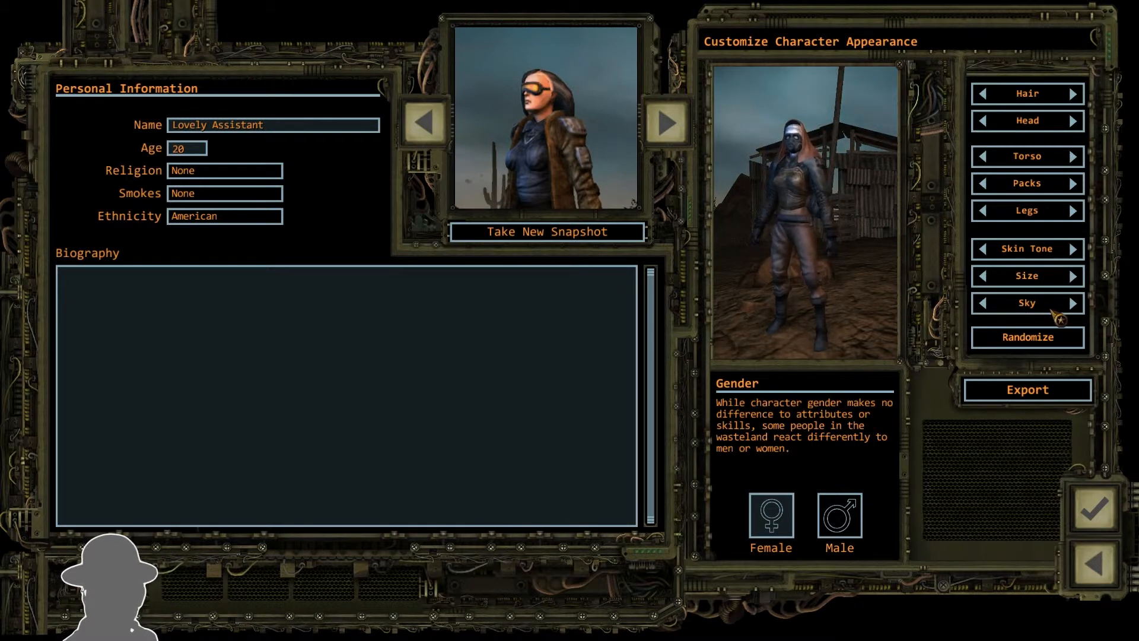
click(1072, 304)
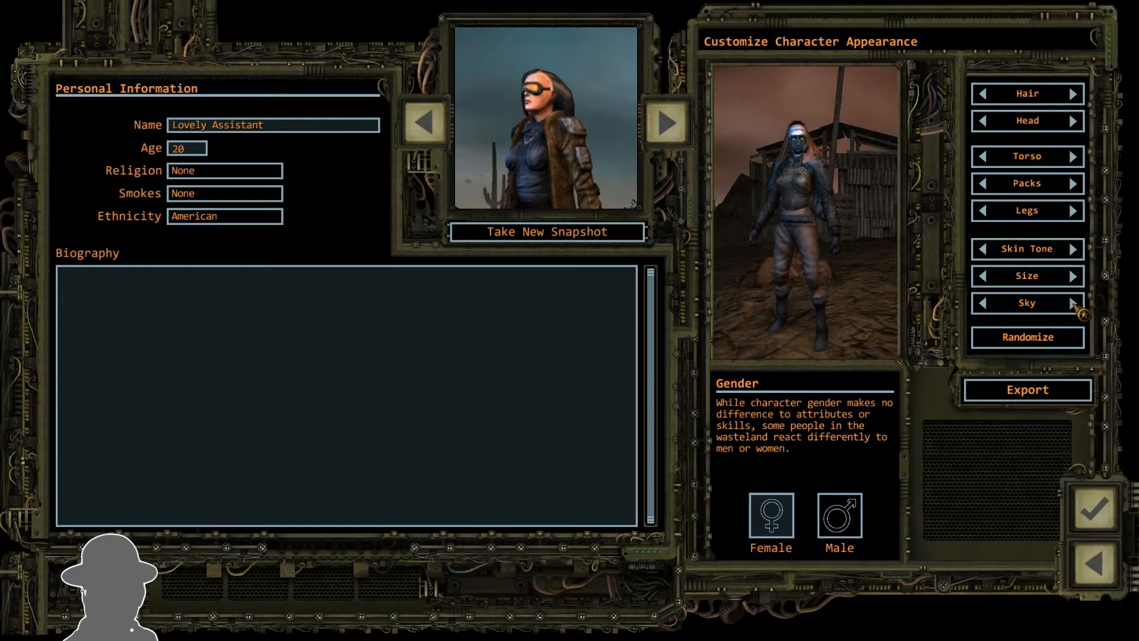
click(1026, 337)
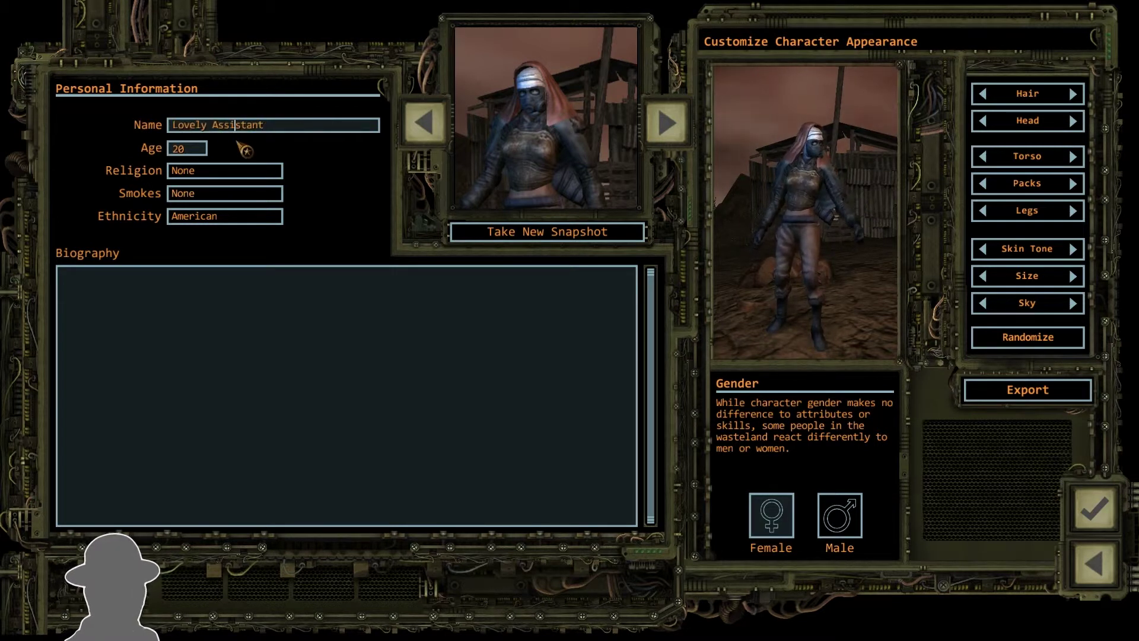
- Prefix her name with 'The', make her Native American, smoking Coffin Nails, aged 36
text(The)
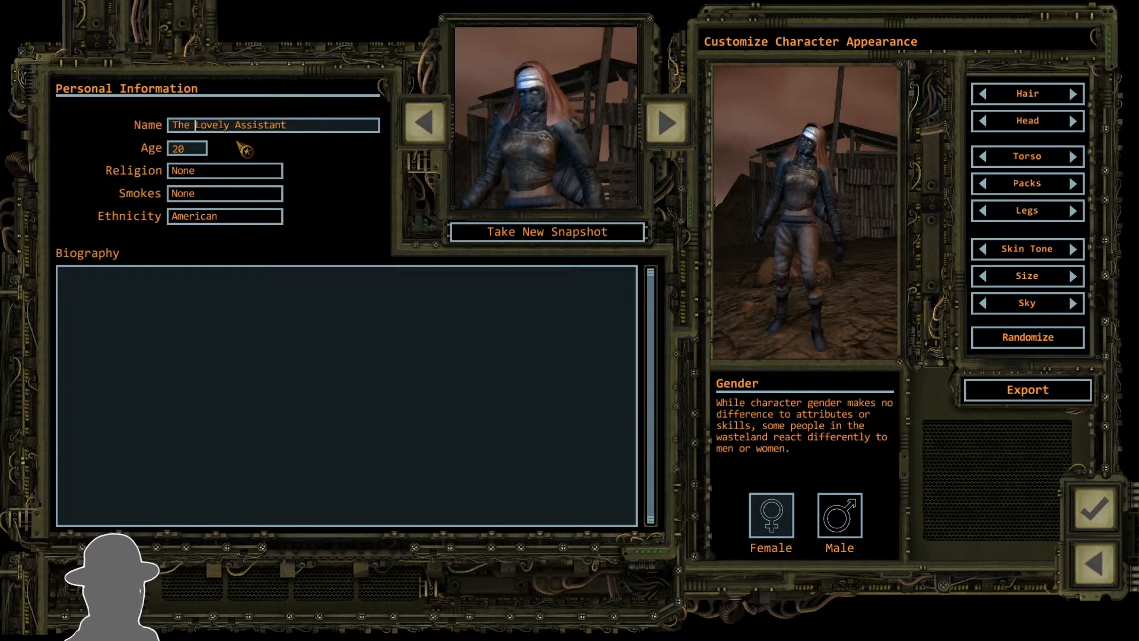
click(224, 216)
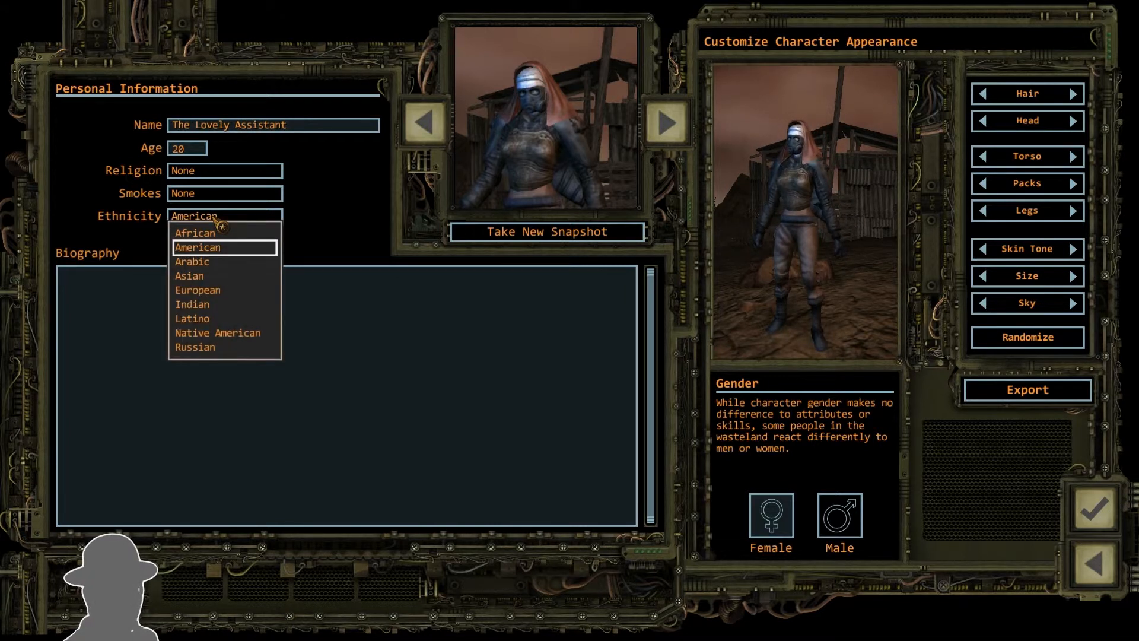
click(217, 332)
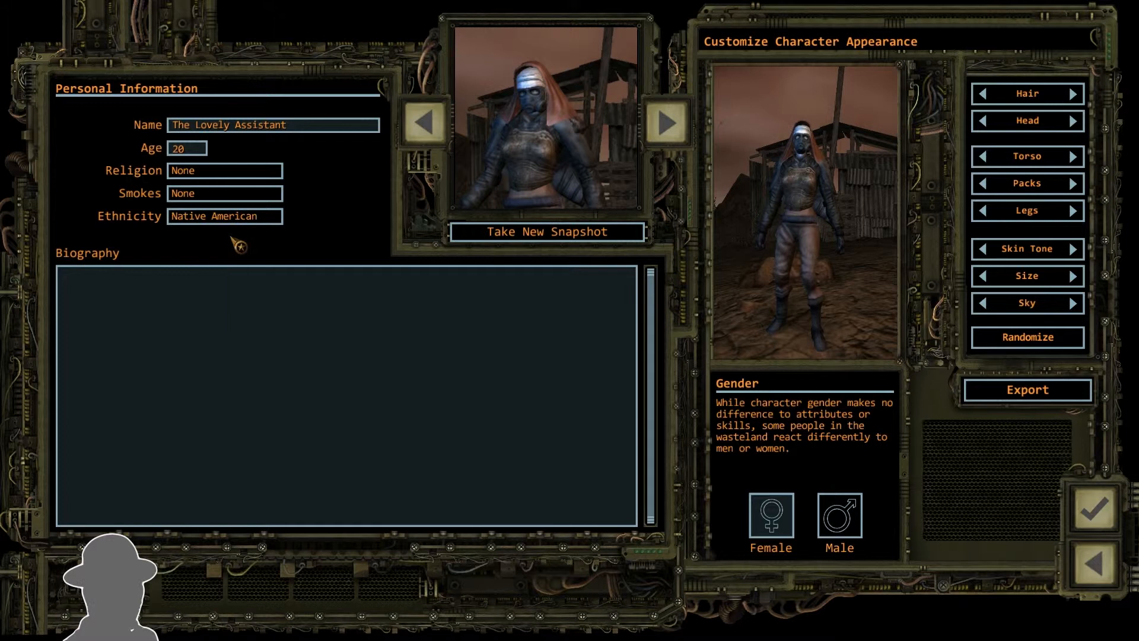
click(224, 192)
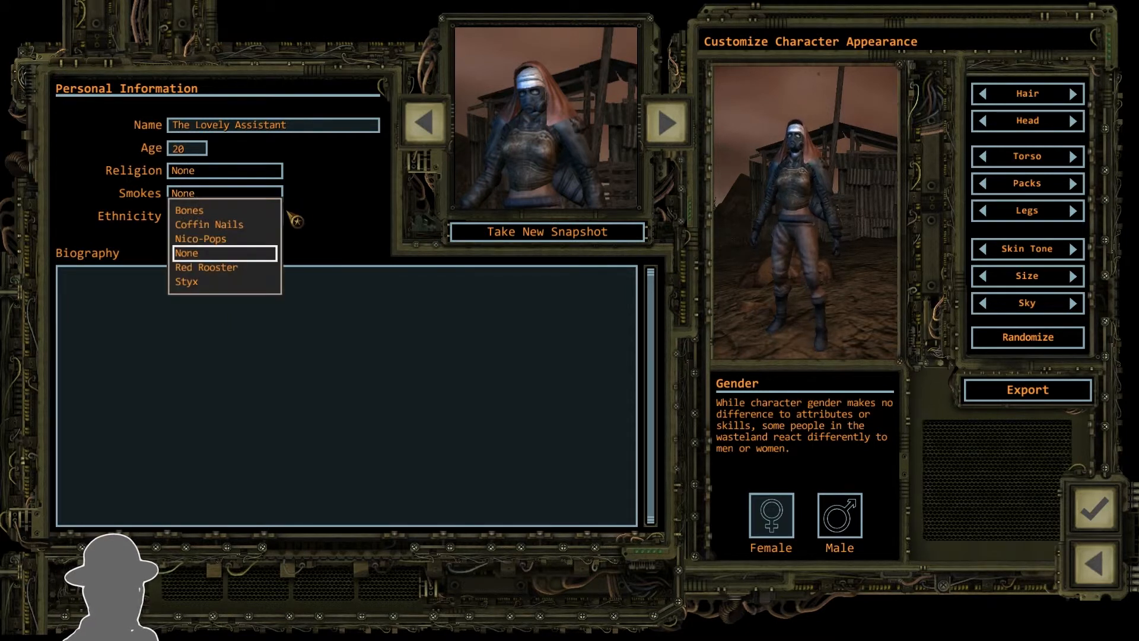
mouse_move(225, 225)
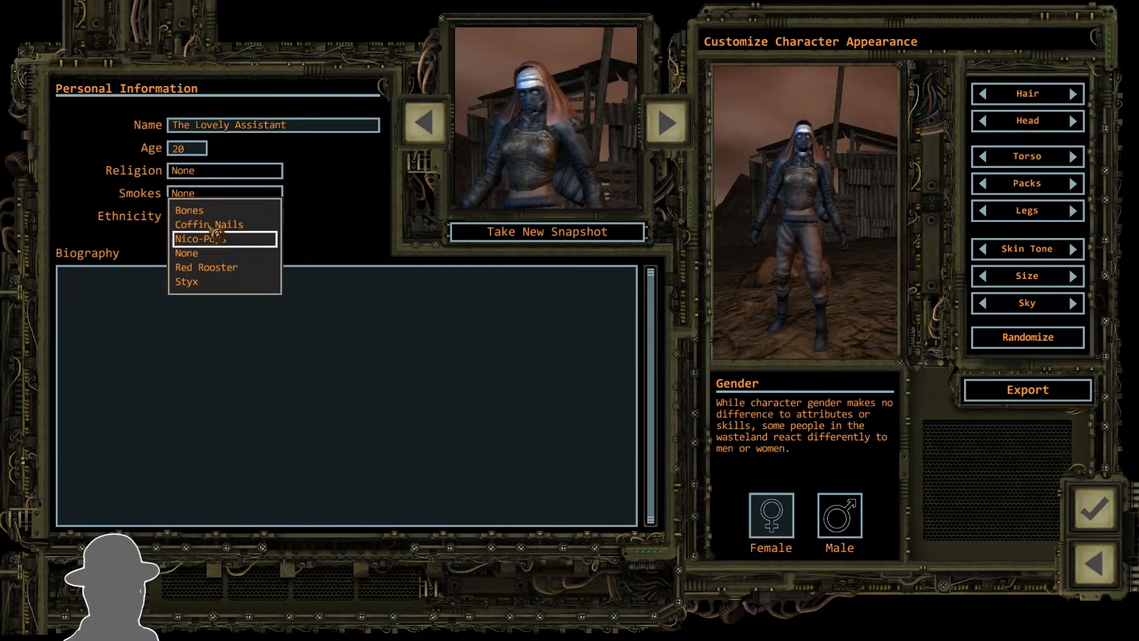
click(209, 224)
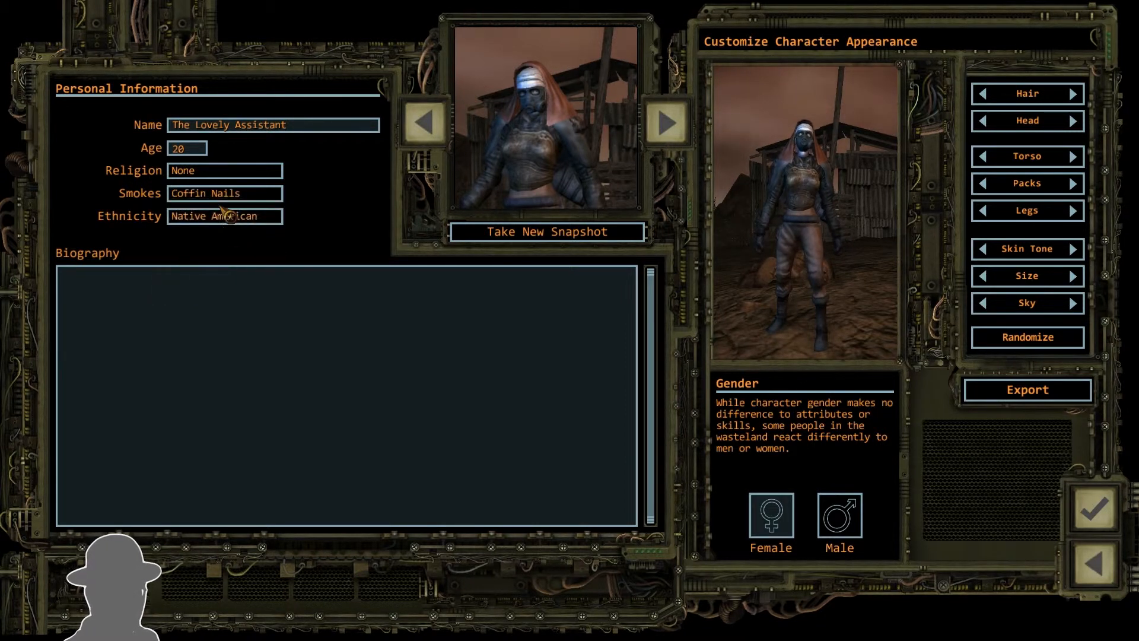
click(188, 147)
text(36)
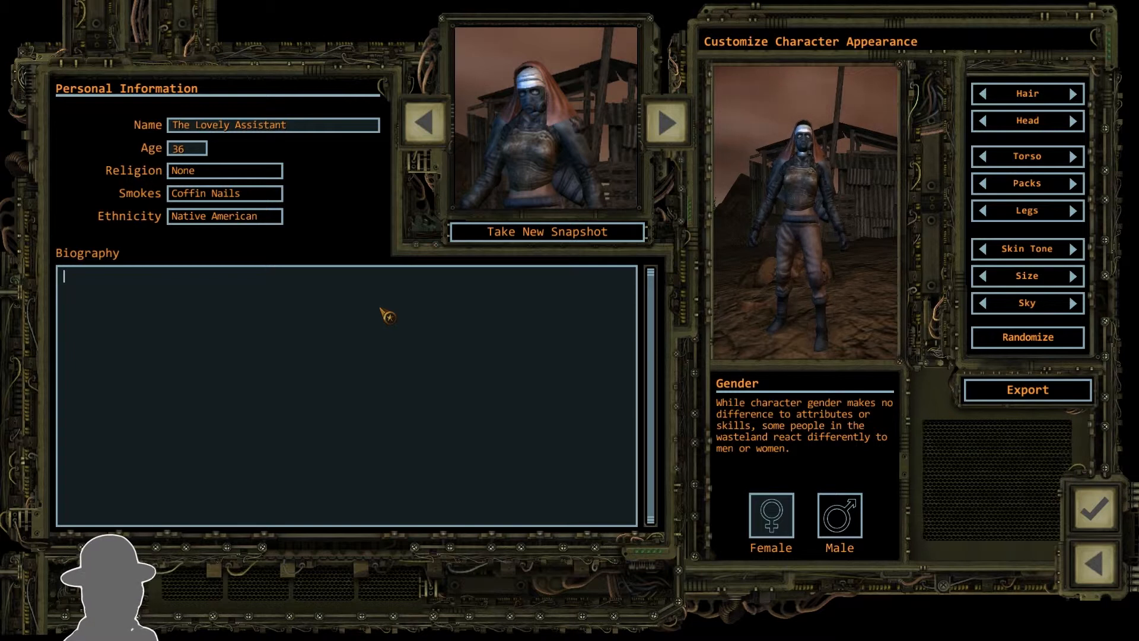
- Confirm the character so she joins Zorch on the Ranger team
click(1098, 512)
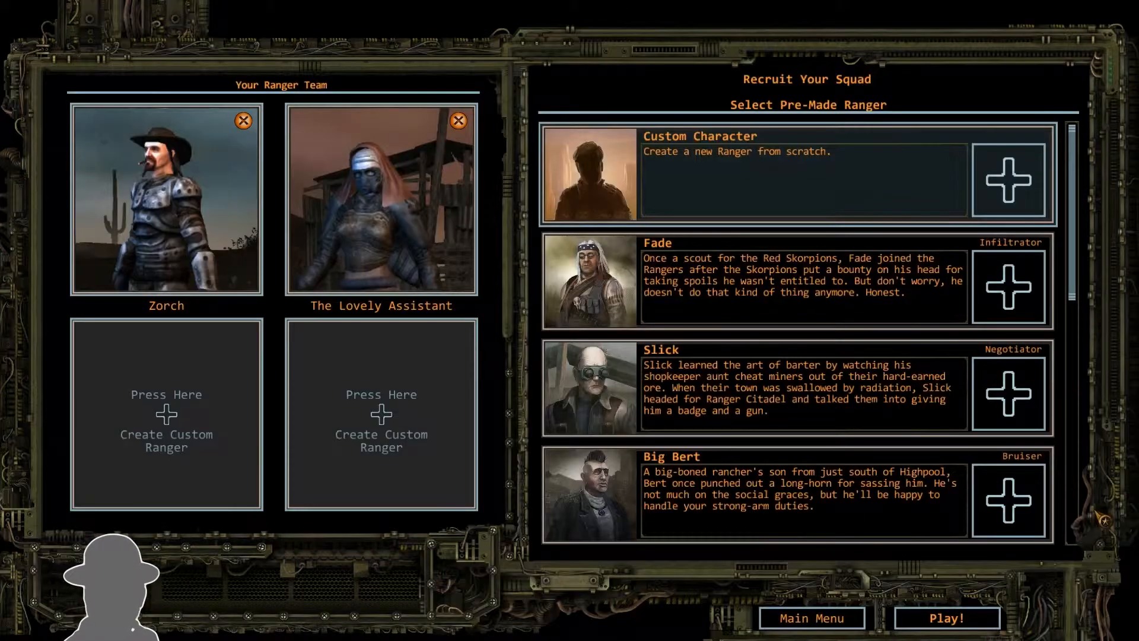
- Select Zorch's portrait on the Ranger Team panel to edit him
click(166, 413)
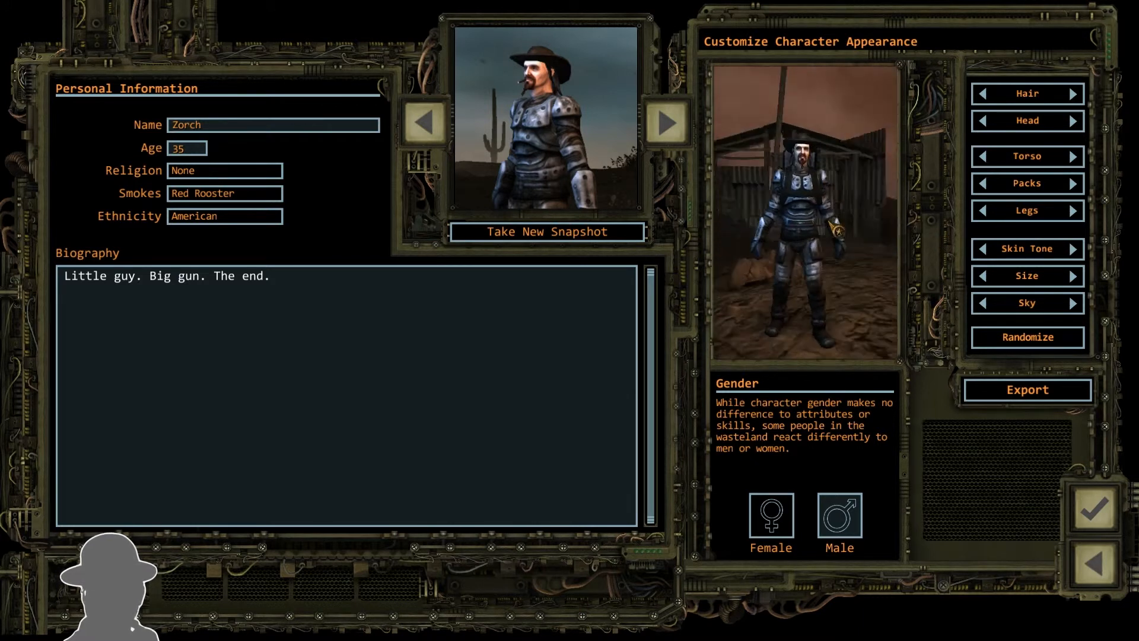
- Reopen Zorch's appearance, take a new portrait snapshot and change his backdrop sky
click(1096, 512)
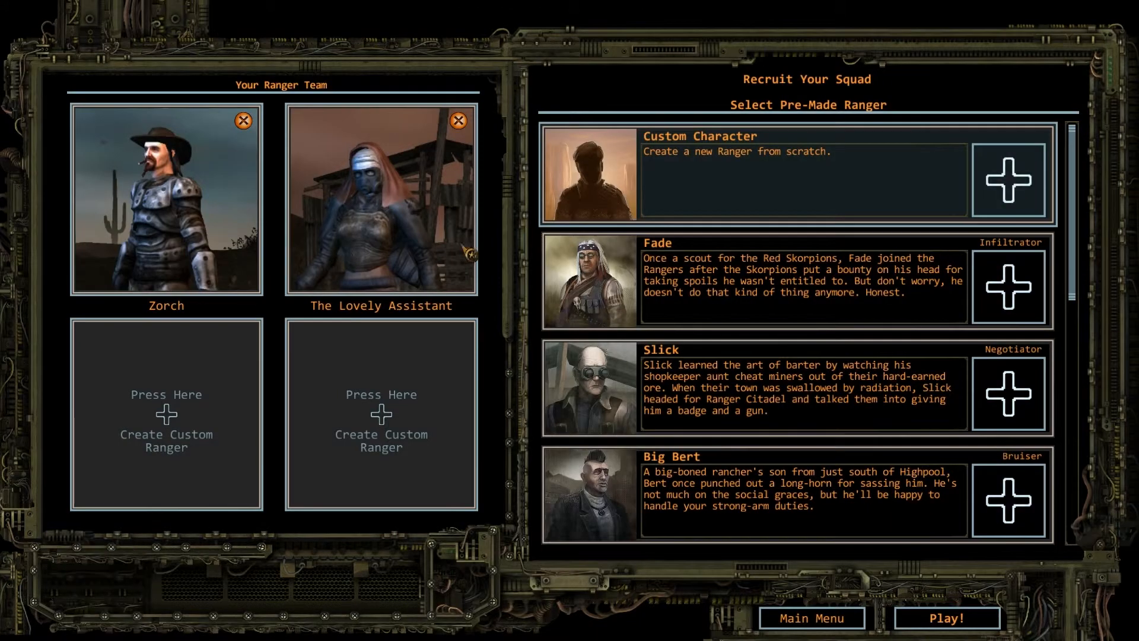
click(166, 413)
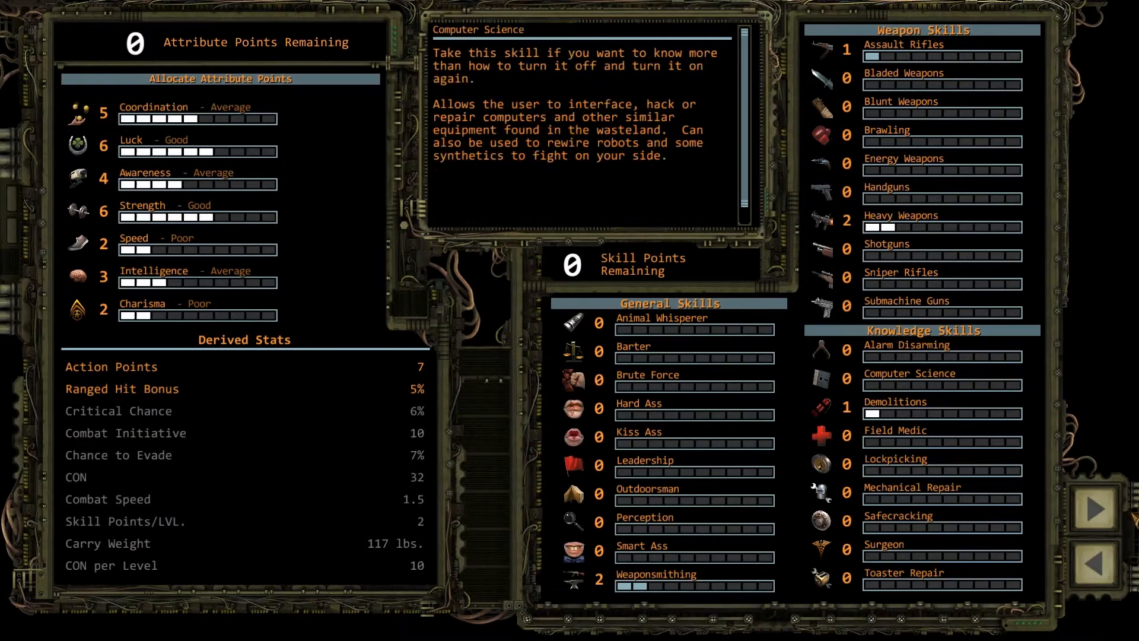
click(1099, 508)
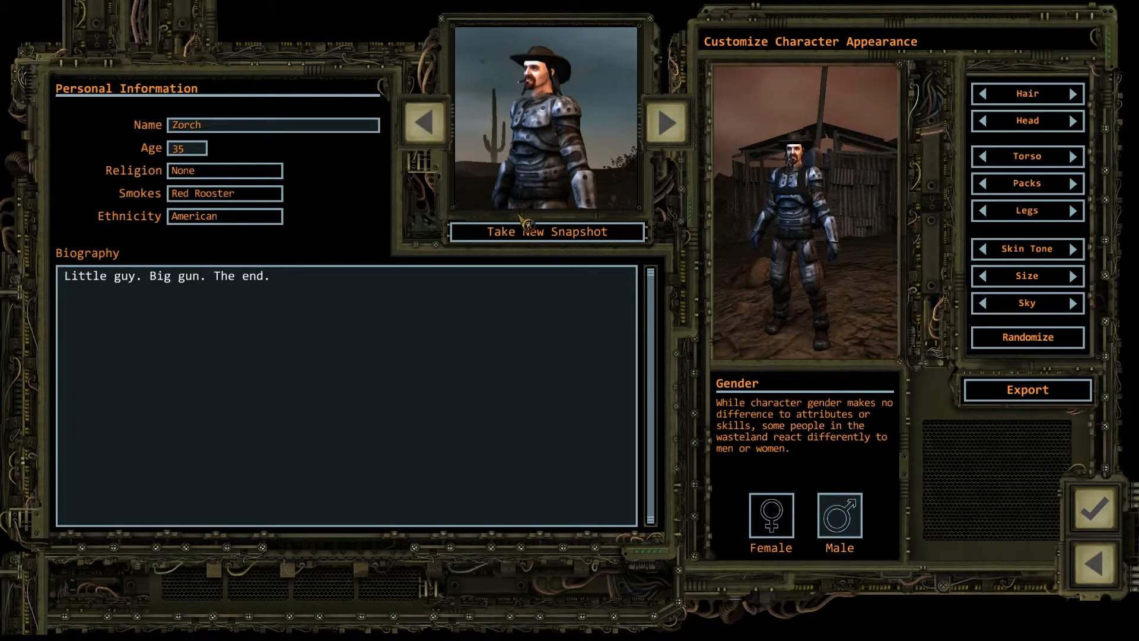
click(550, 232)
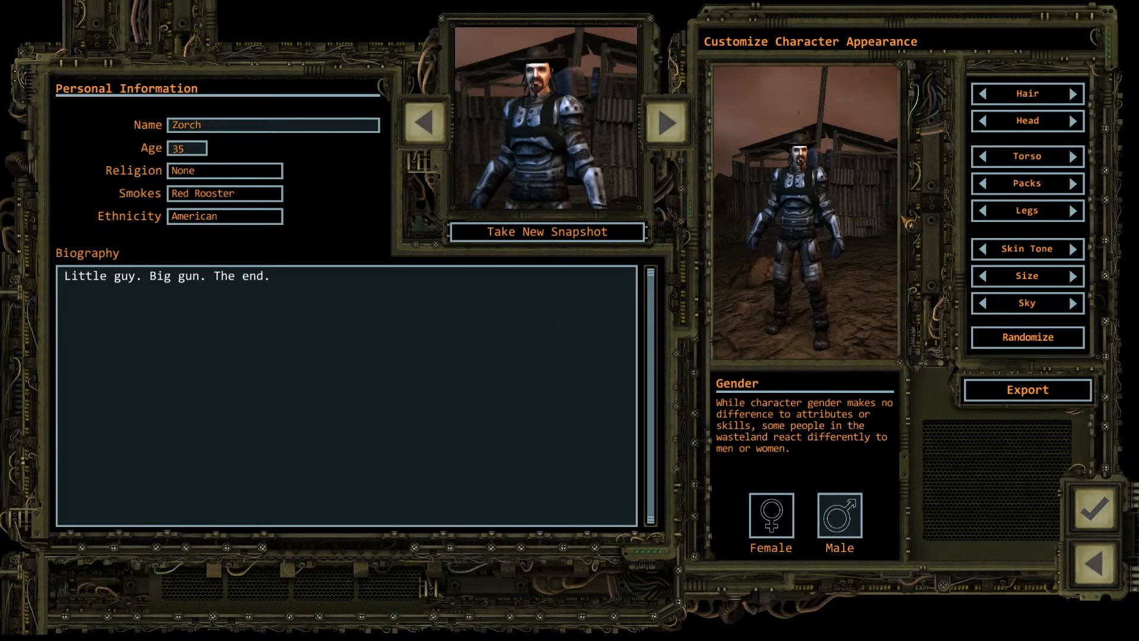
click(1075, 303)
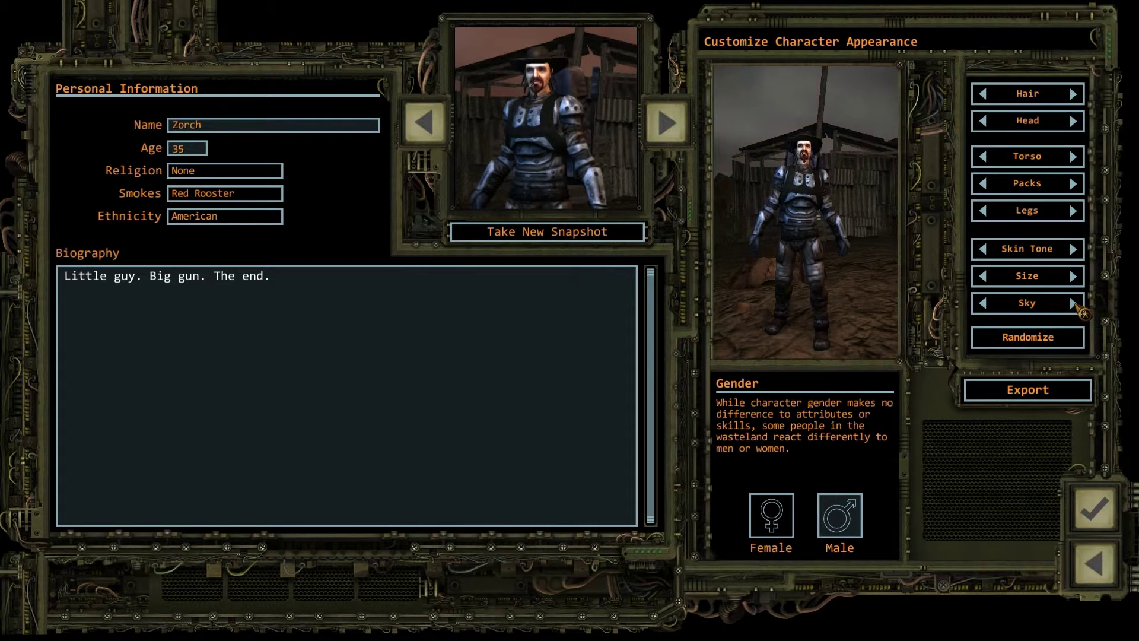